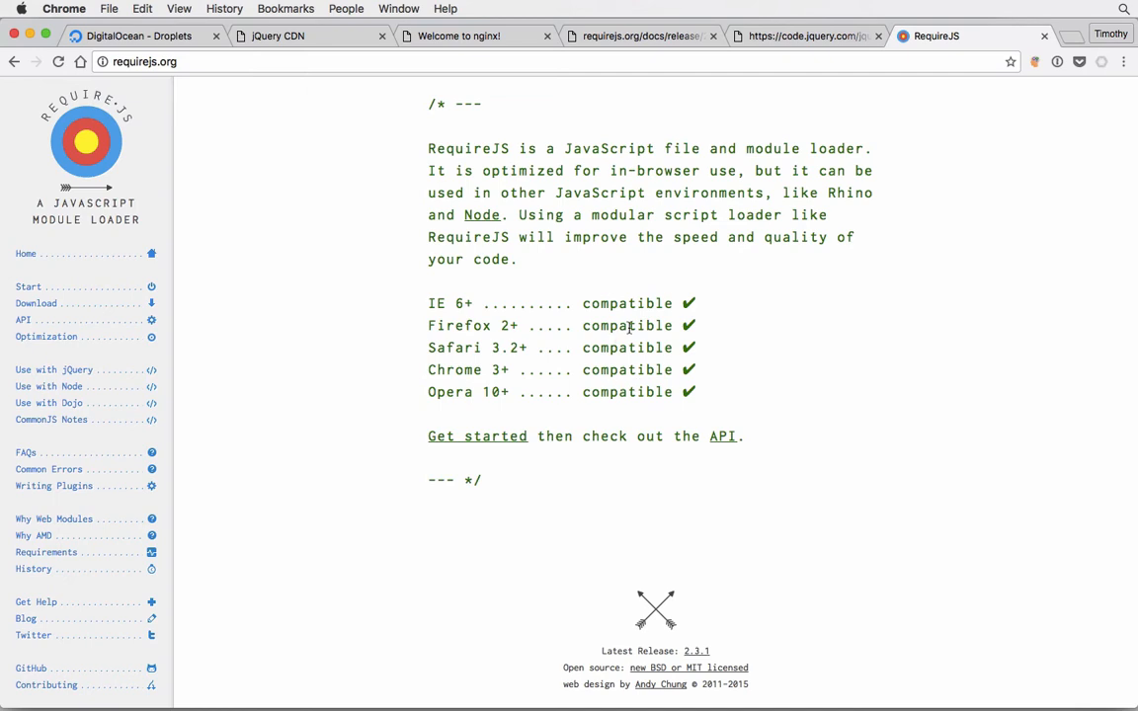
mouse_move(601, 343)
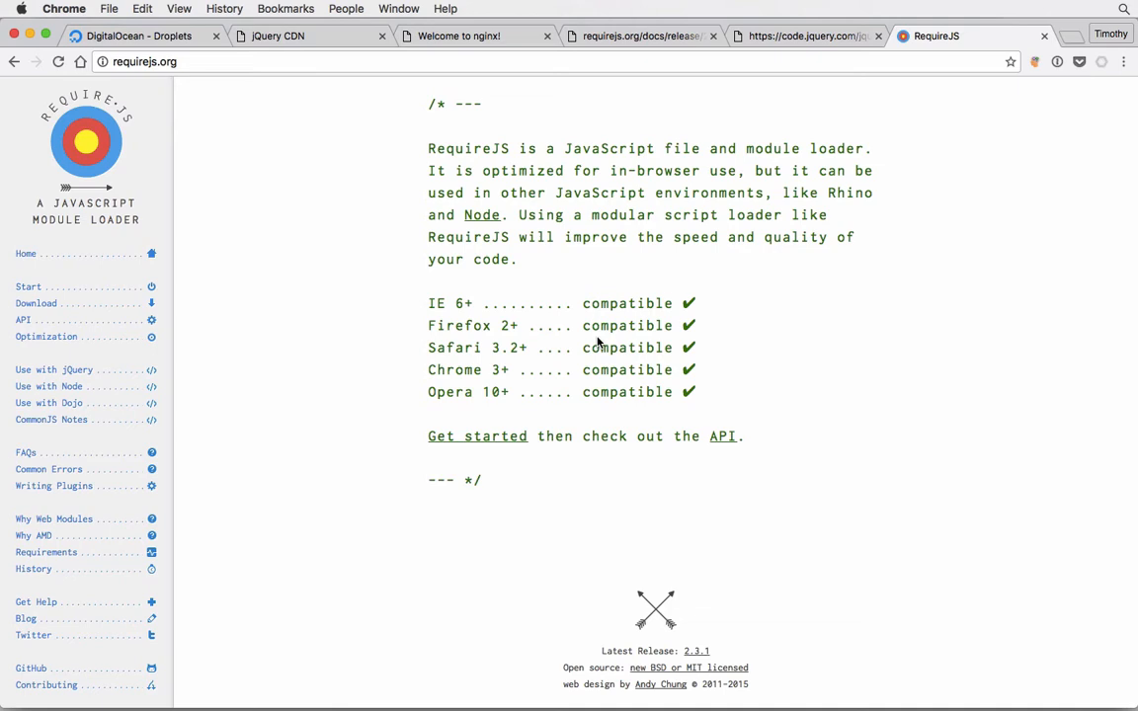
mouse_move(681, 283)
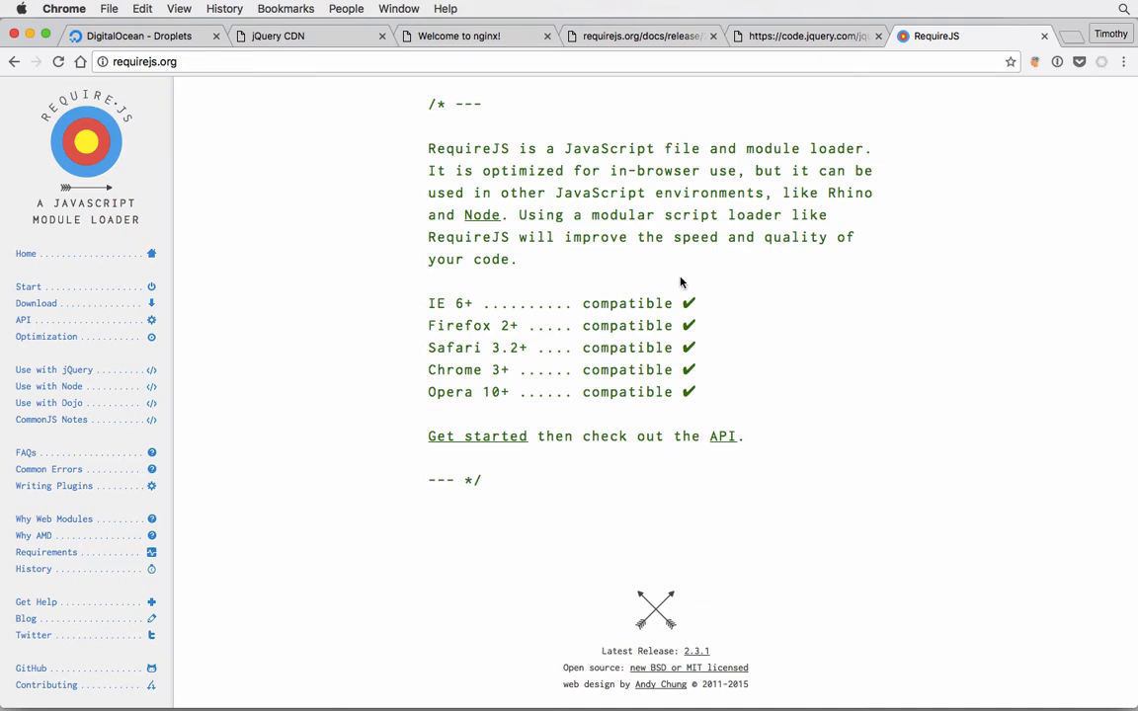
mouse_move(707, 346)
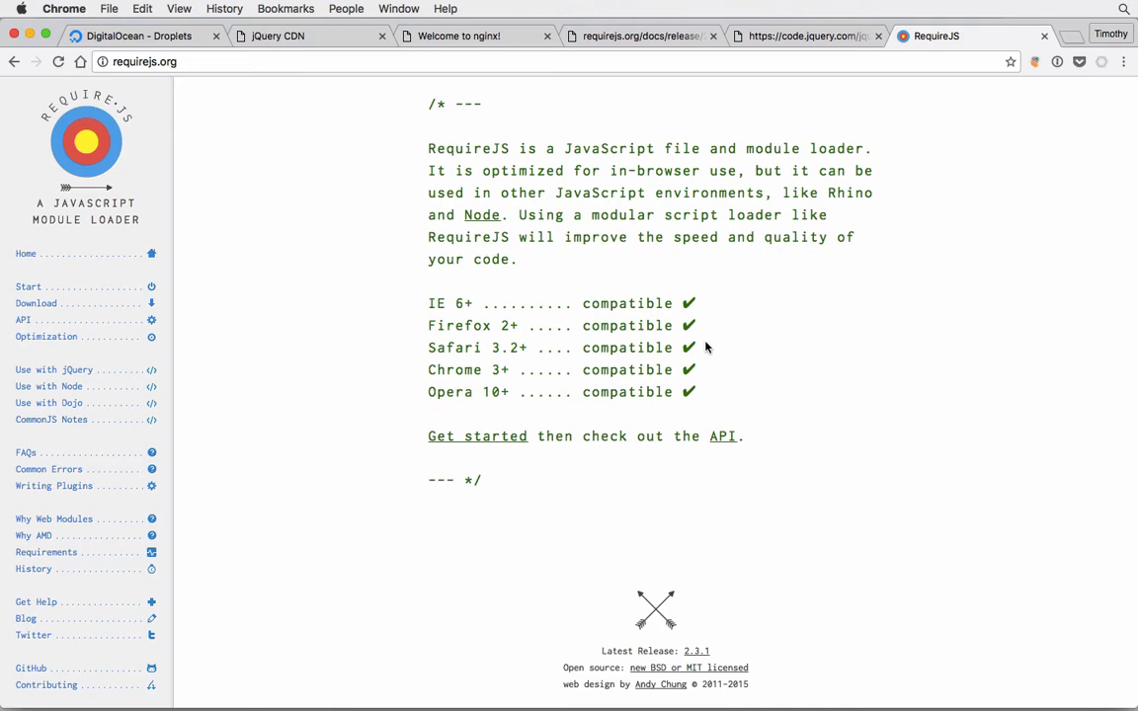
mouse_move(704, 301)
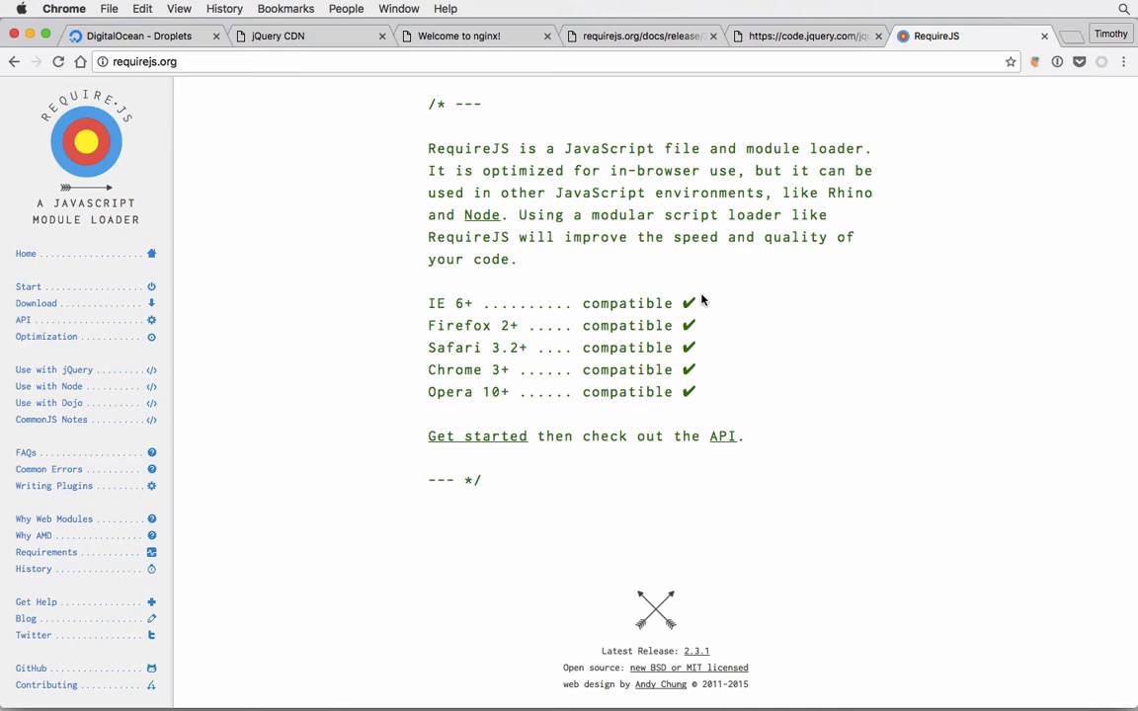
mouse_move(262, 681)
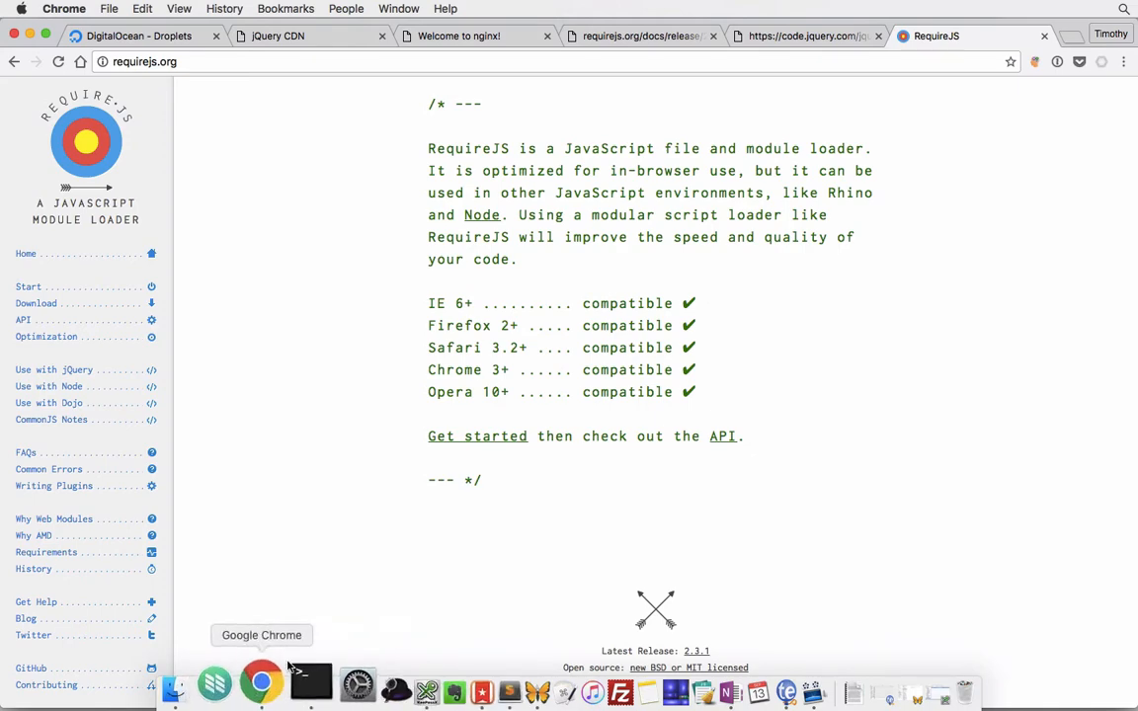
Step: List the home and root directories on the server, then curl localhost to fetch the page
click(309, 681)
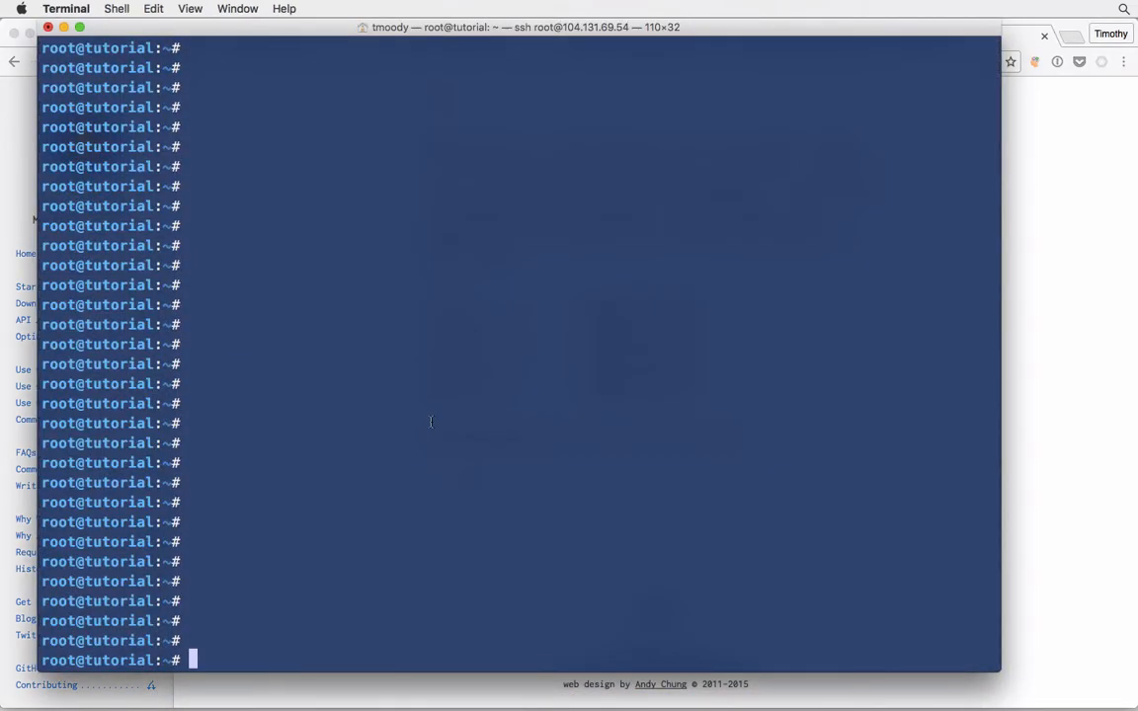
text(ls)
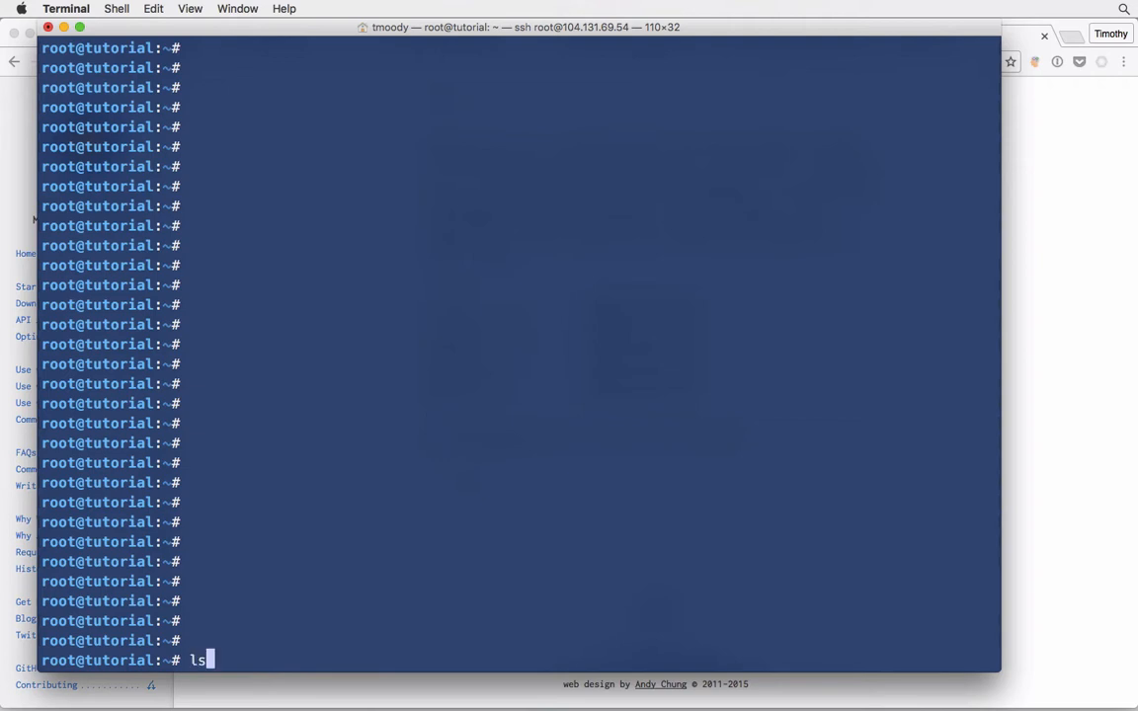
text(cd /)
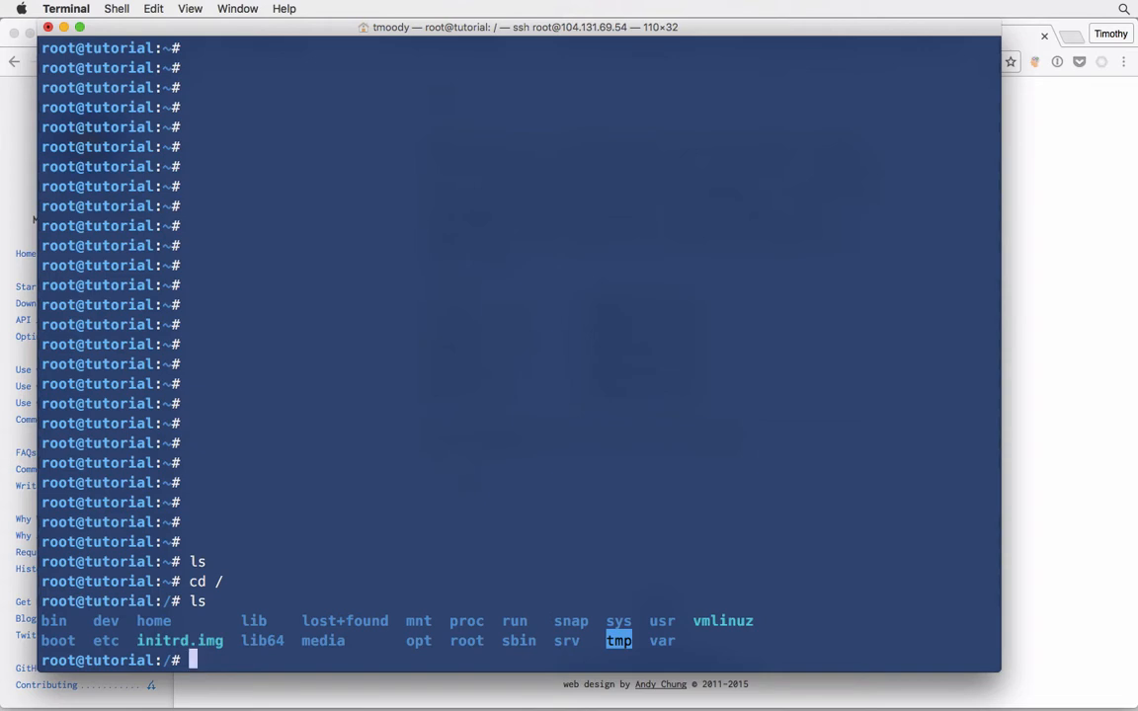
text(cu)
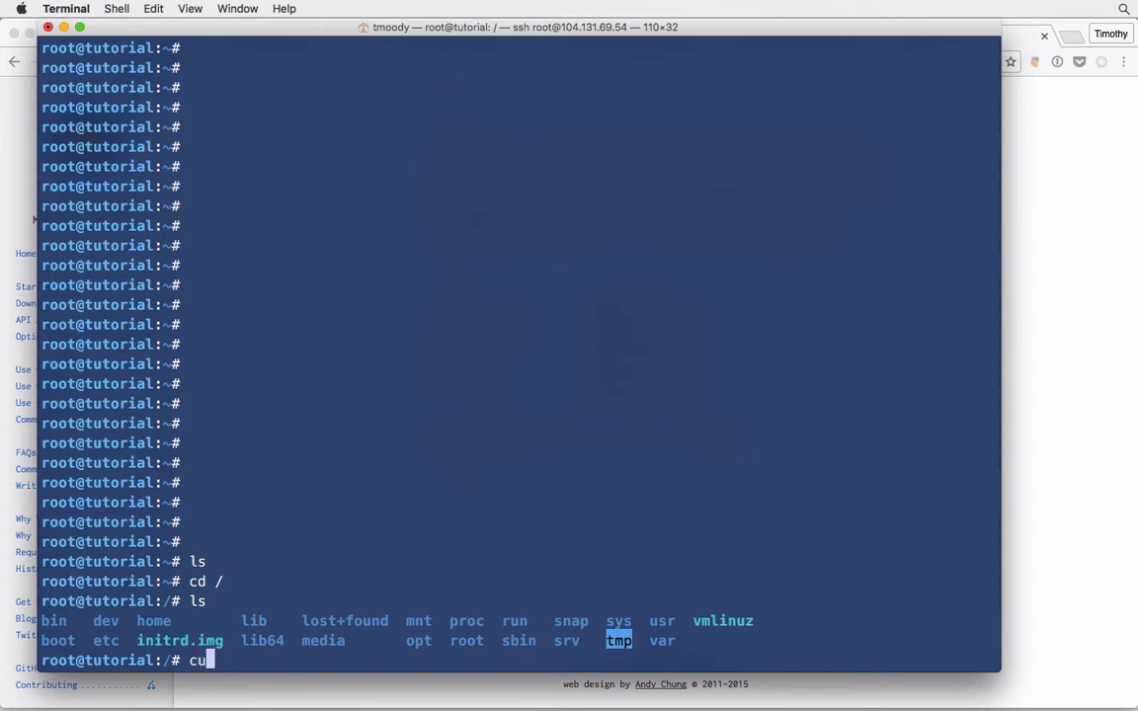
text(rl localhost)
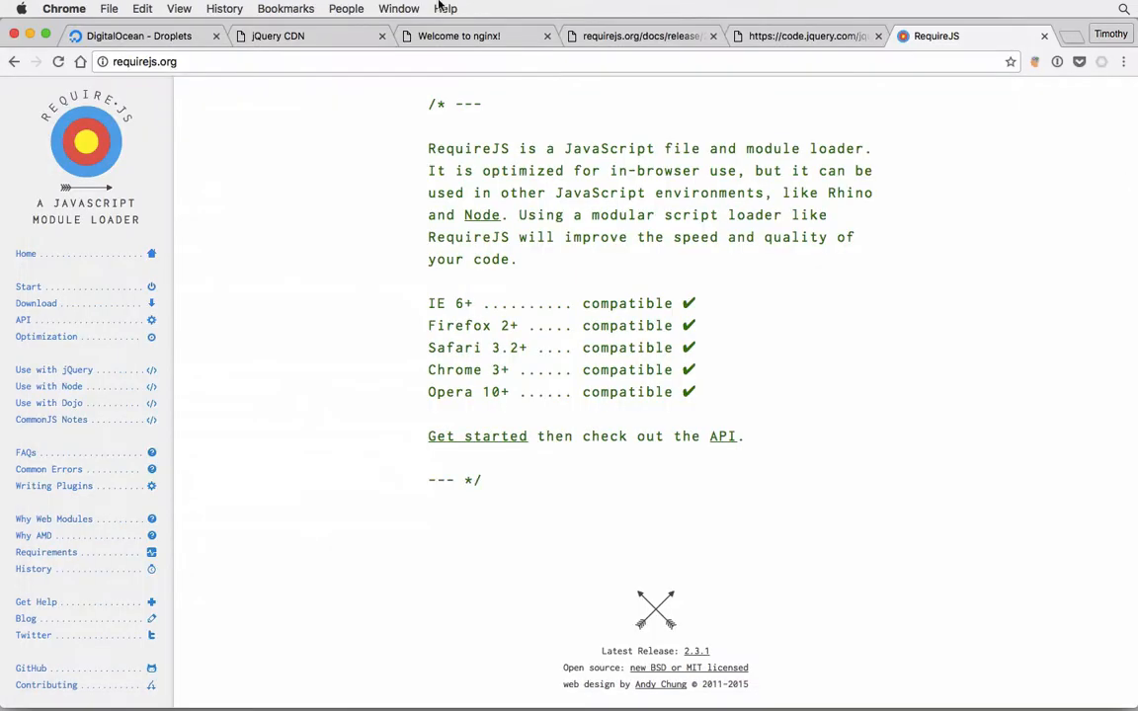
Step: Show the 'Welcome to nginx!' page from the droplet in Chrome
click(459, 35)
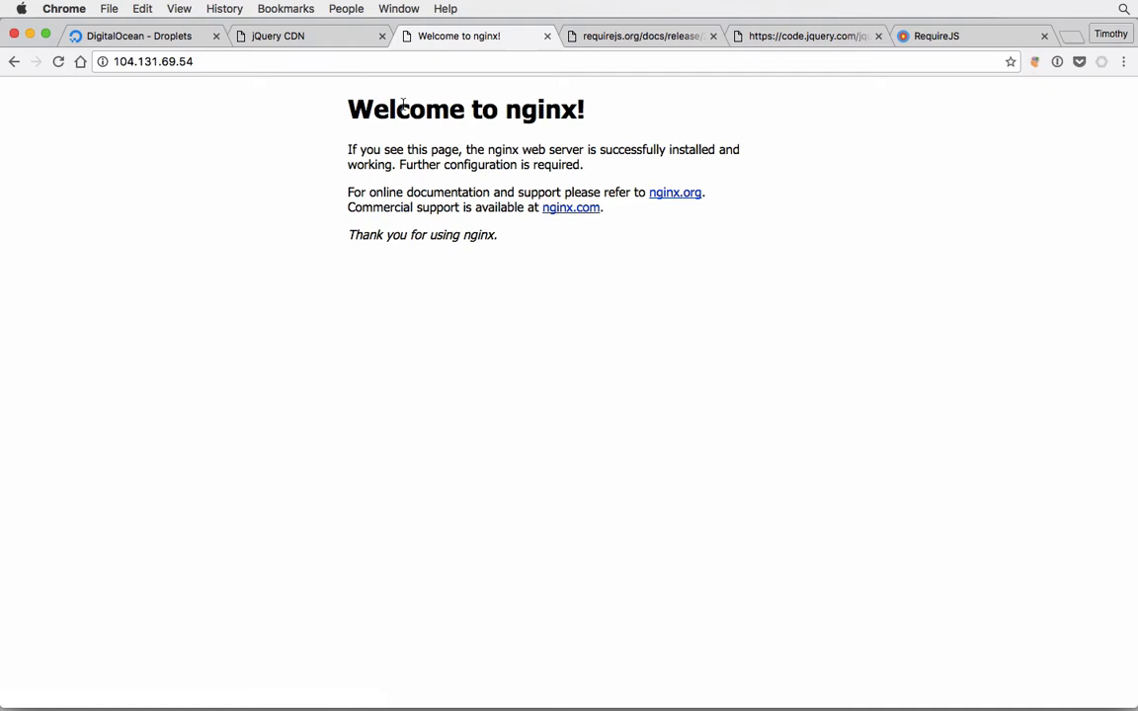
mouse_move(296, 673)
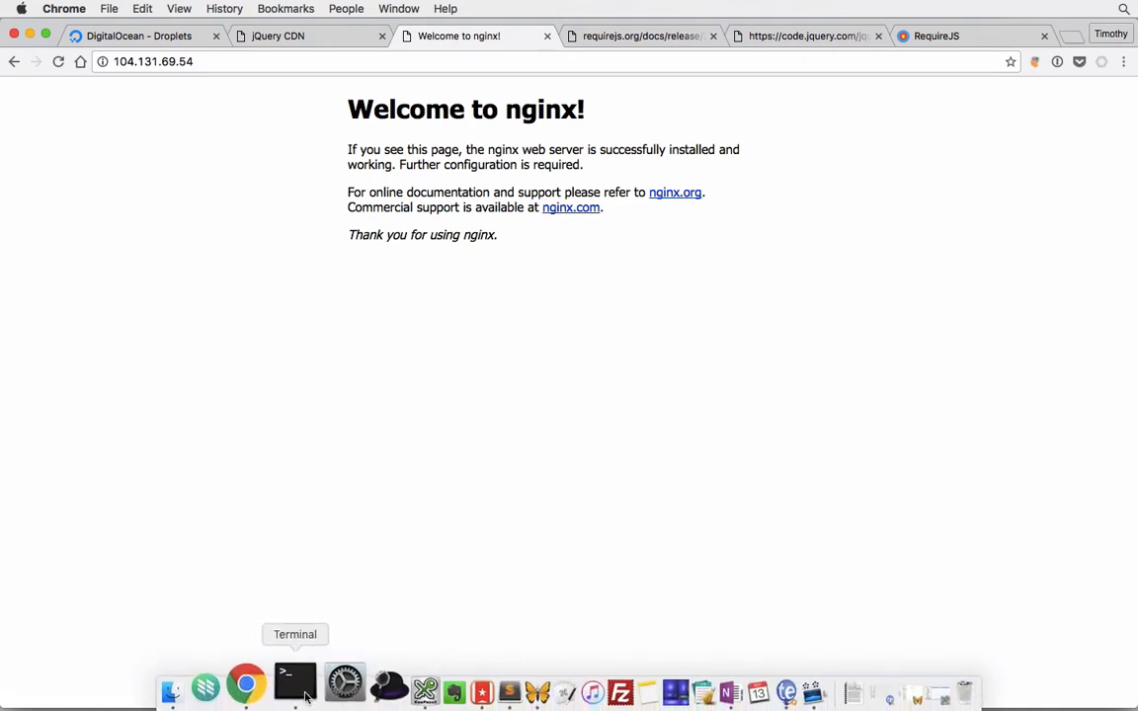
Step: In /var/www/html, add a line below the jQuery script in index.nginx-debian.html and uncomment $("h1")
click(295, 699)
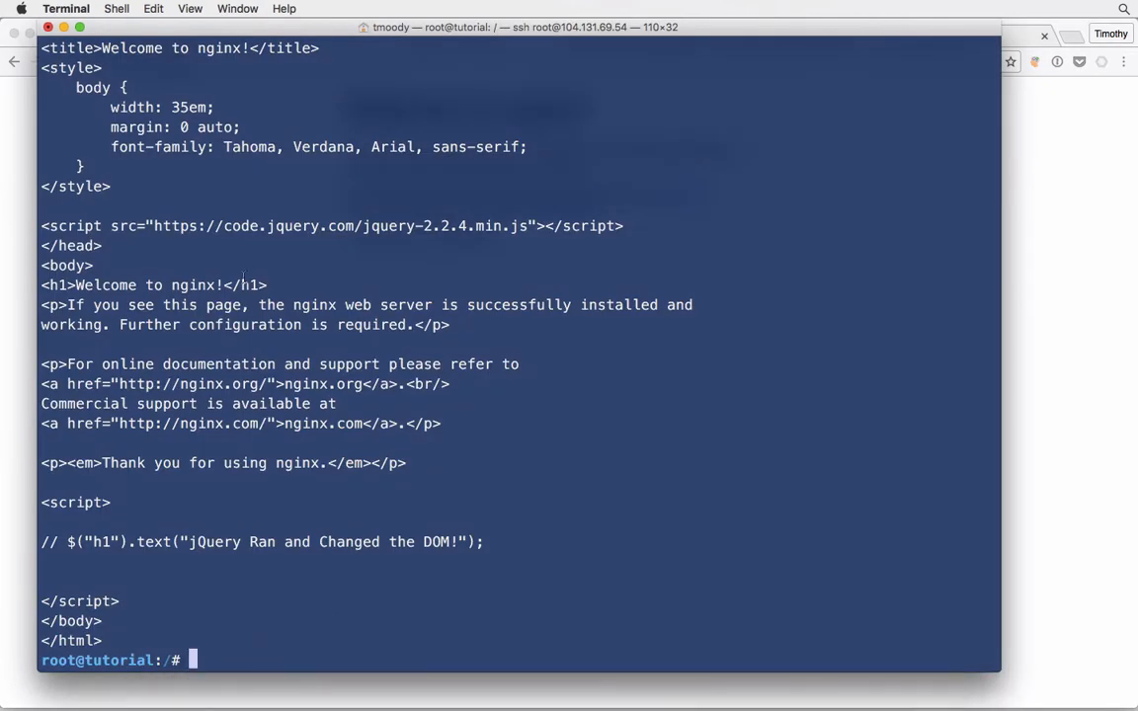
text(cd)
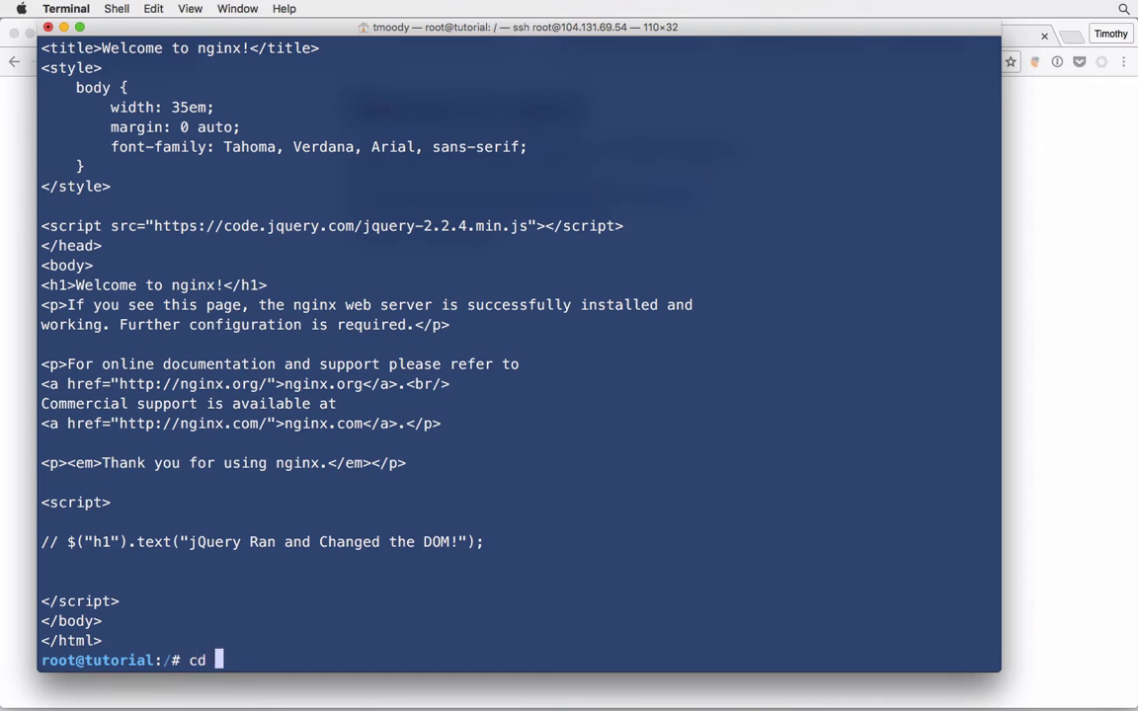
text(var/www/)
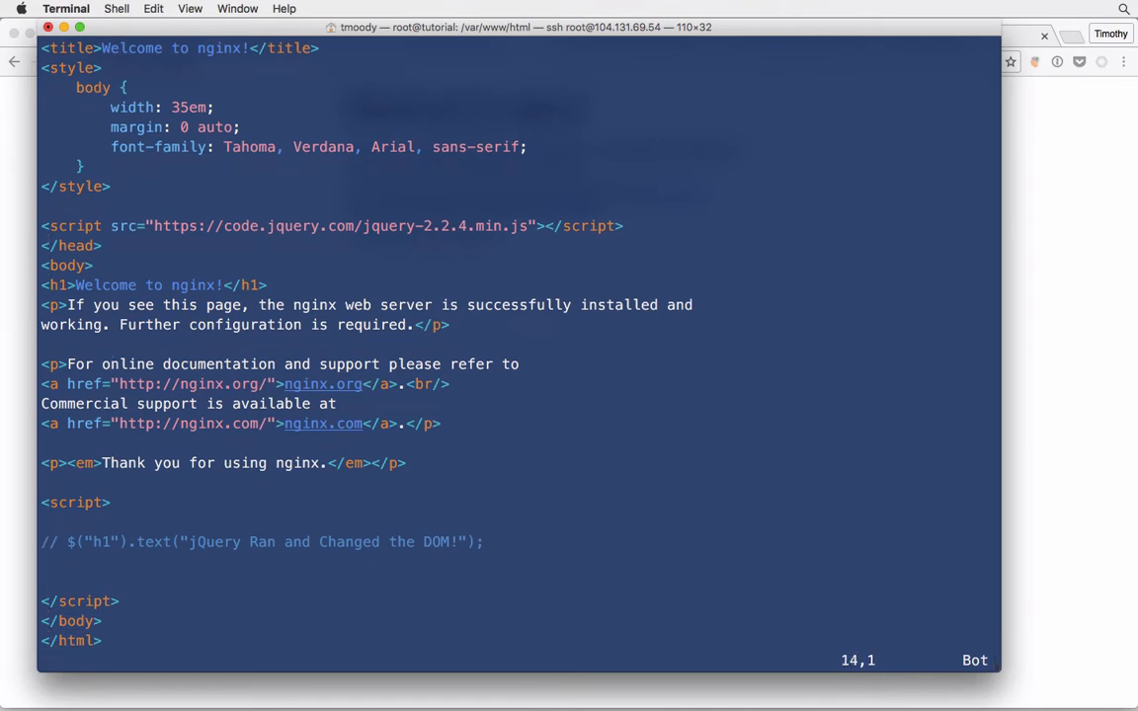
key(Up)
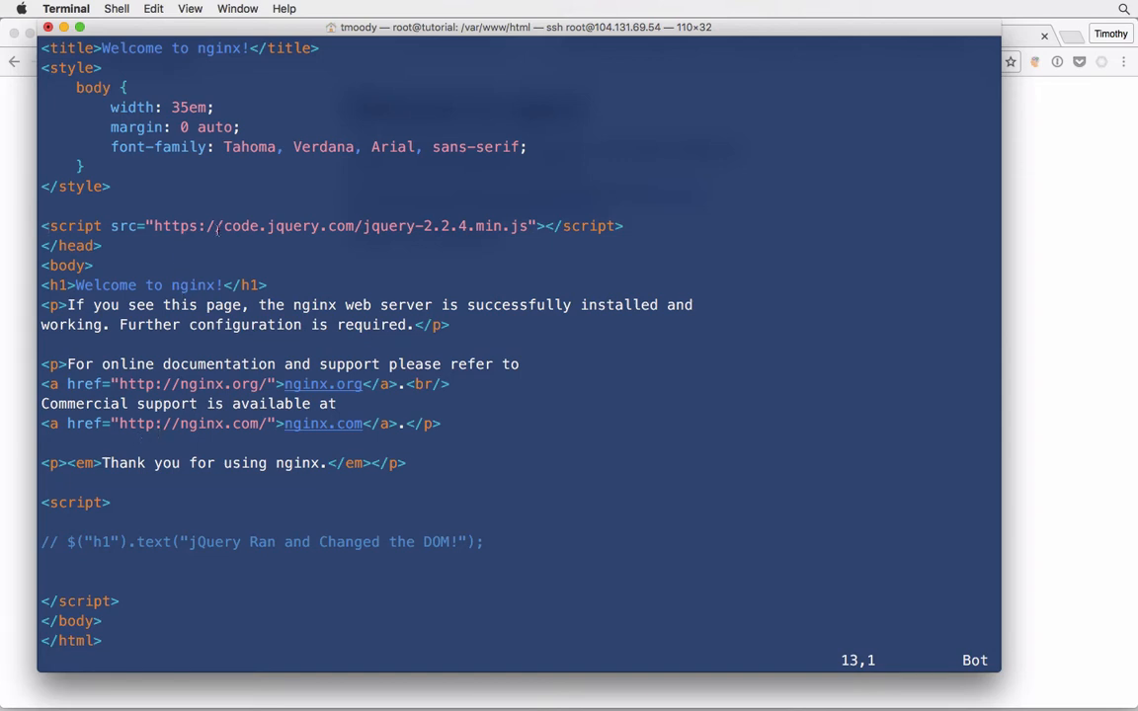
key(i)
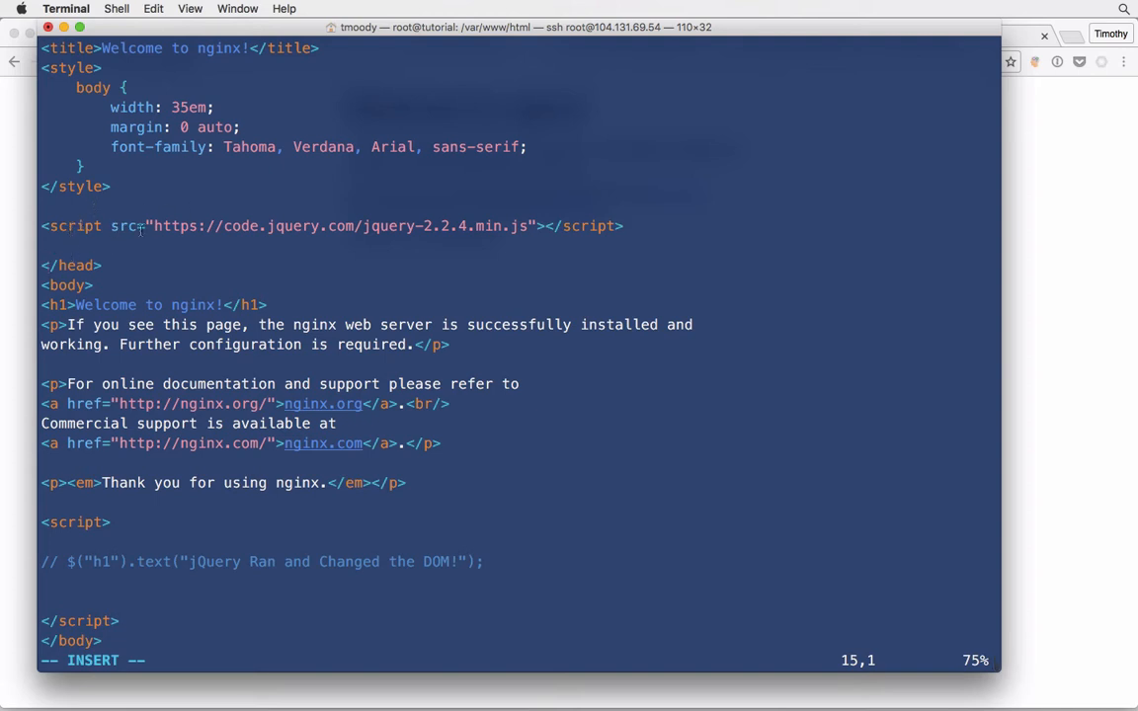
mouse_move(237, 249)
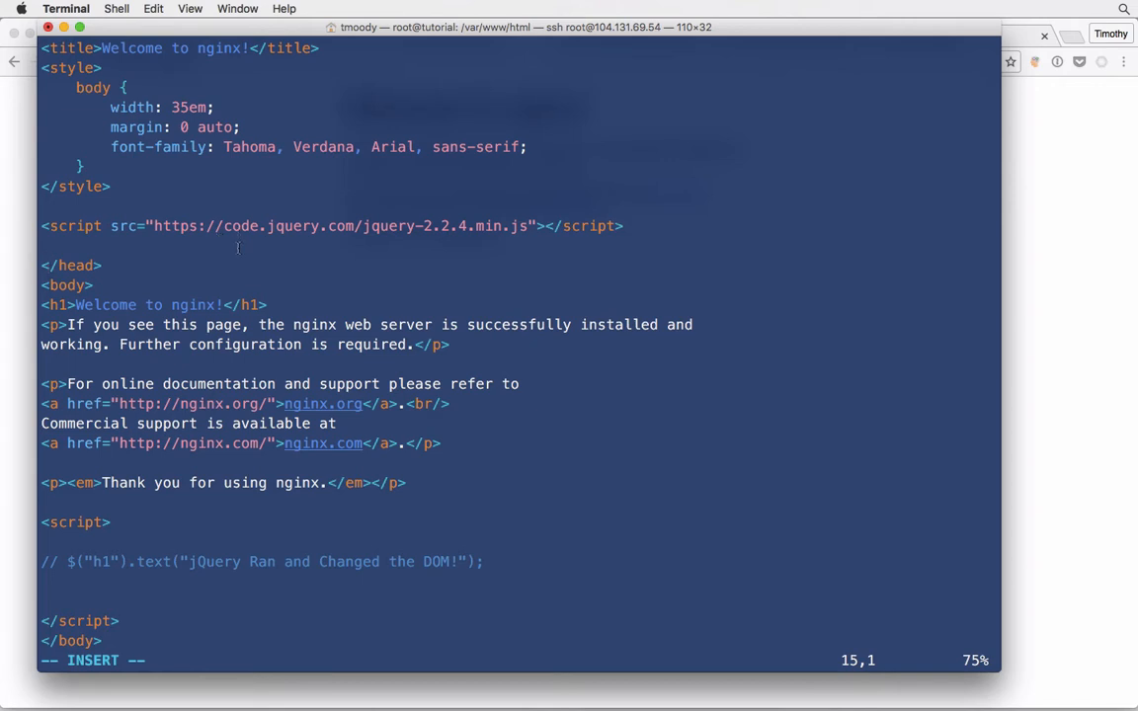
scroll(down, 3)
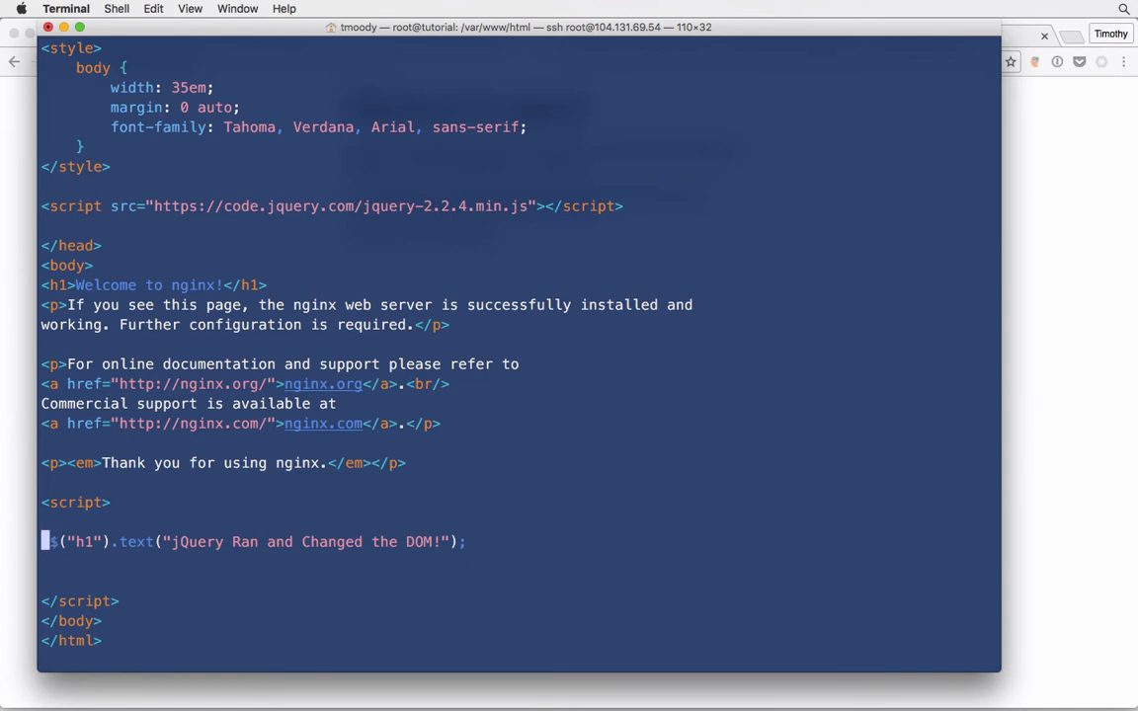
Step: Write the edited index.nginx-debian.html to disk with :w
text(:w)
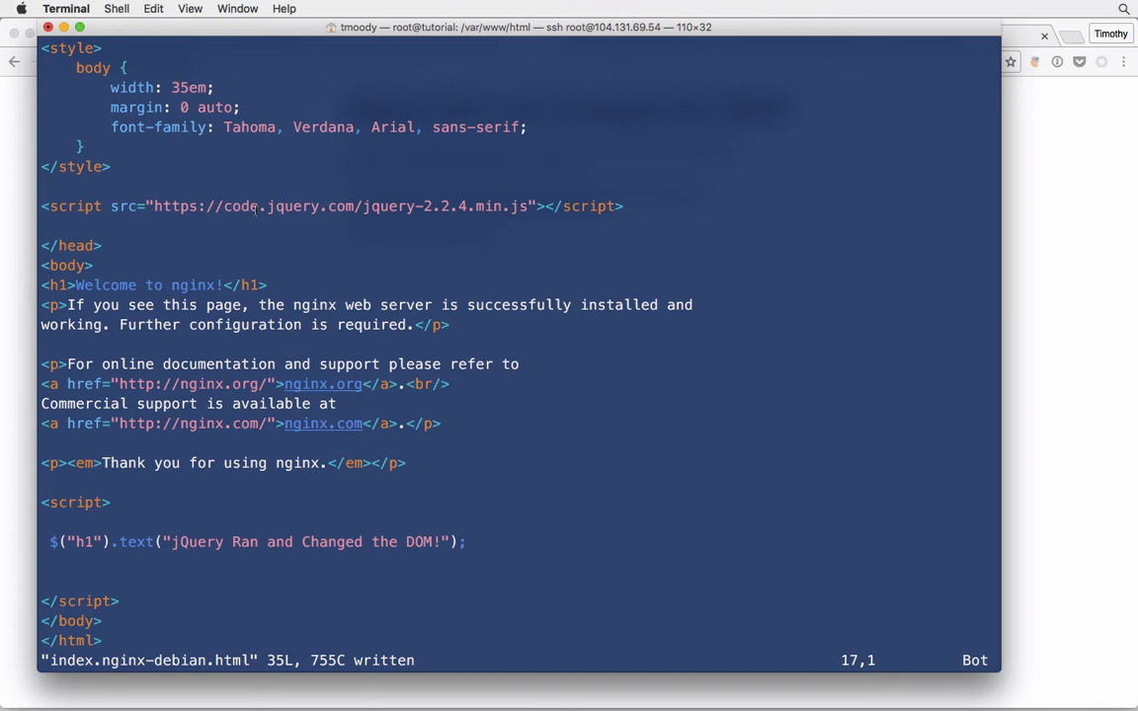
mouse_move(305, 189)
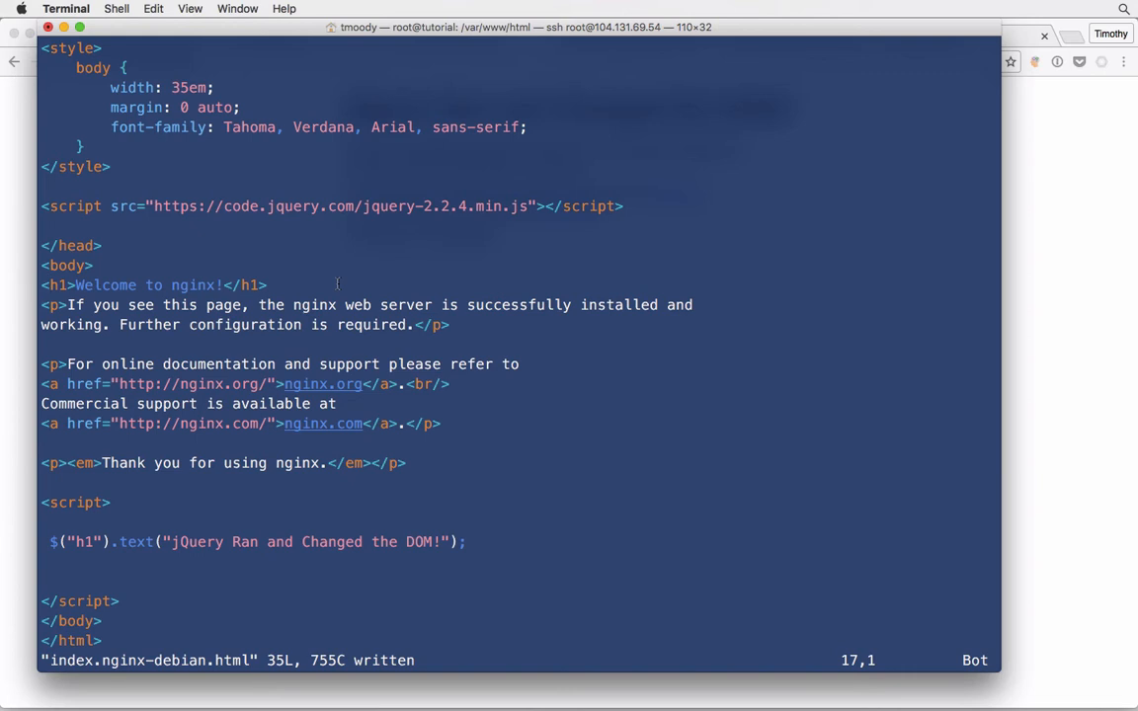
Step: Add an 'async' attribute before src on the jQuery script tag
key(i)
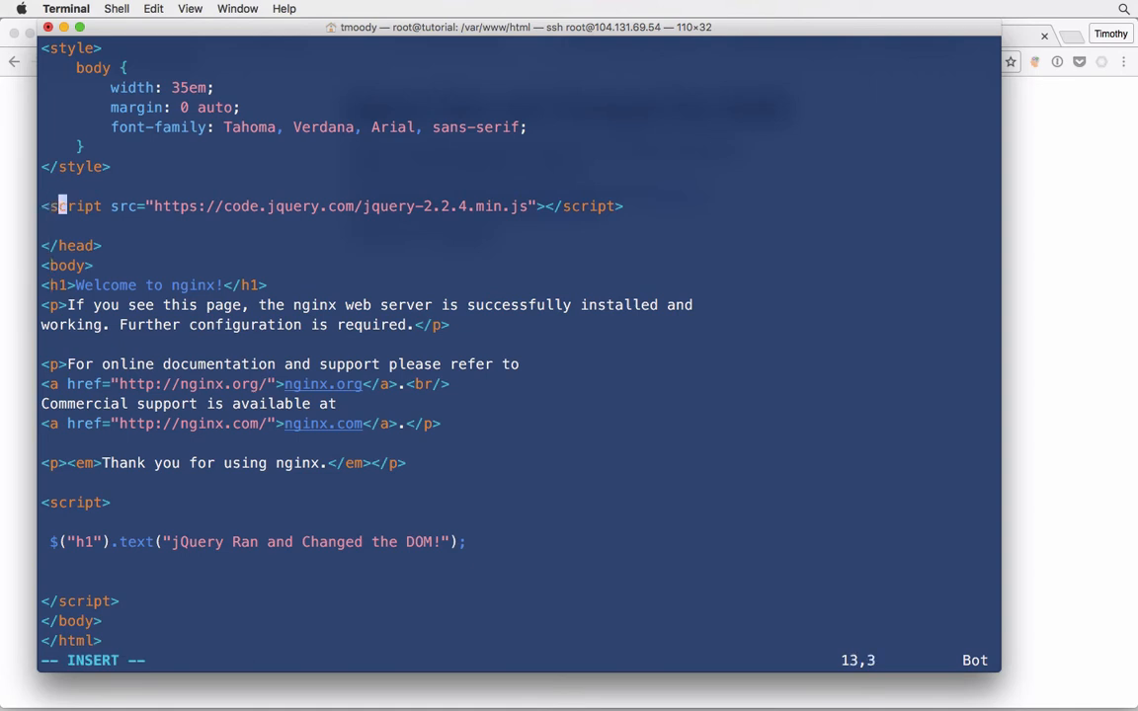
key(w)
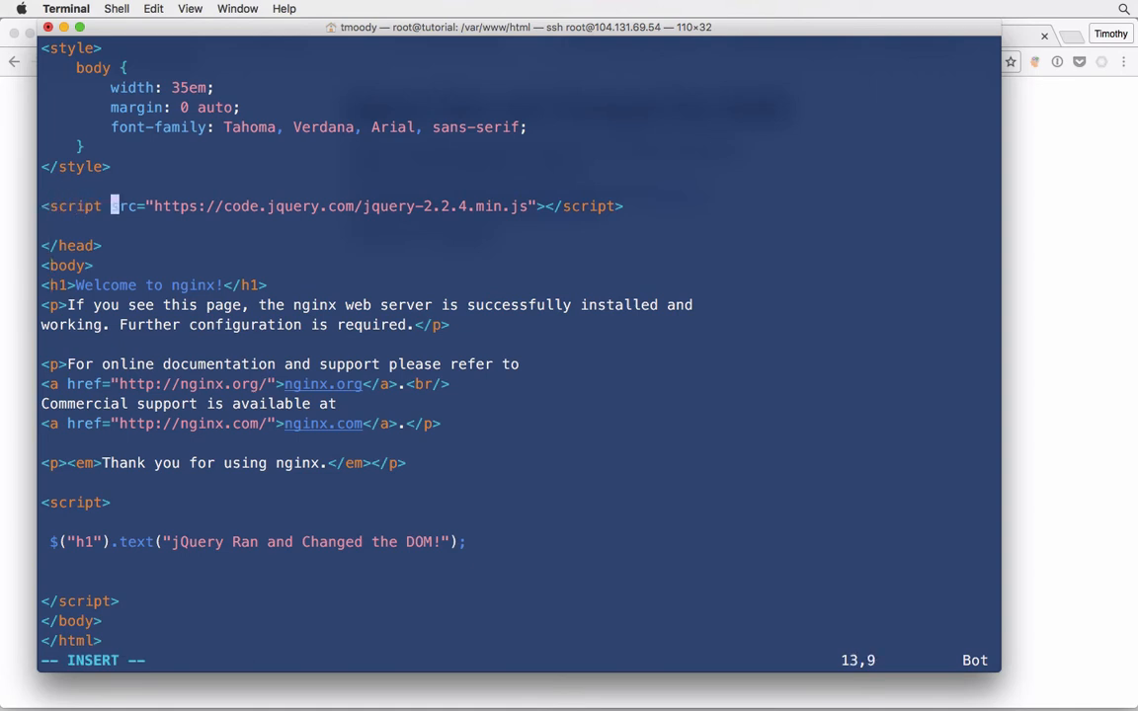
text(async)
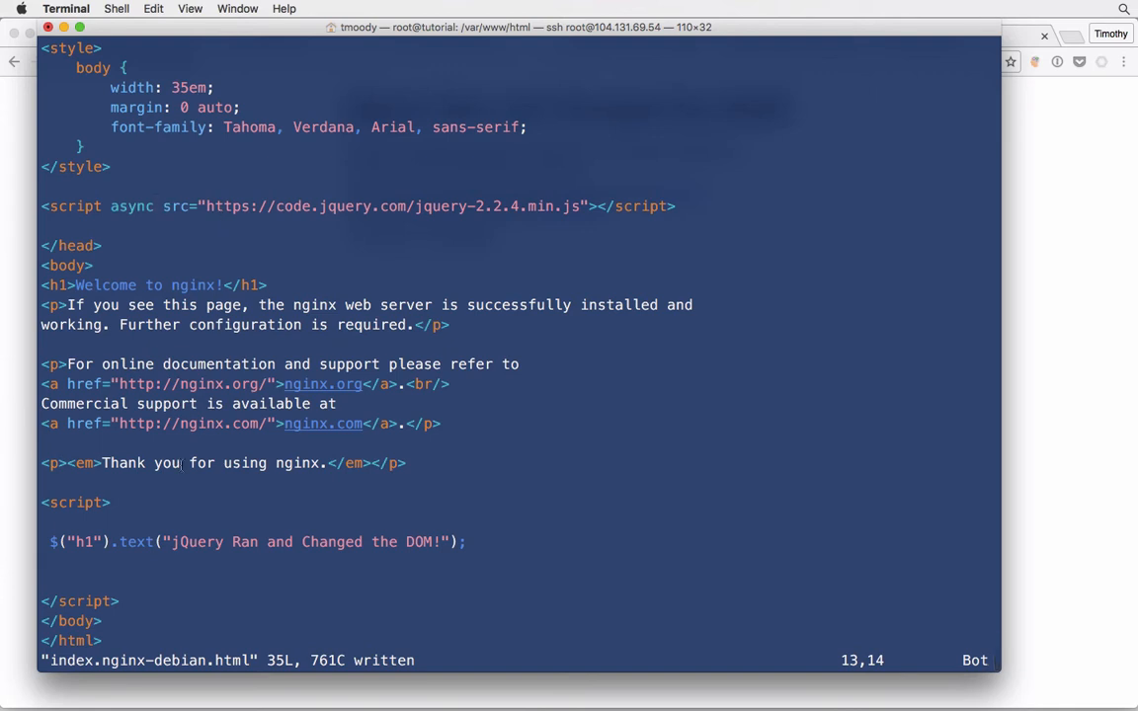
mouse_move(313, 491)
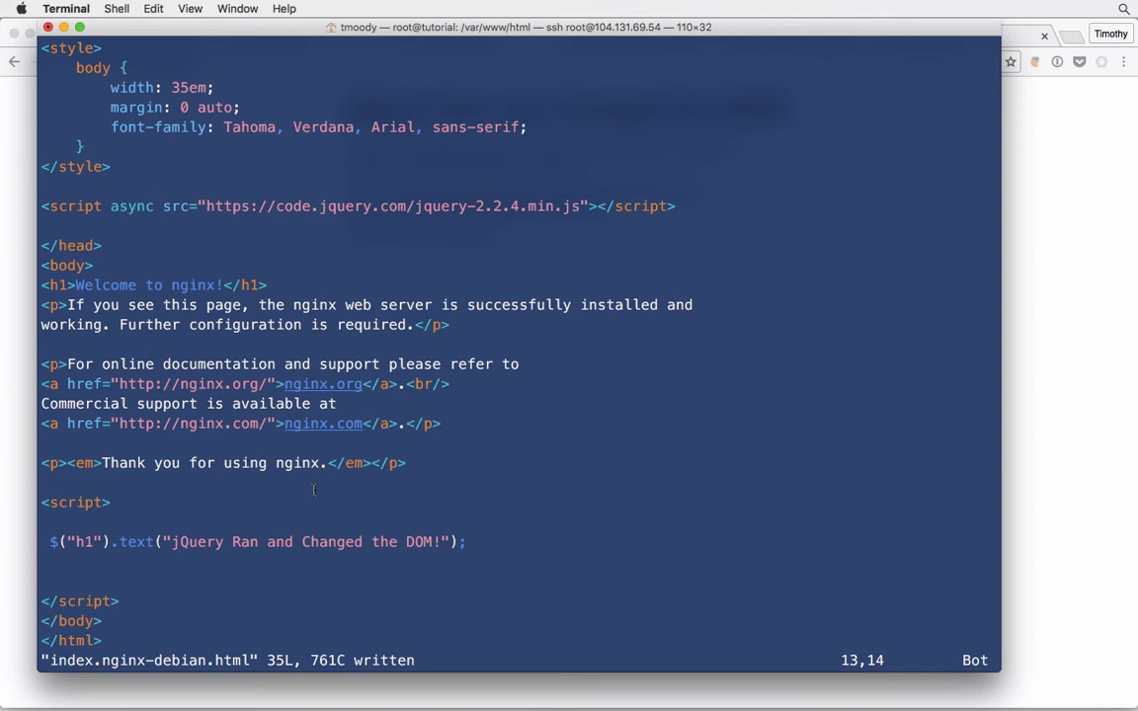
mouse_move(405, 312)
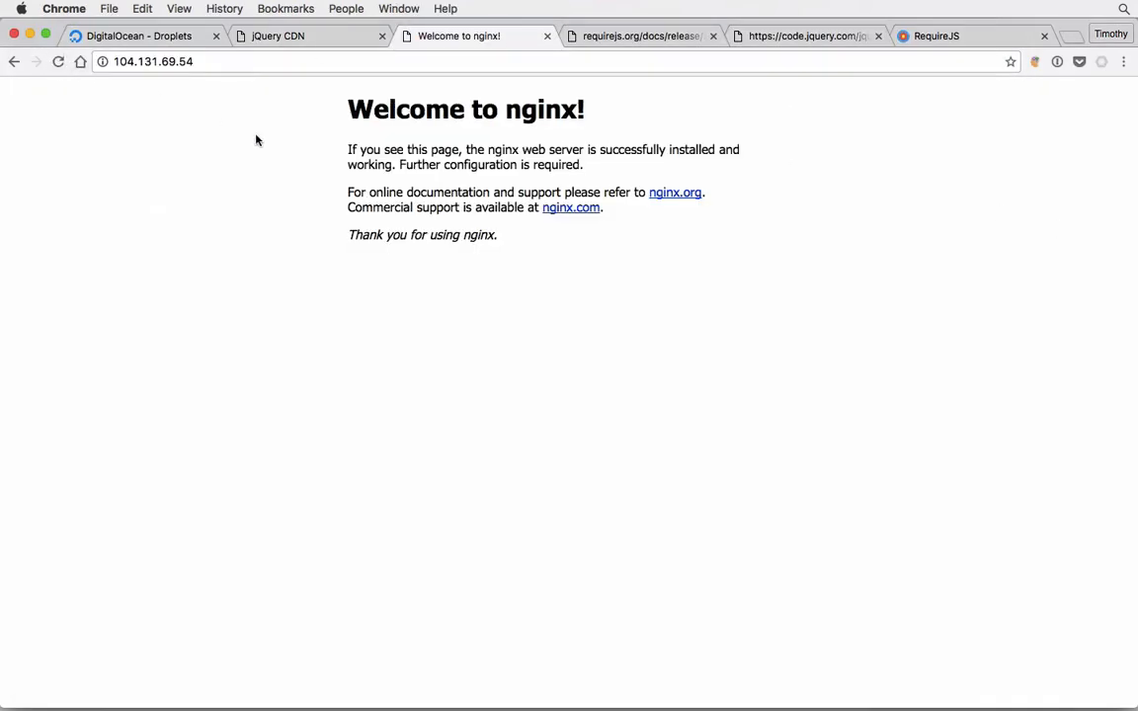
mouse_move(289, 133)
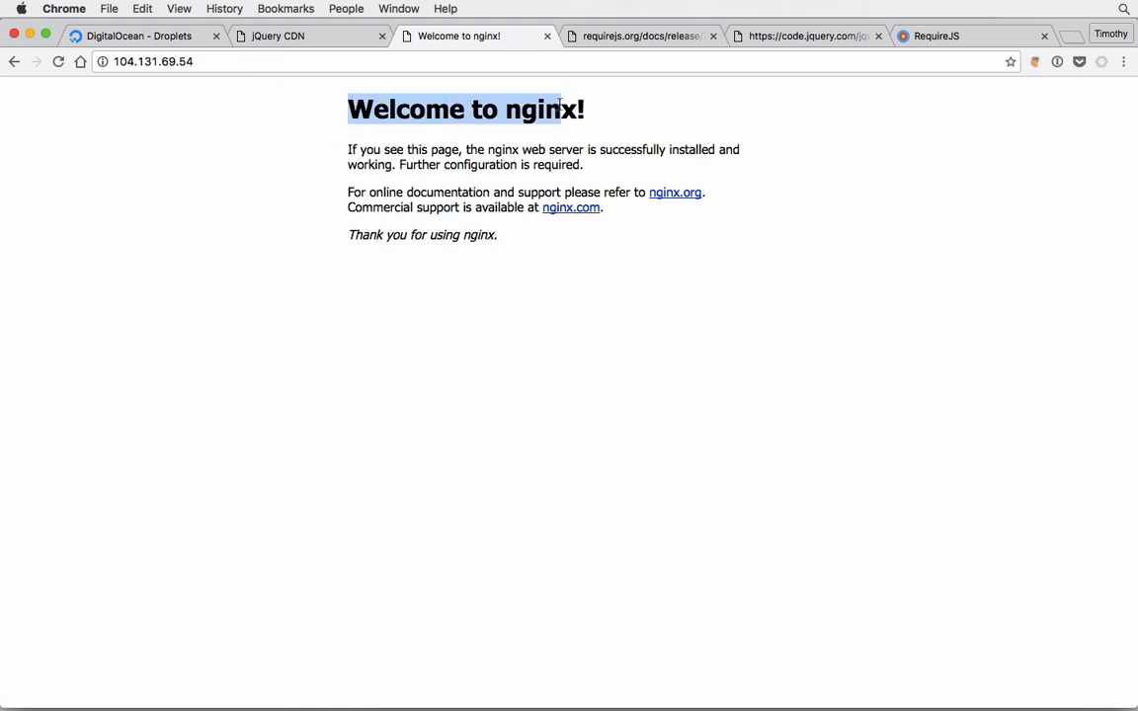
Step: Read the '$ is not defined' error in the DevTools console, then return to the vim editor
click(608, 123)
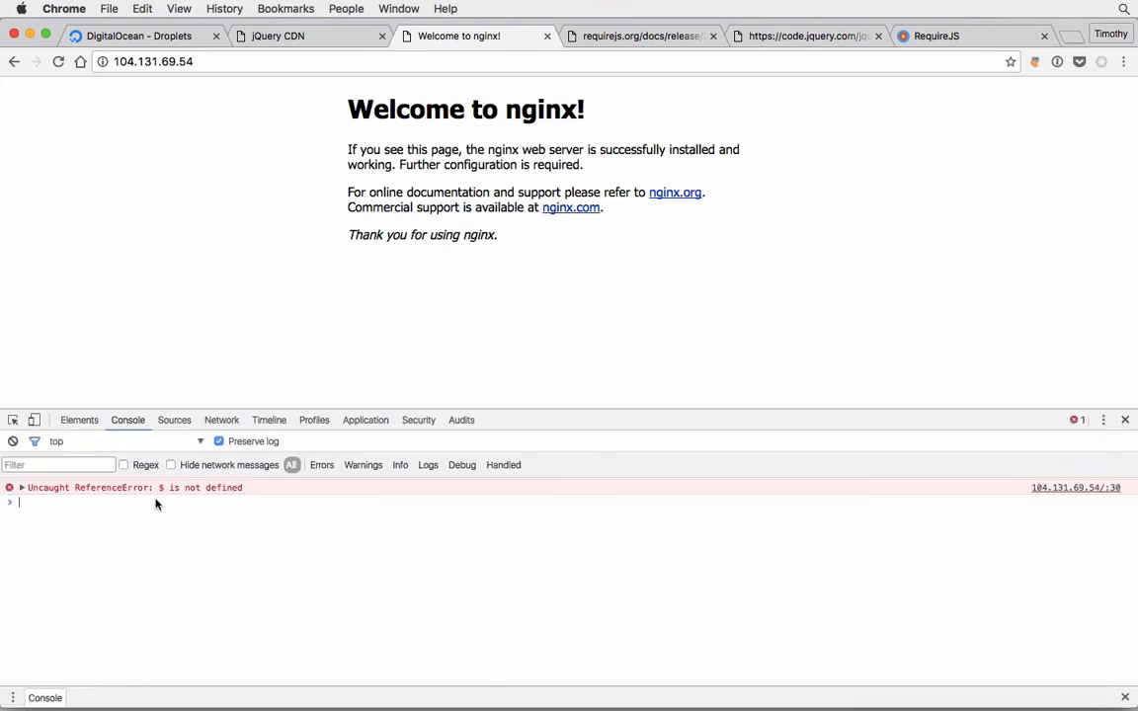
mouse_move(116, 498)
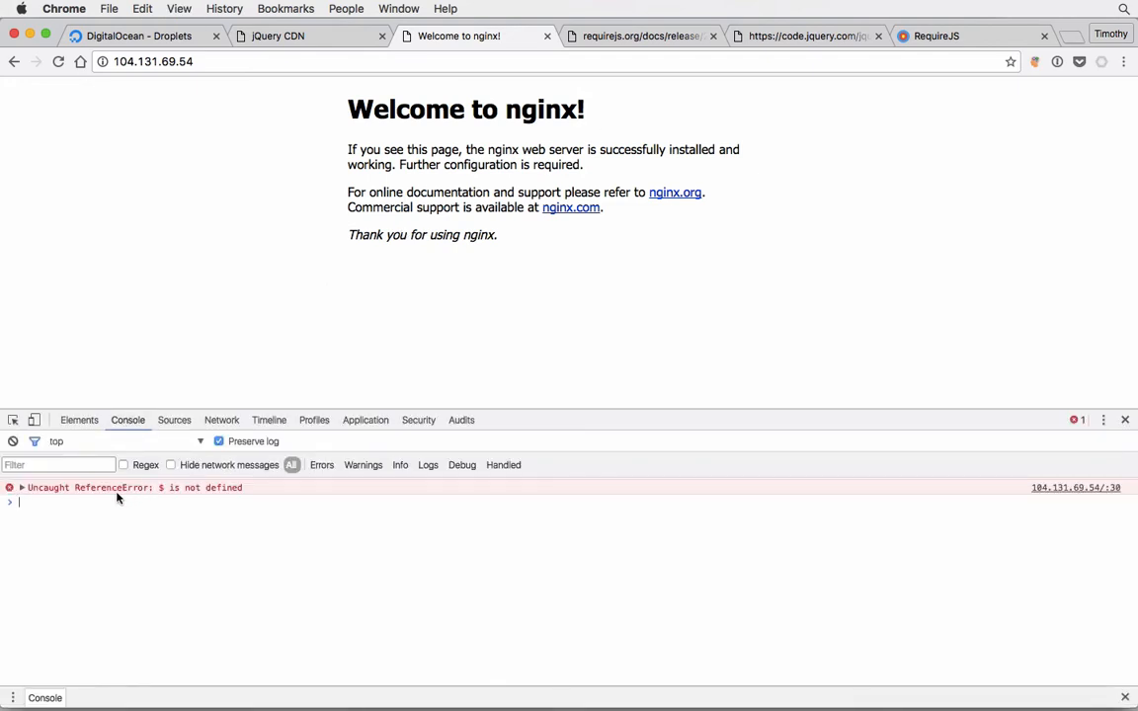
mouse_move(212, 500)
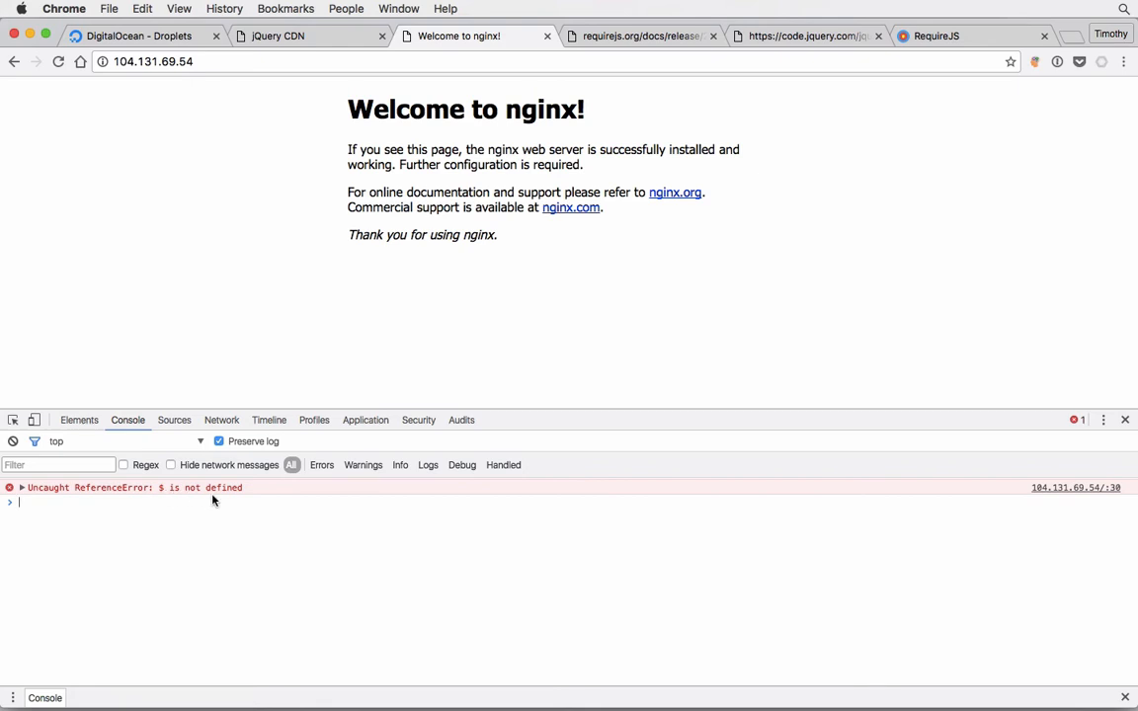
click(292, 672)
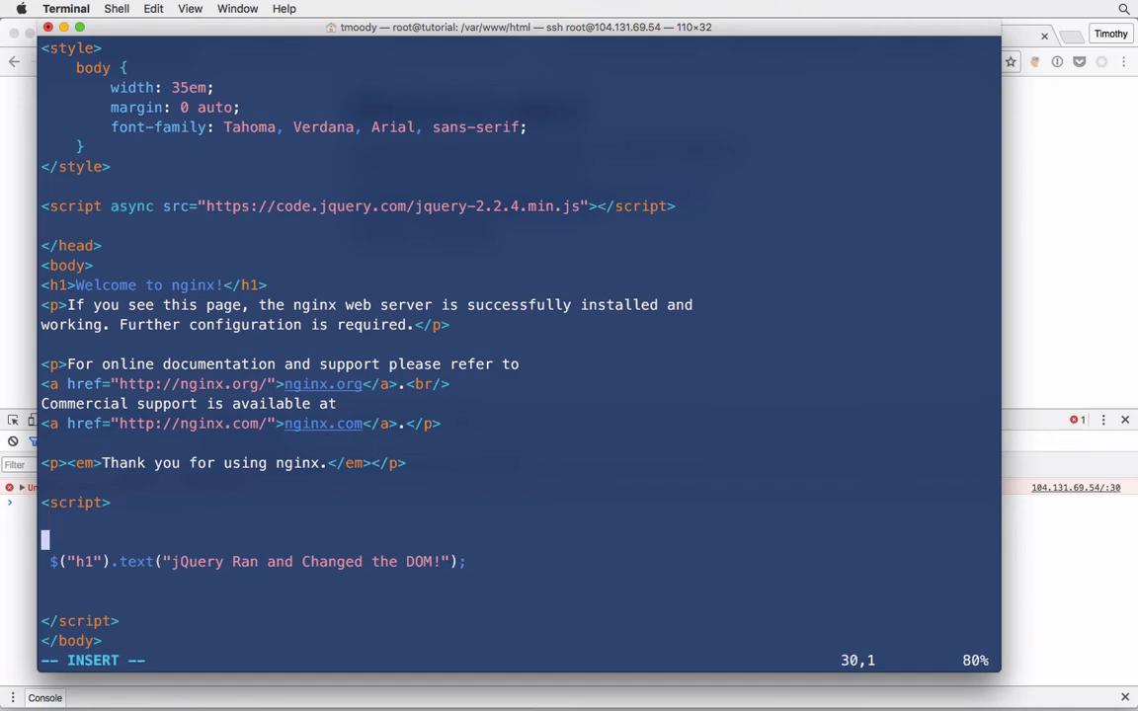
Step: Wrap the $("h1") line in setTimeout(function(){ ... }, 3e3)
text(setTimeout(function(){)
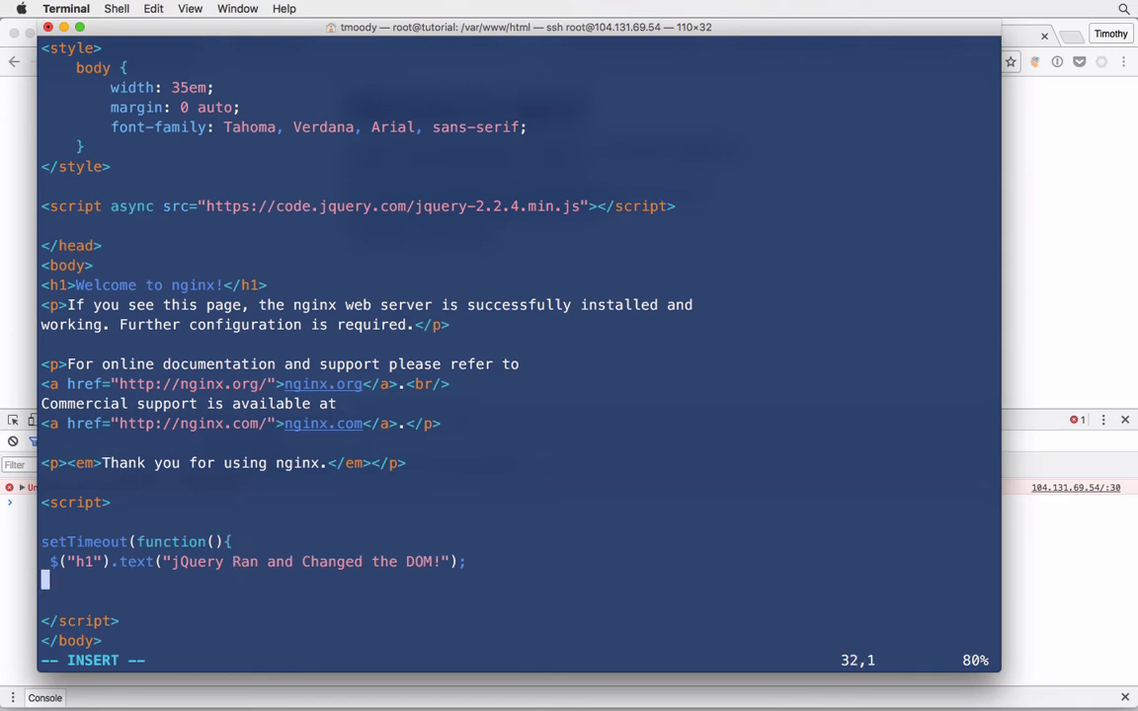
text(},)
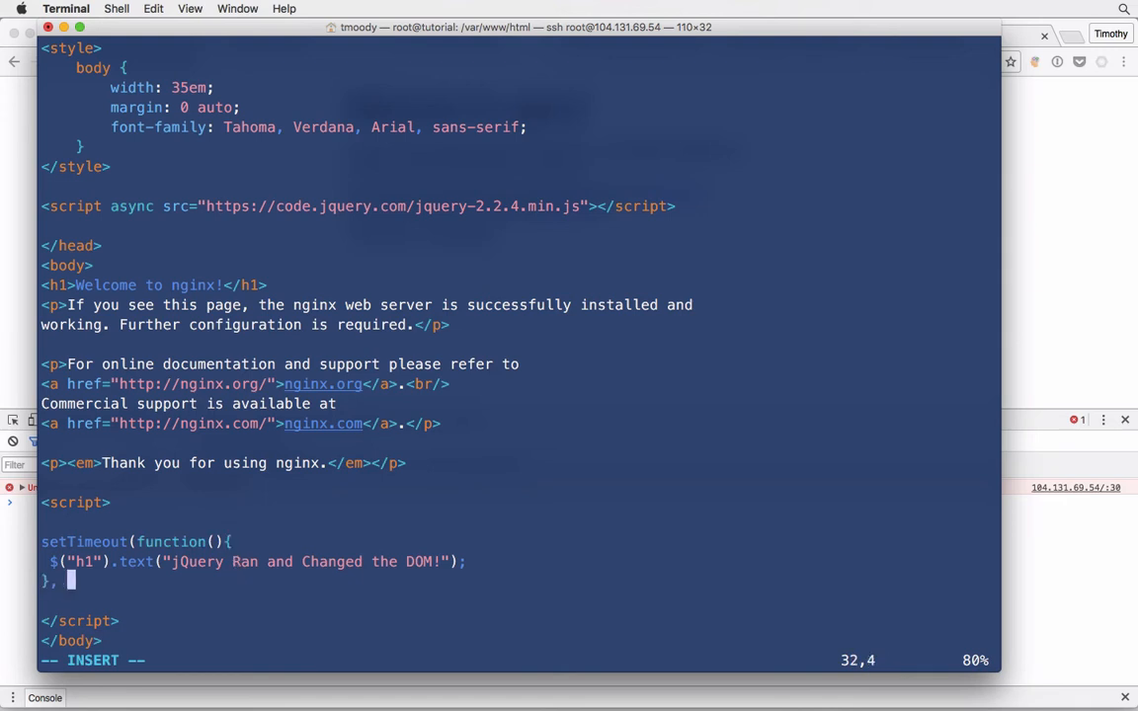
text(3e3)
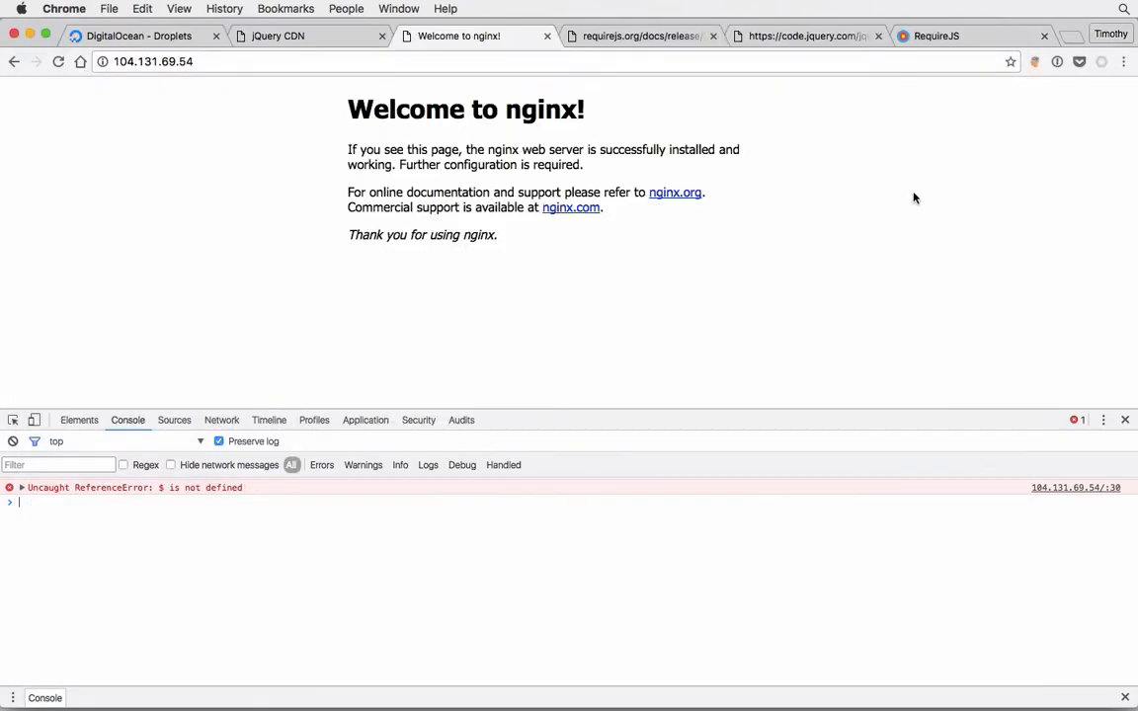
Step: Reload the Chrome page to see the heading change, then go back to Terminal
click(59, 61)
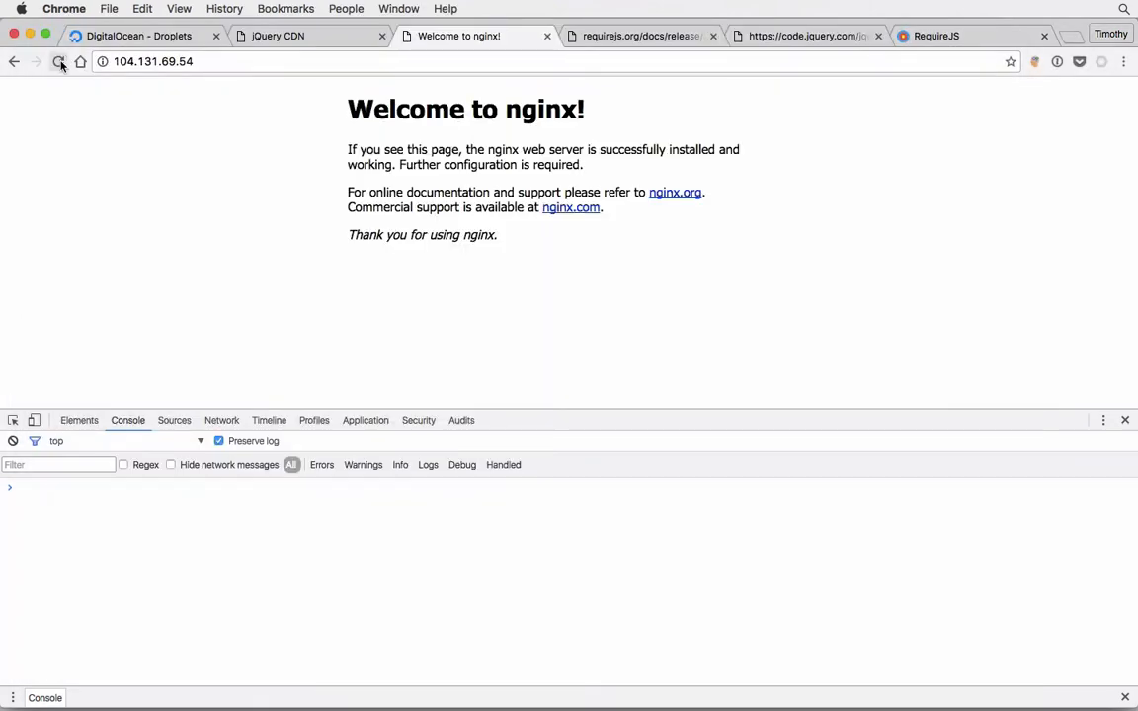
click(58, 61)
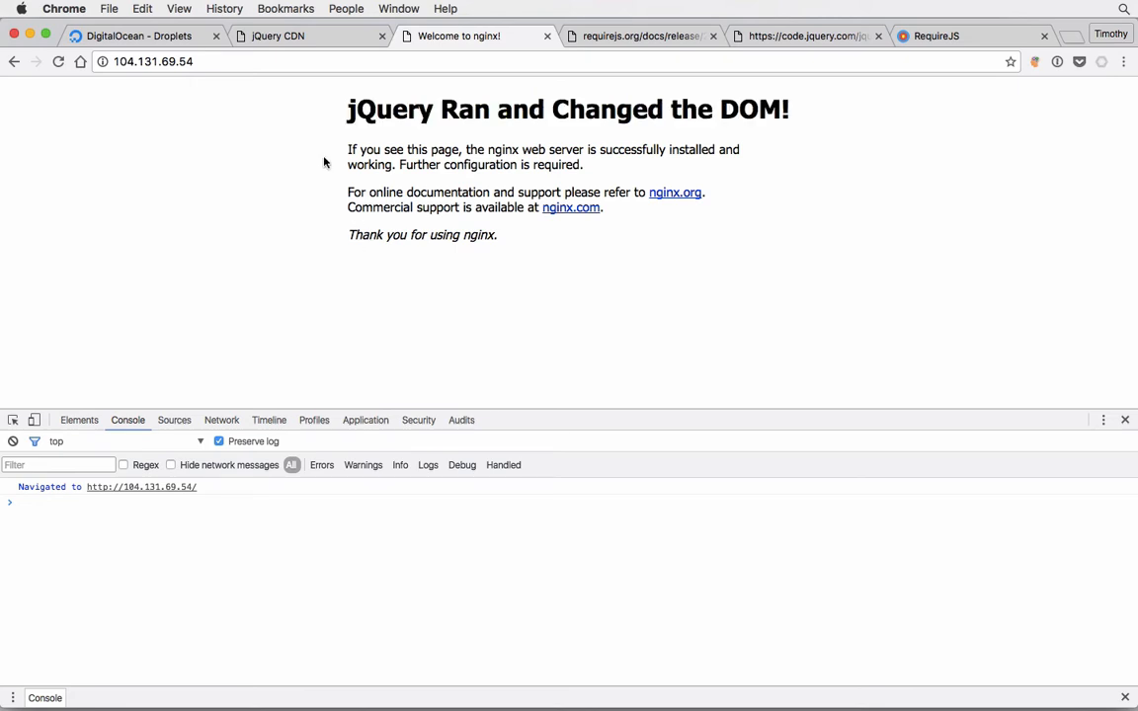
mouse_move(347, 108)
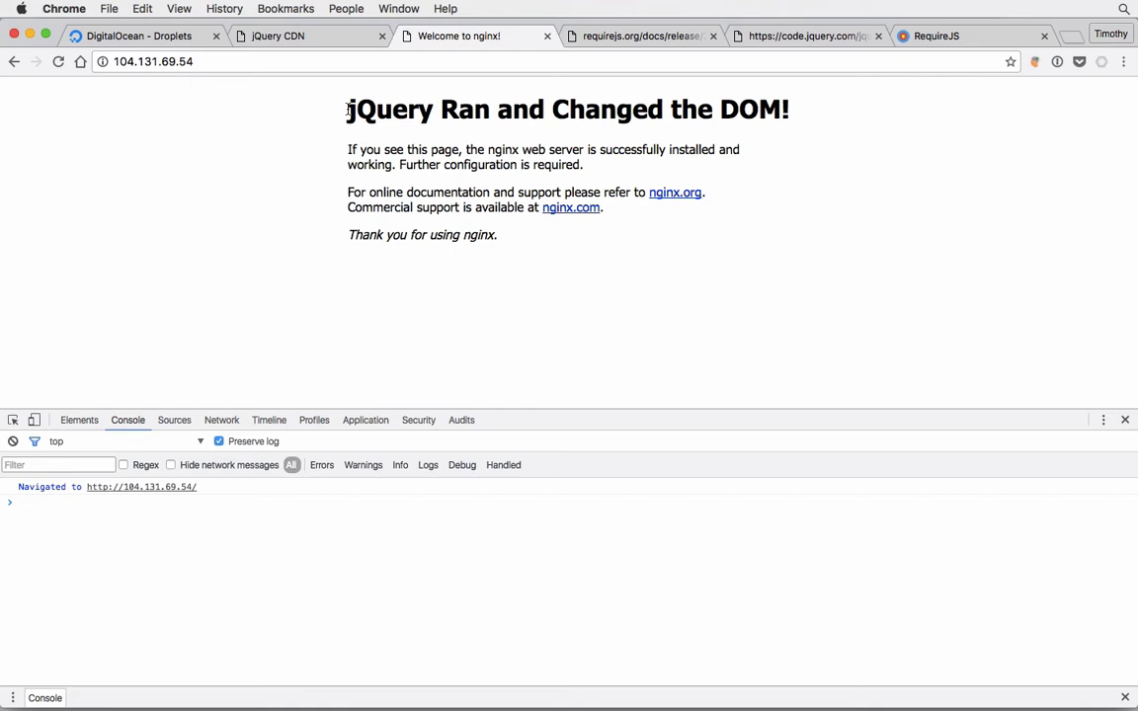
mouse_move(334, 682)
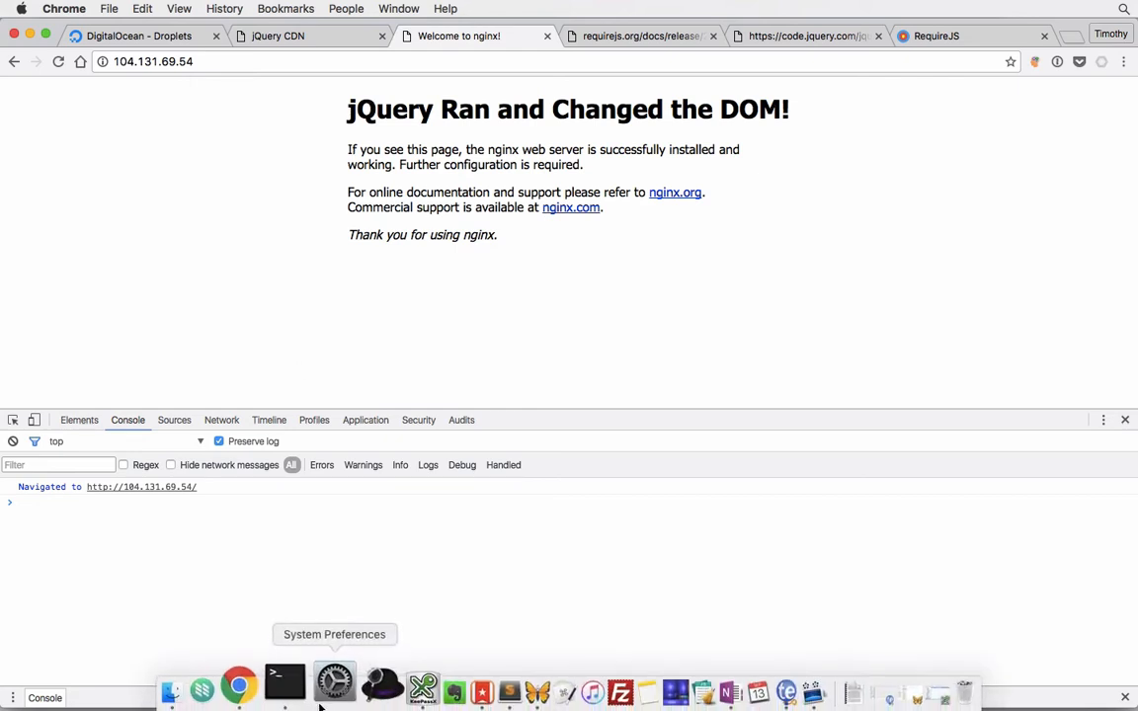
click(294, 683)
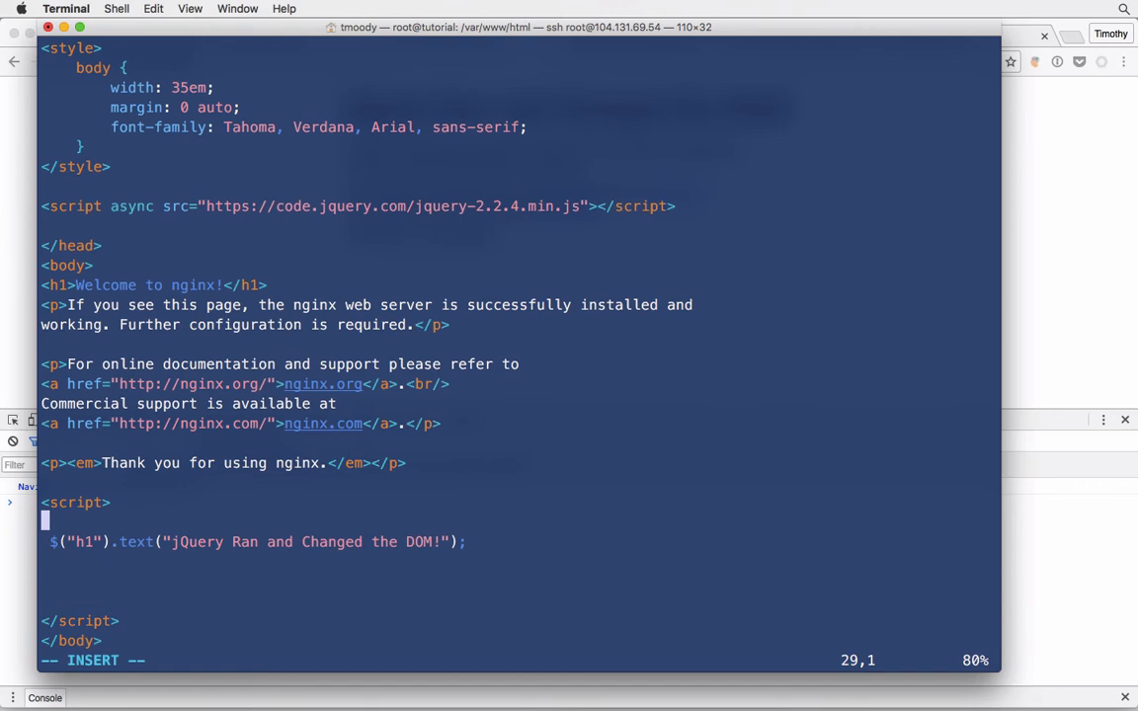
Step: Add a new line above the jQuery script tag and start an HTML comment with <!--
key(Enter)
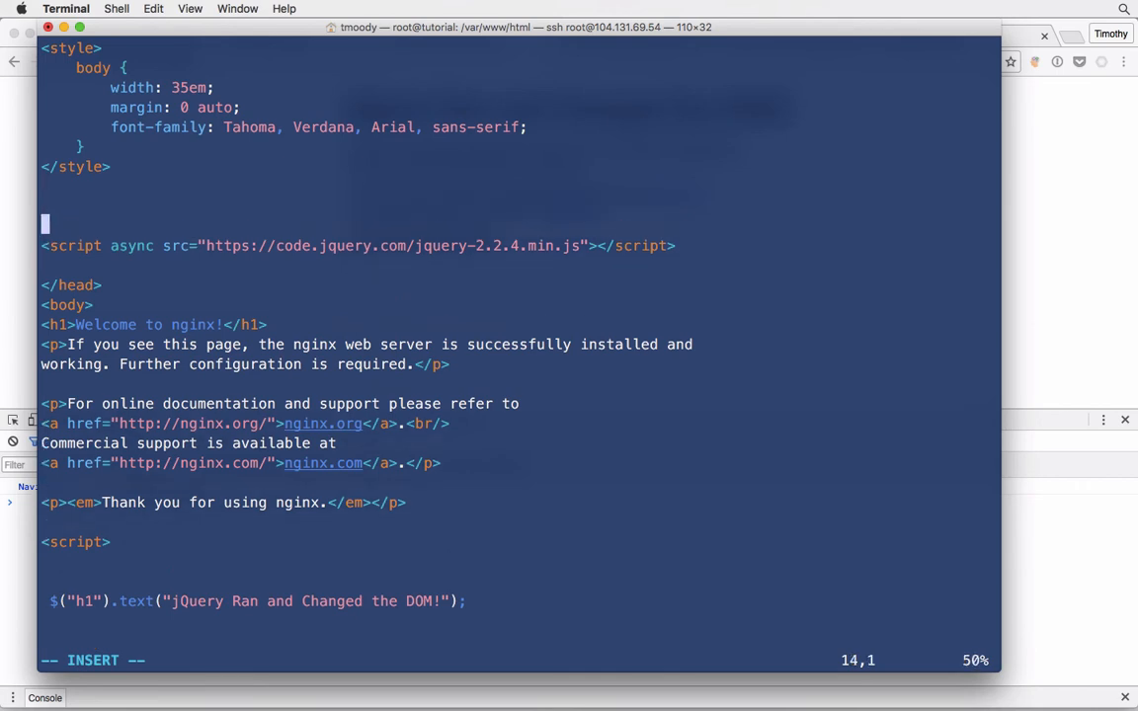
text(<!--)
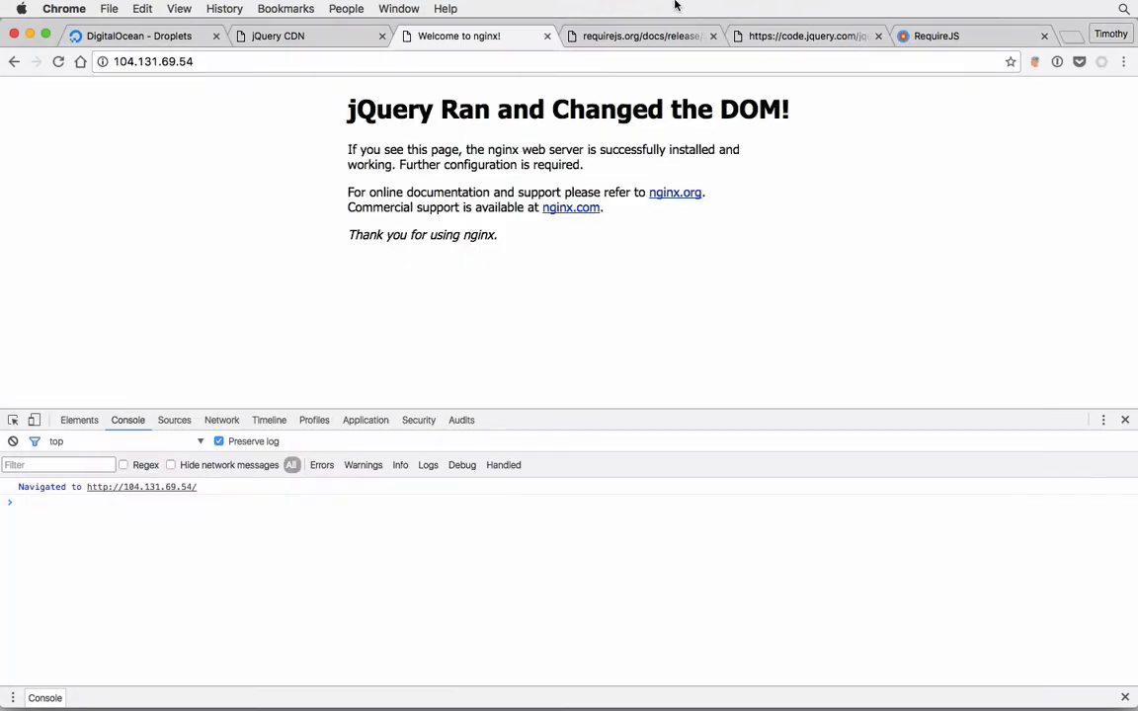
Step: Confirm the Chrome tab still shows the jQuery heading, then switch back to Terminal
click(647, 37)
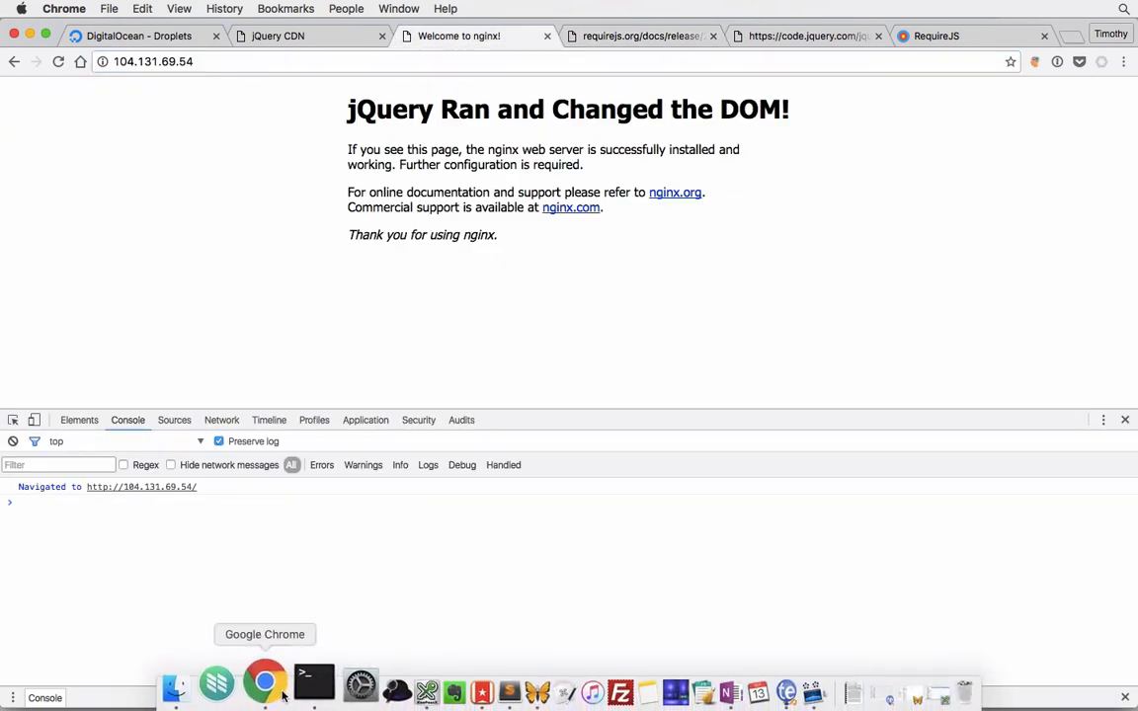
click(313, 674)
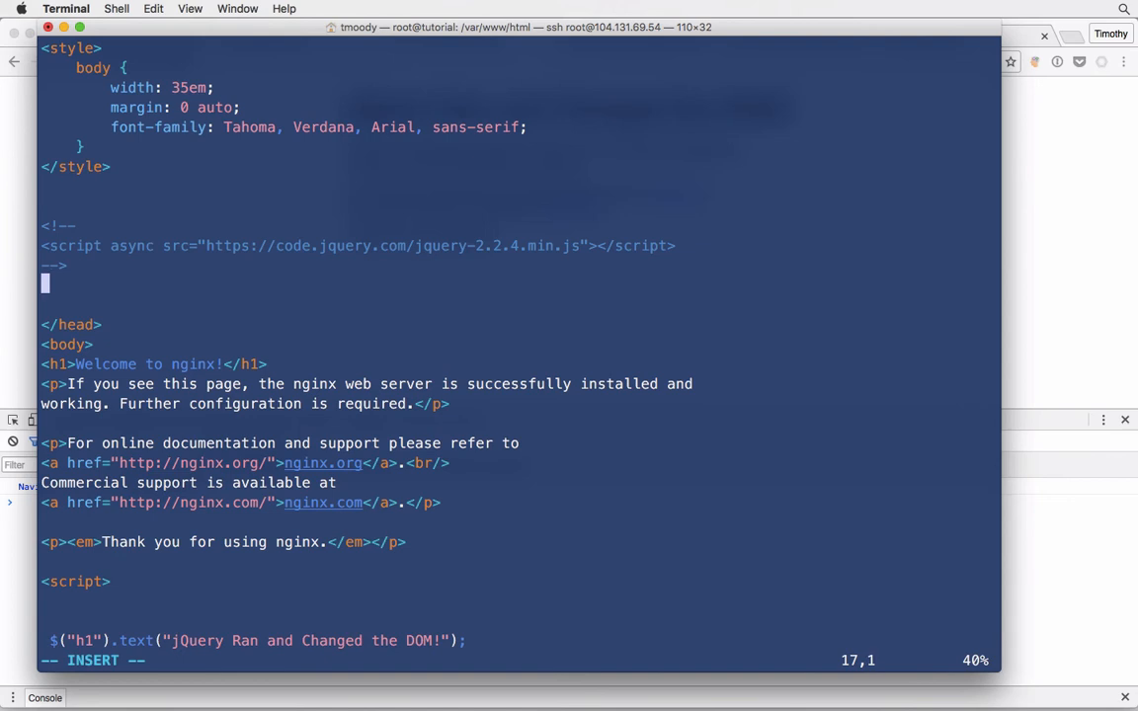
Step: Add a RequireJS 2.3.1 script tag below the commented jQuery tag and prefix the h1 line with //
text(<s)
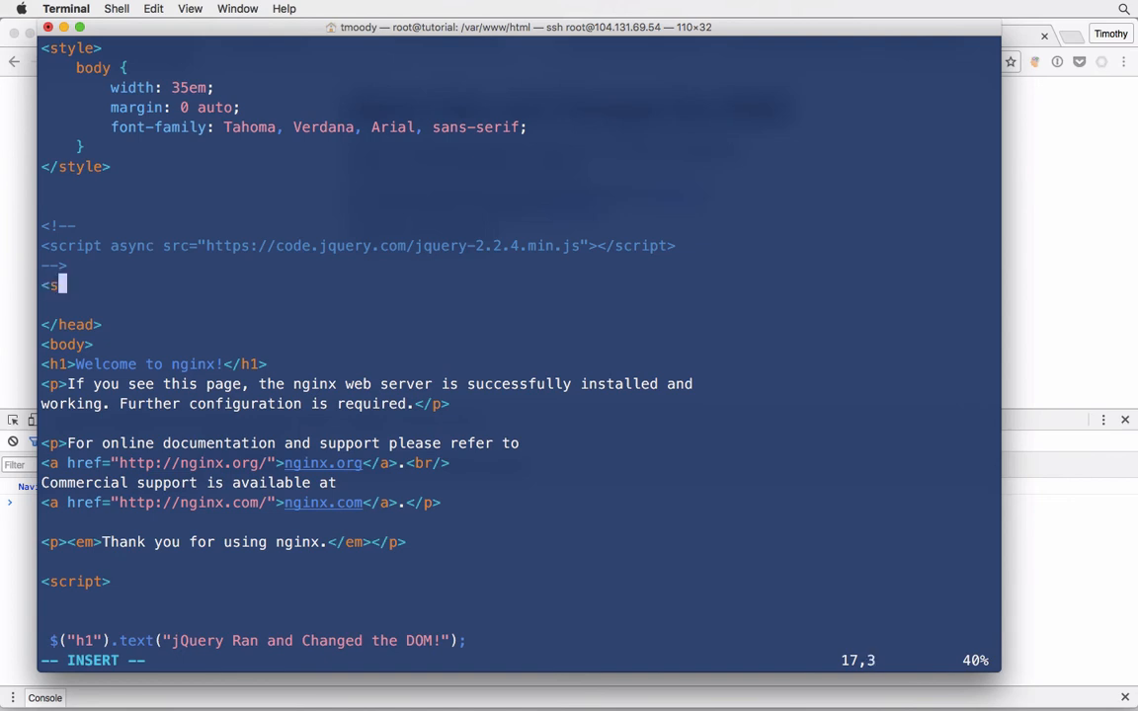
text(cript)
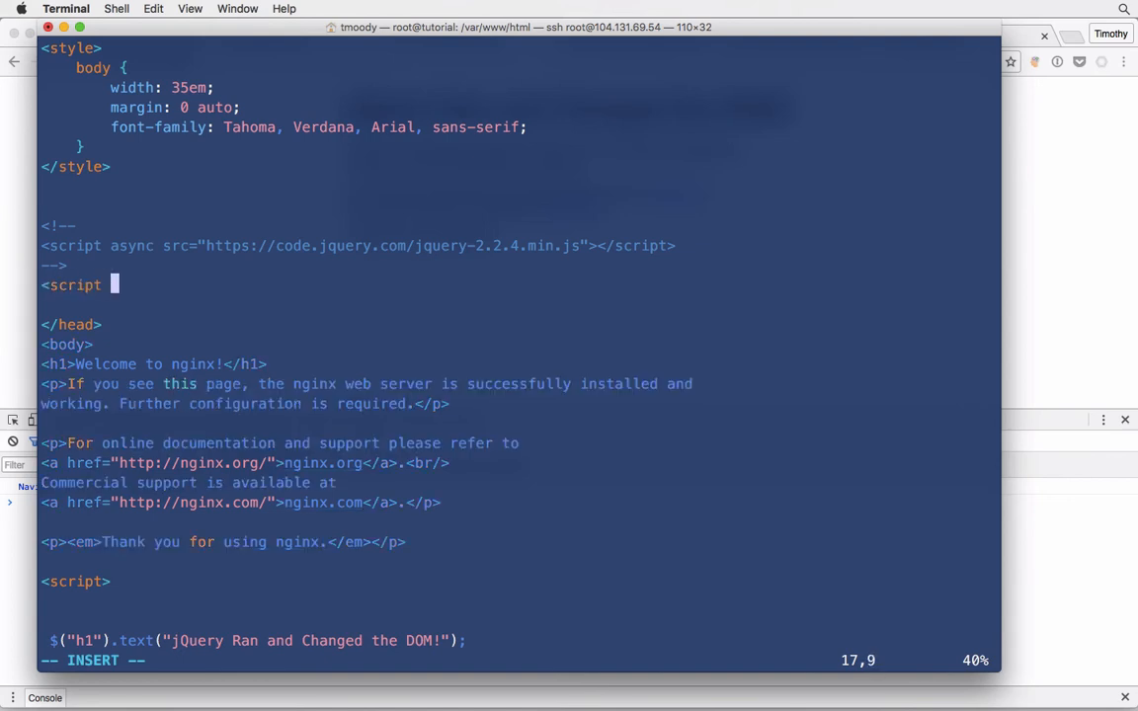
text(src)
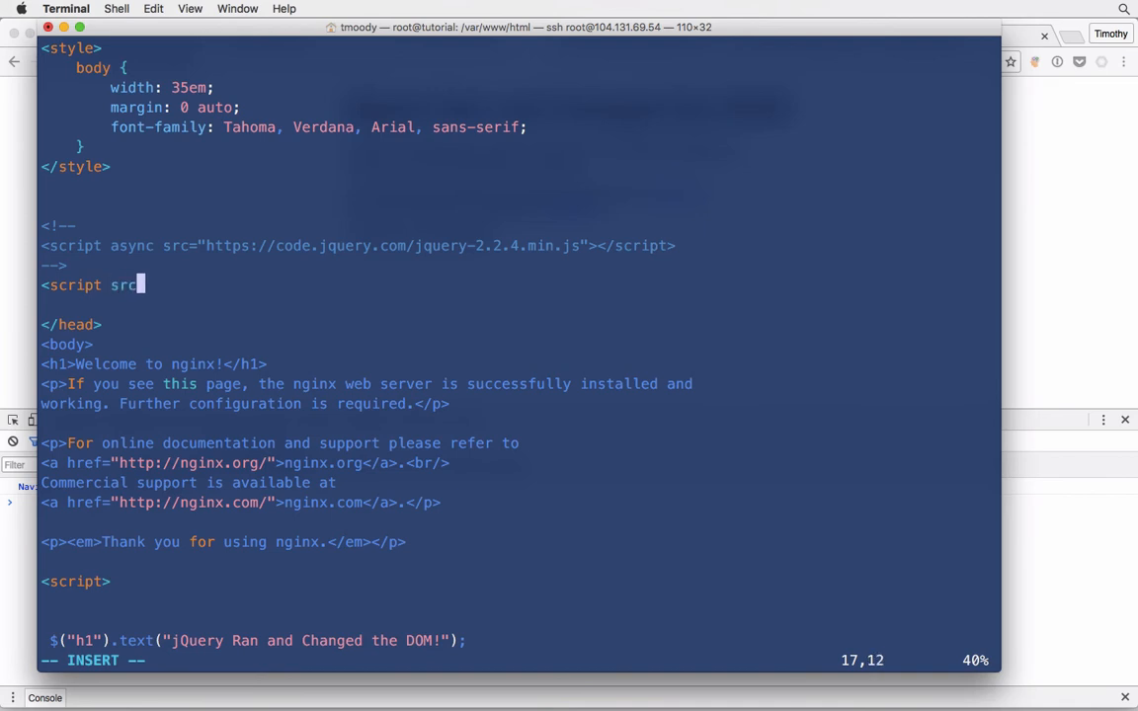
text(="http://requirejs.org/docs/release/2.3.1/minified/require.js")
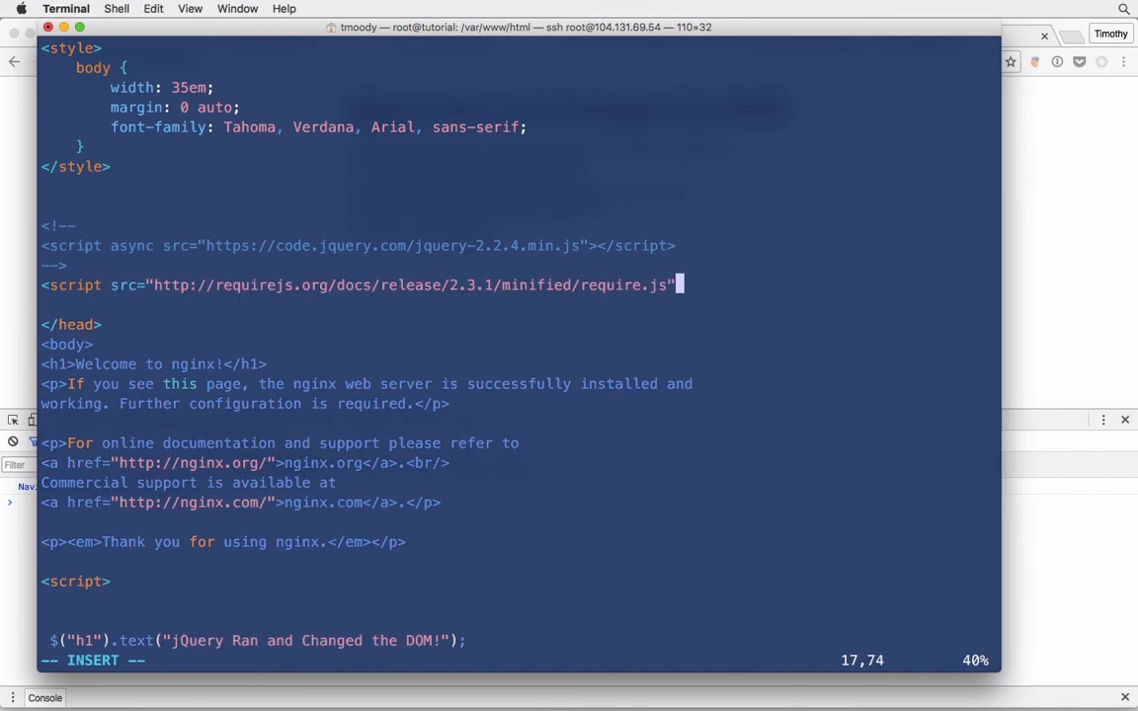
text(></s)
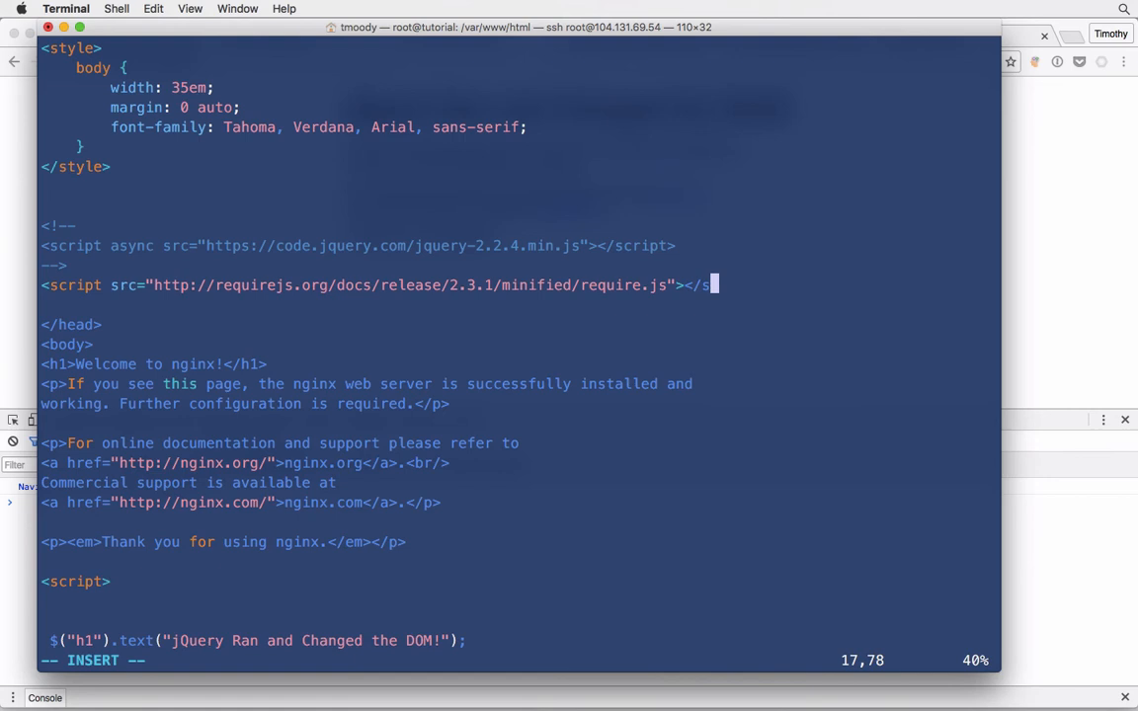
text(cript>)
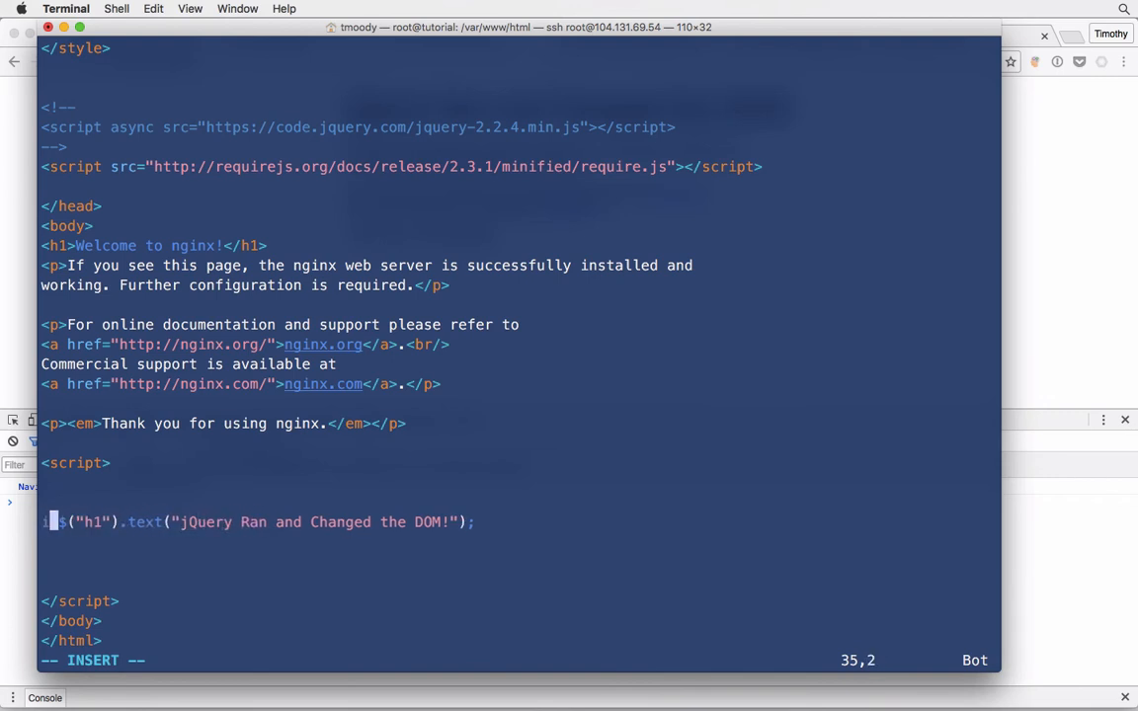
text(//)
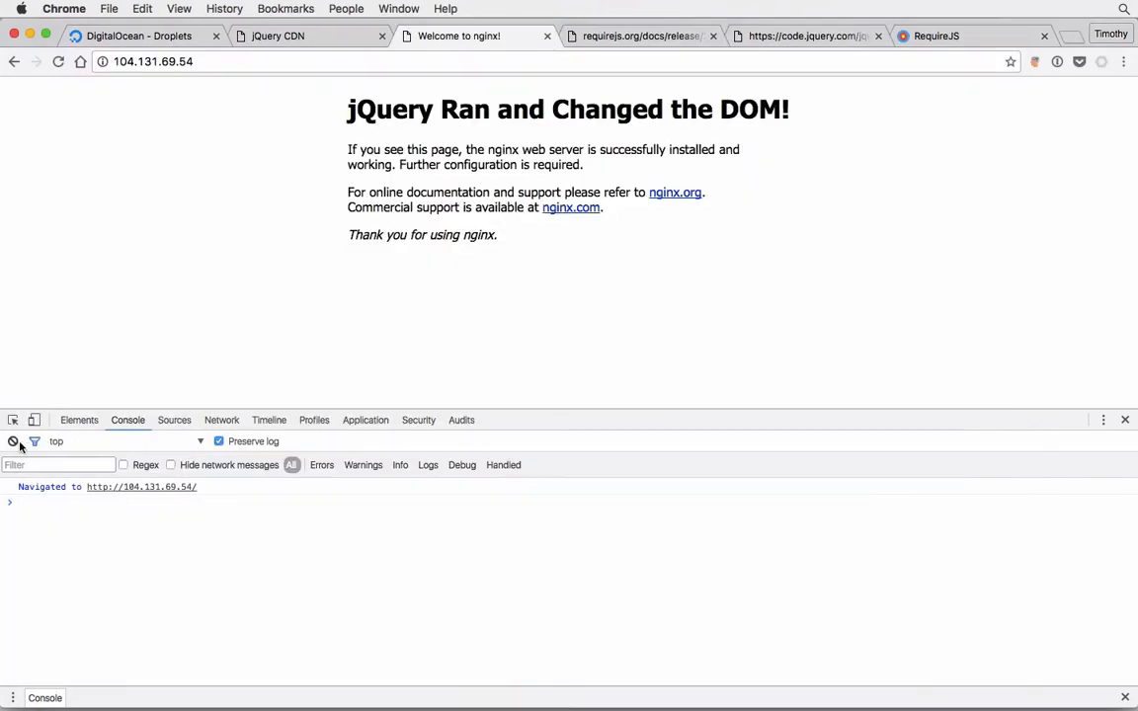
Step: Clear the console, reload the page, and confirm require is defined in the console
click(14, 441)
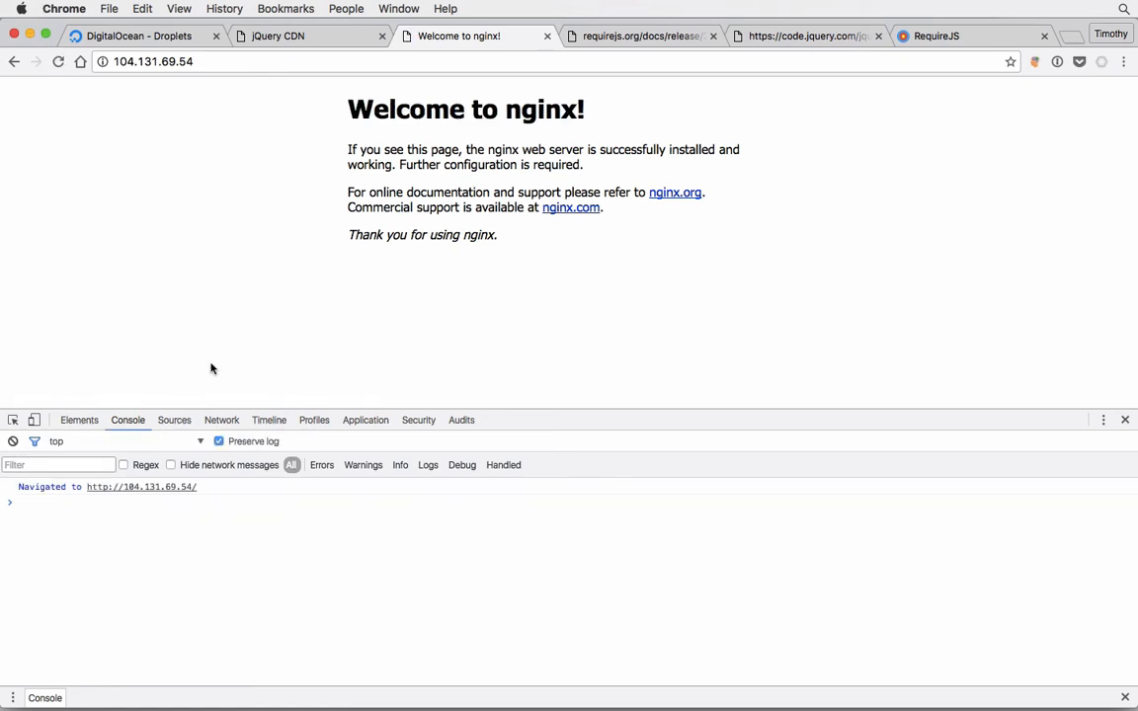
mouse_move(183, 464)
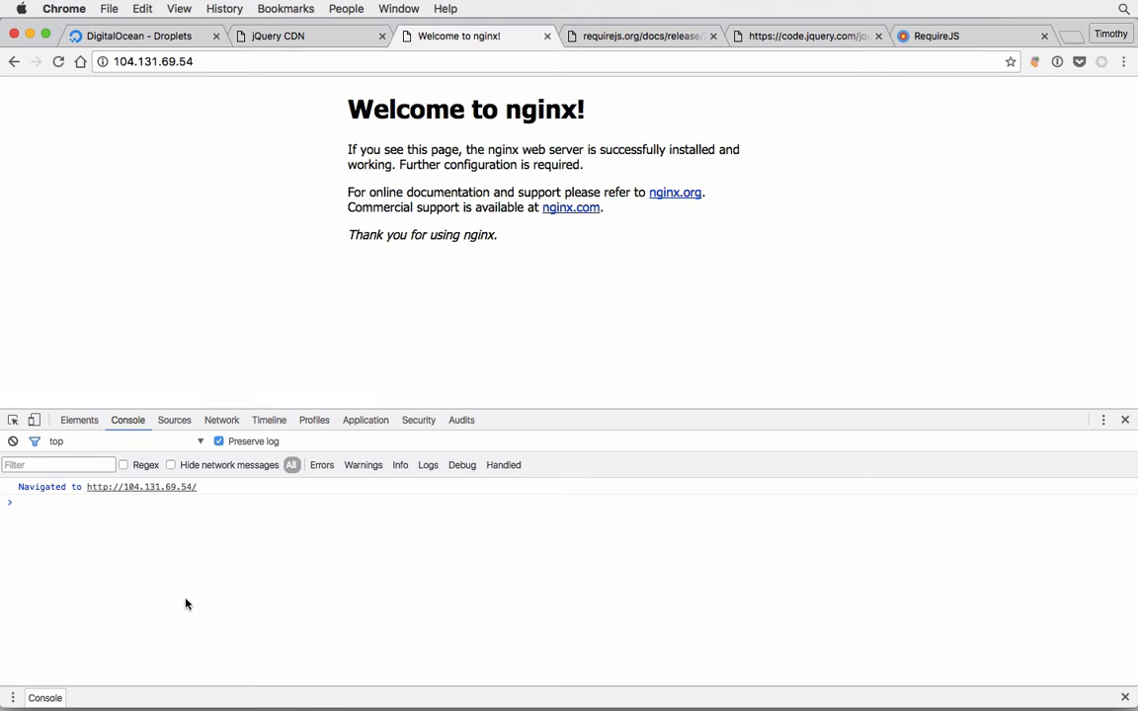
text(require)
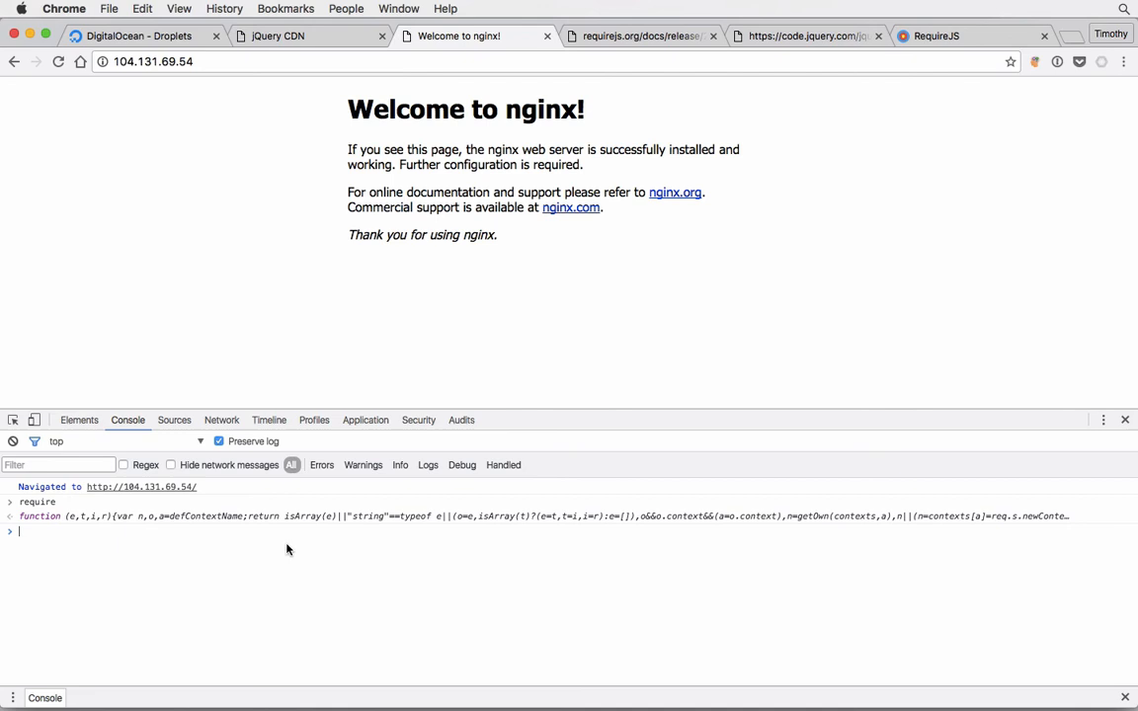
mouse_move(12, 420)
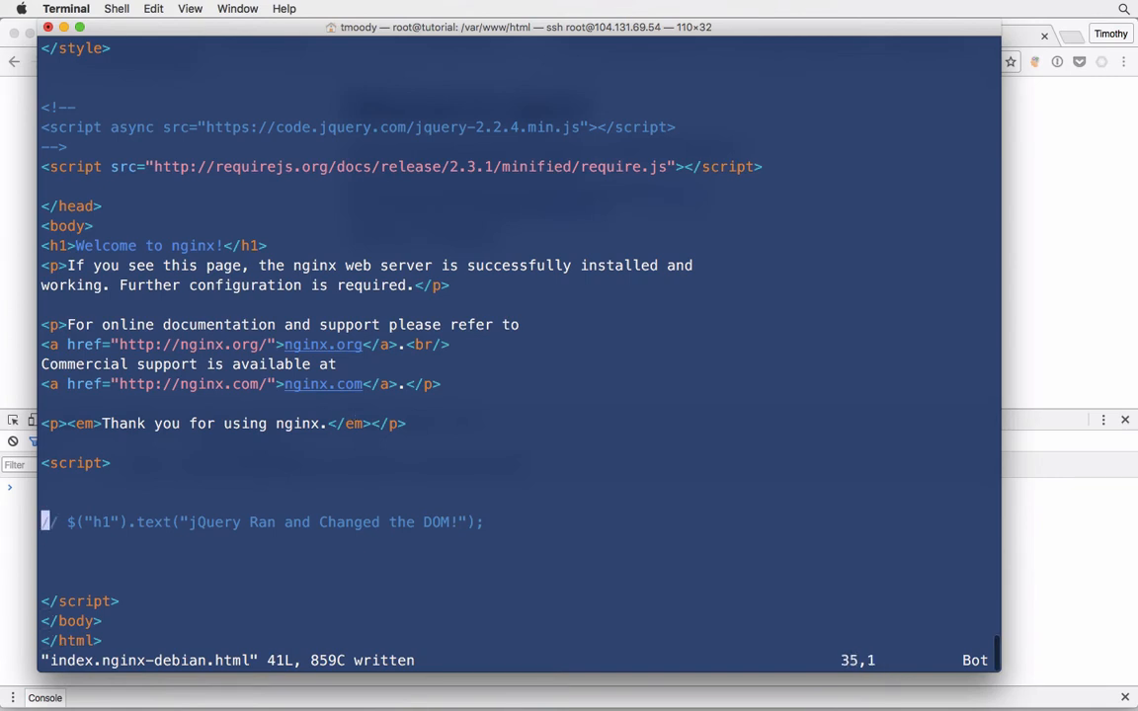
key(down)
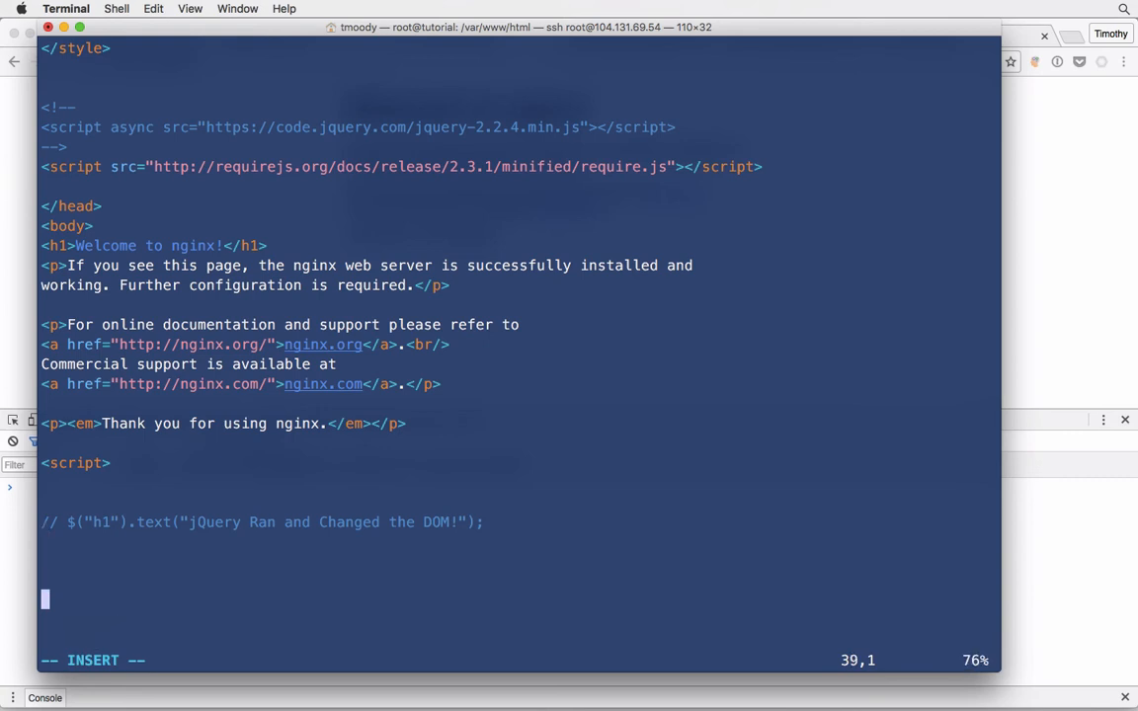
key(Up)
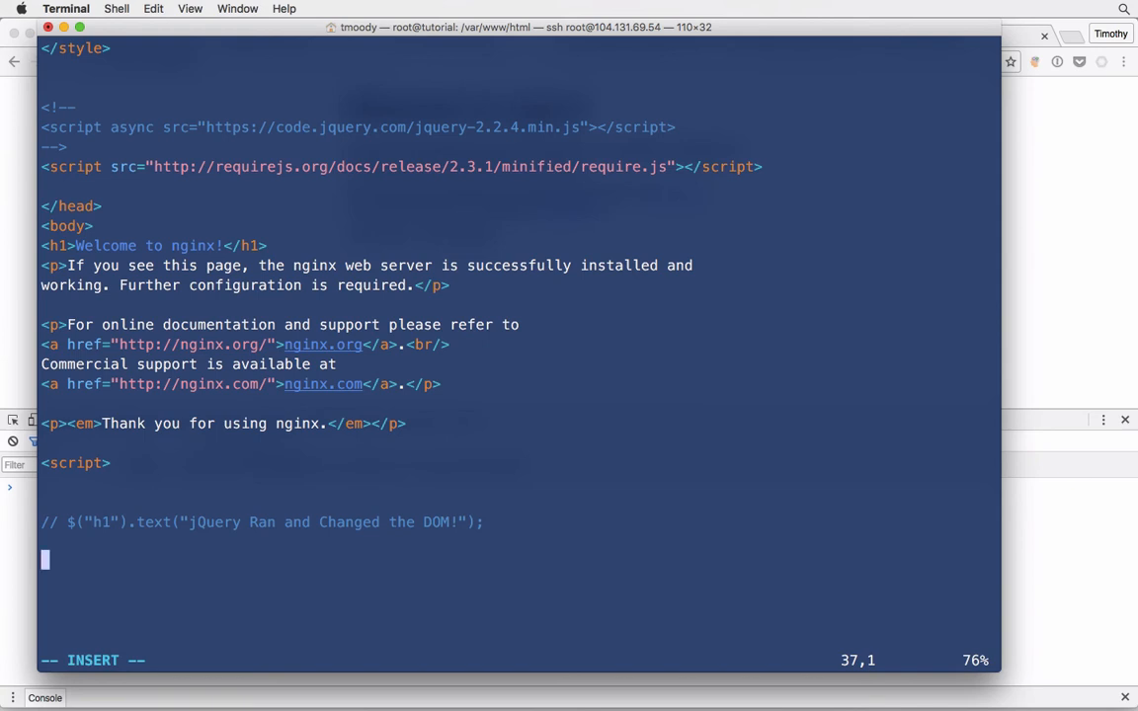
text(req)
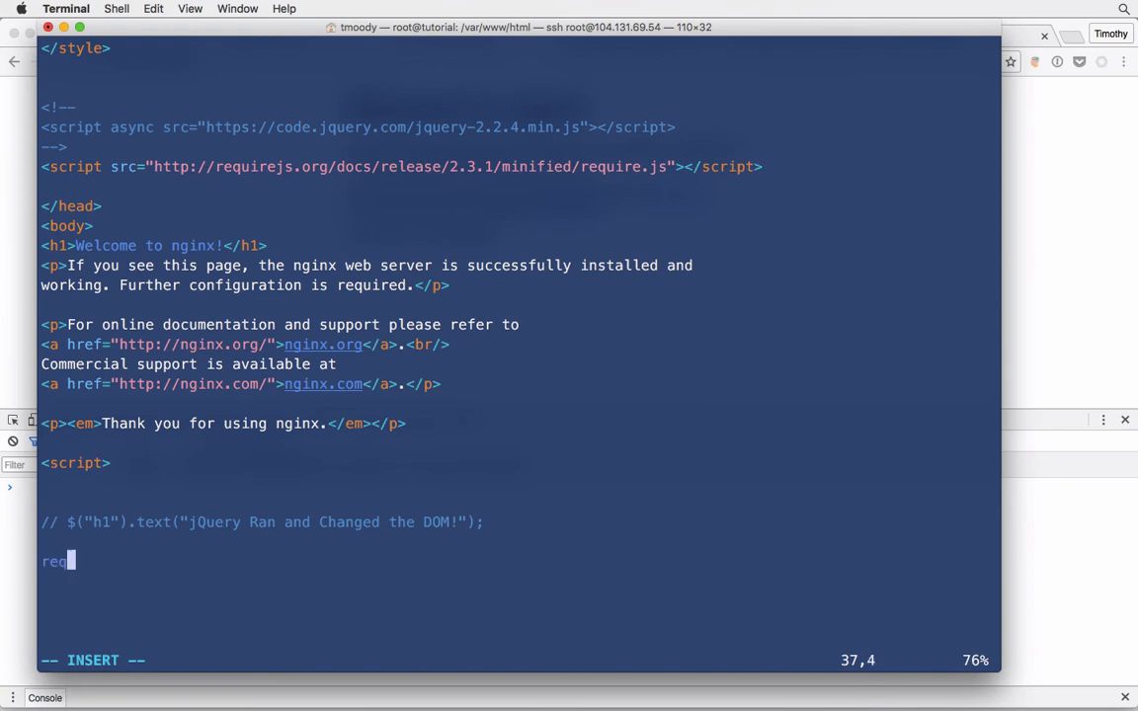
text(uire)
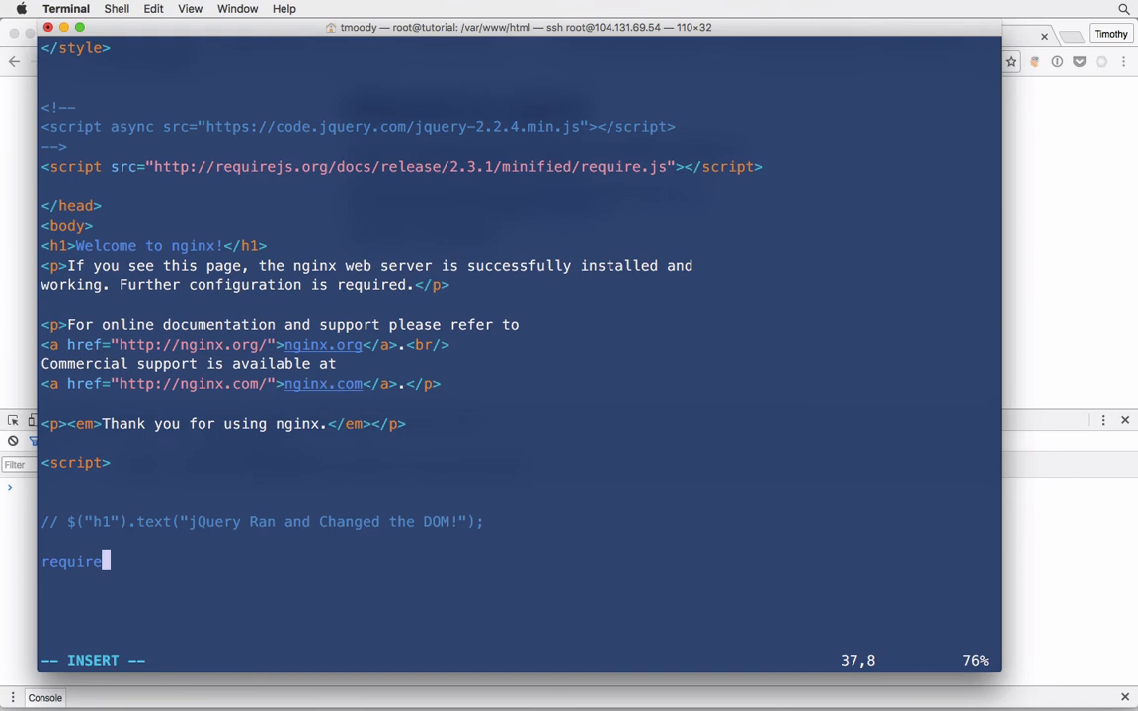
text(()
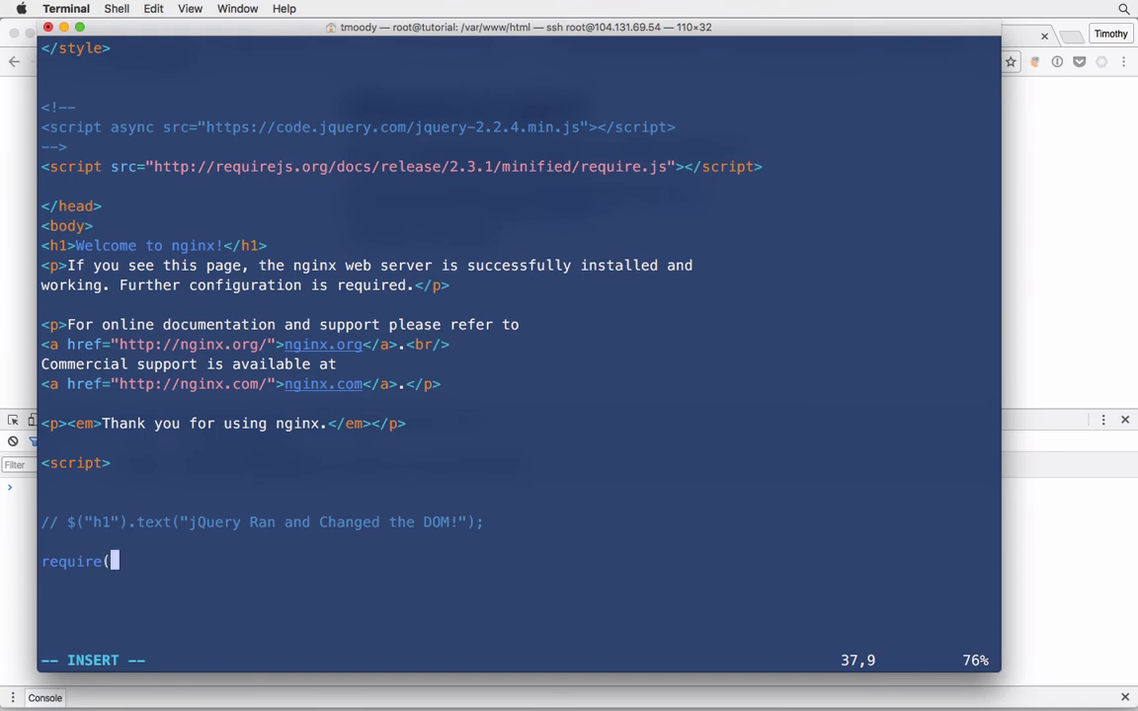
text([)
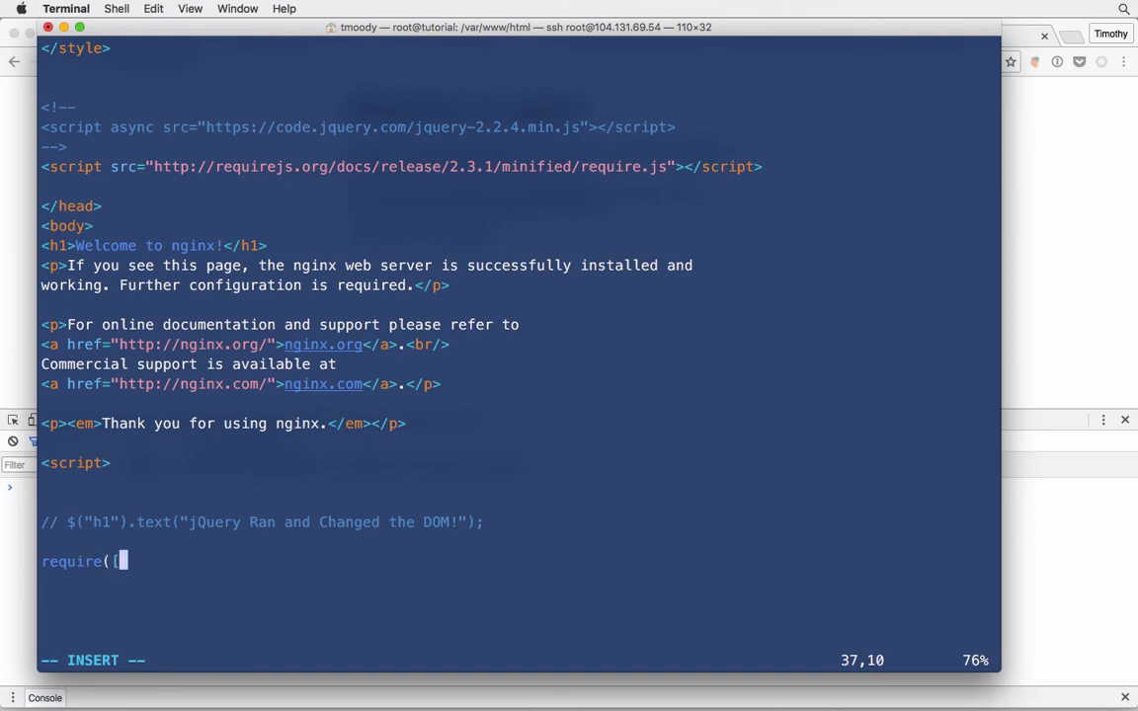
text(')
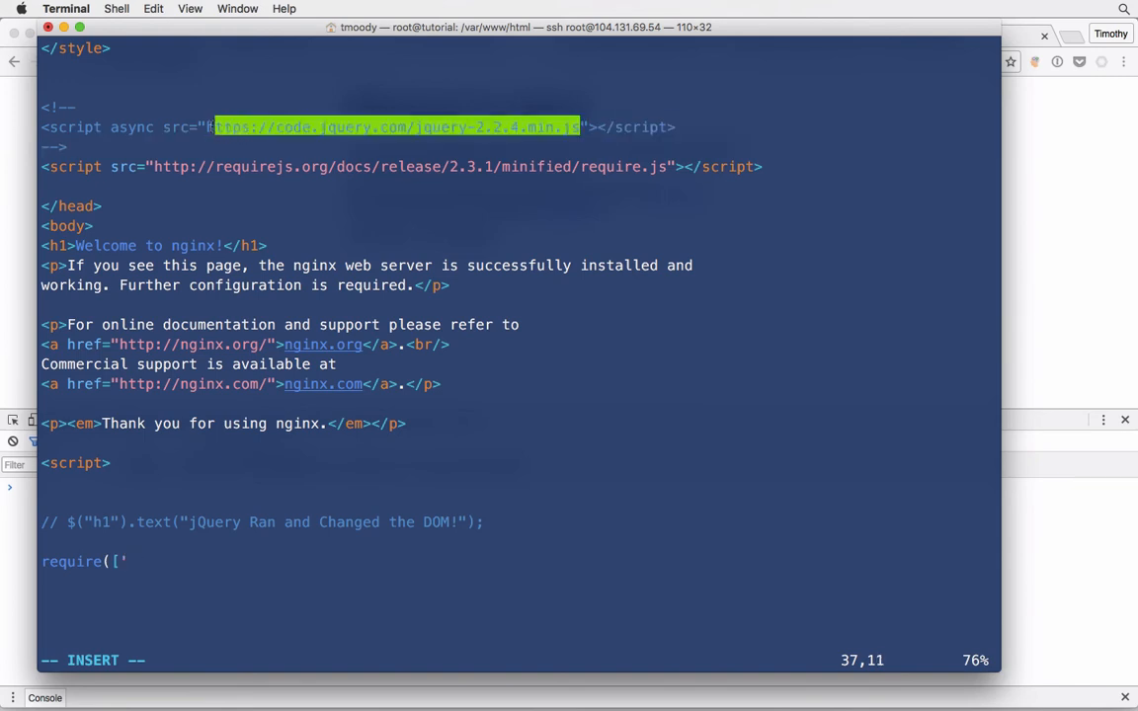
text(https://code.jquery.com/jquery-2.2.4.min.js)
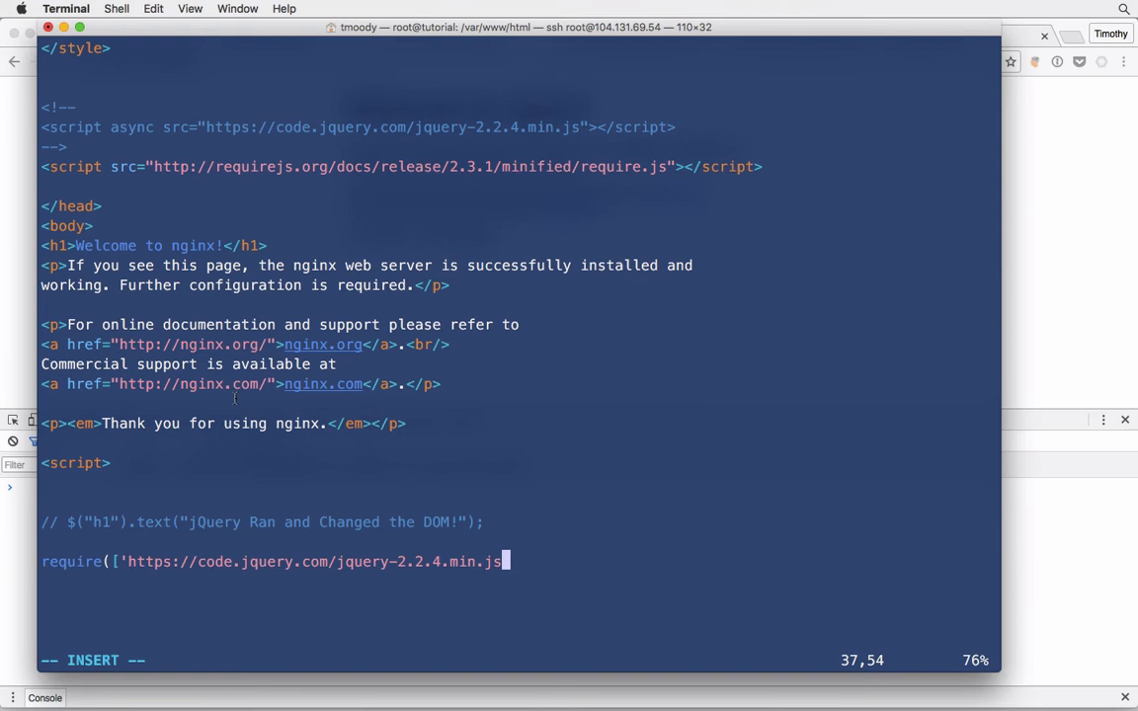
text(')
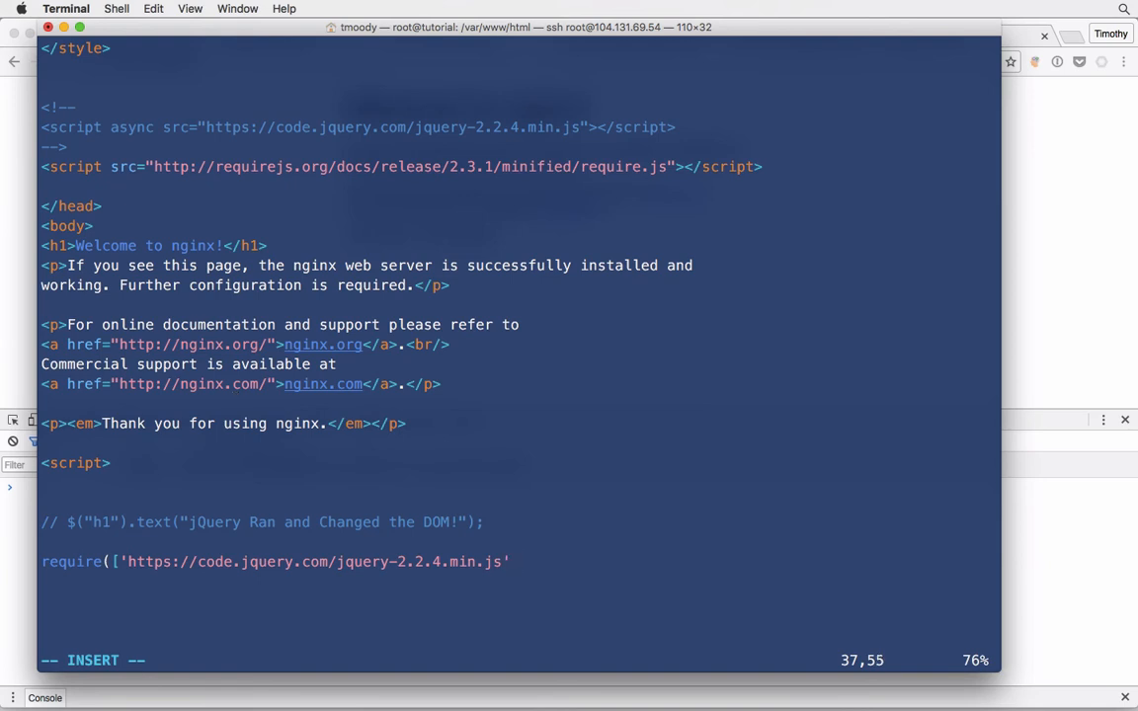
text(],)
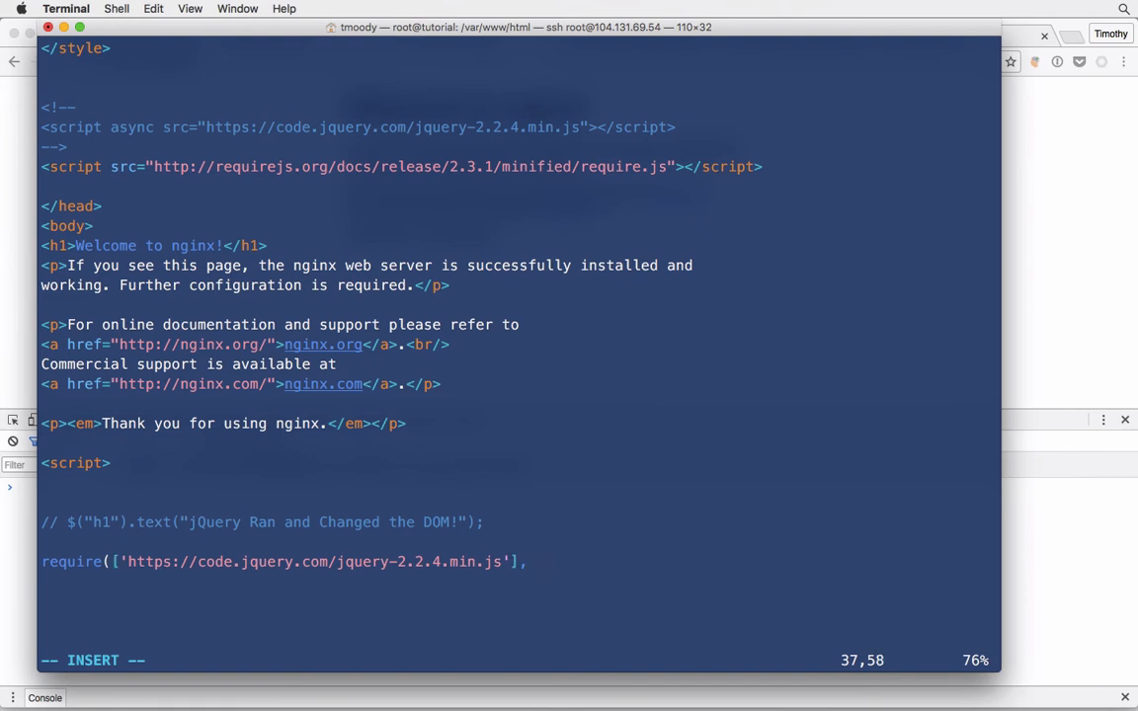
text(function)
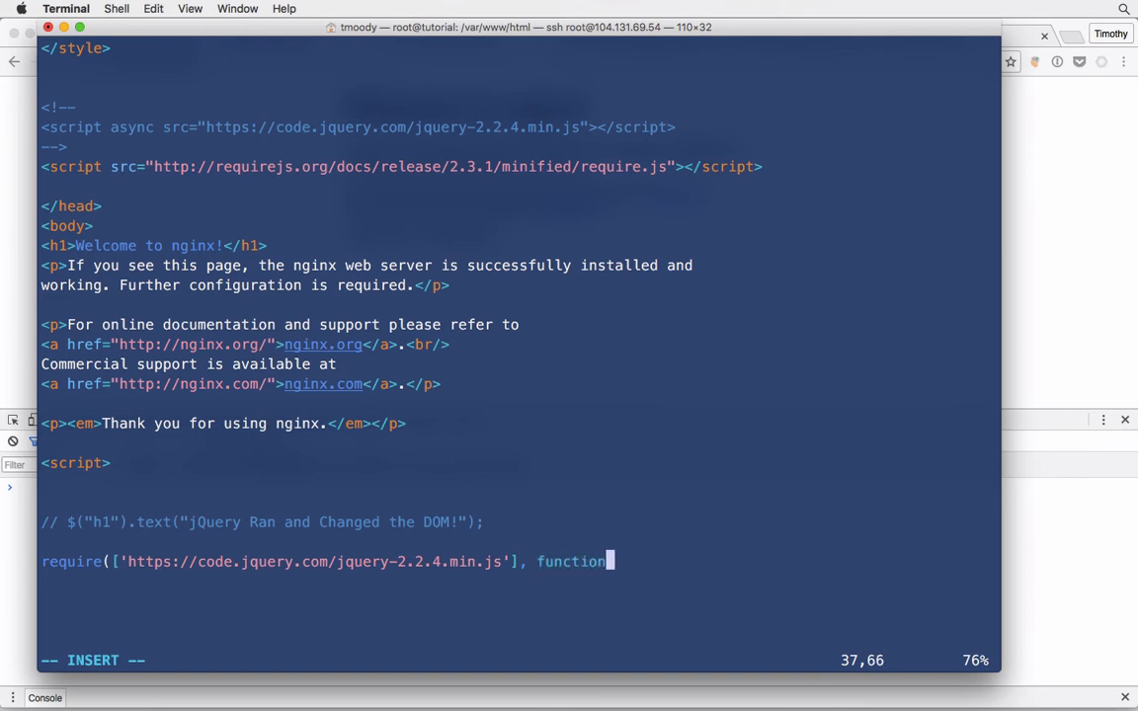
Step: Open the callback with (){ and place the h1 'jQuery Ran and Changed the DOM!' line inside
text((){)
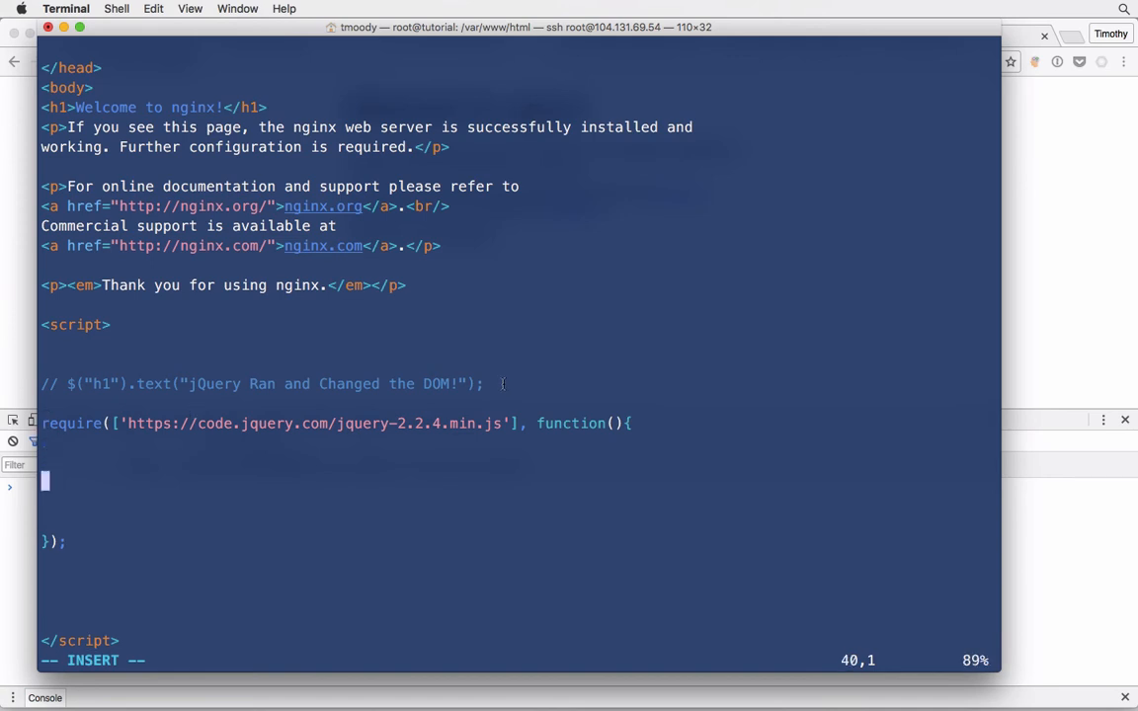
text(// $("h1").text("jQuery Ran and Changed the DOM!");)
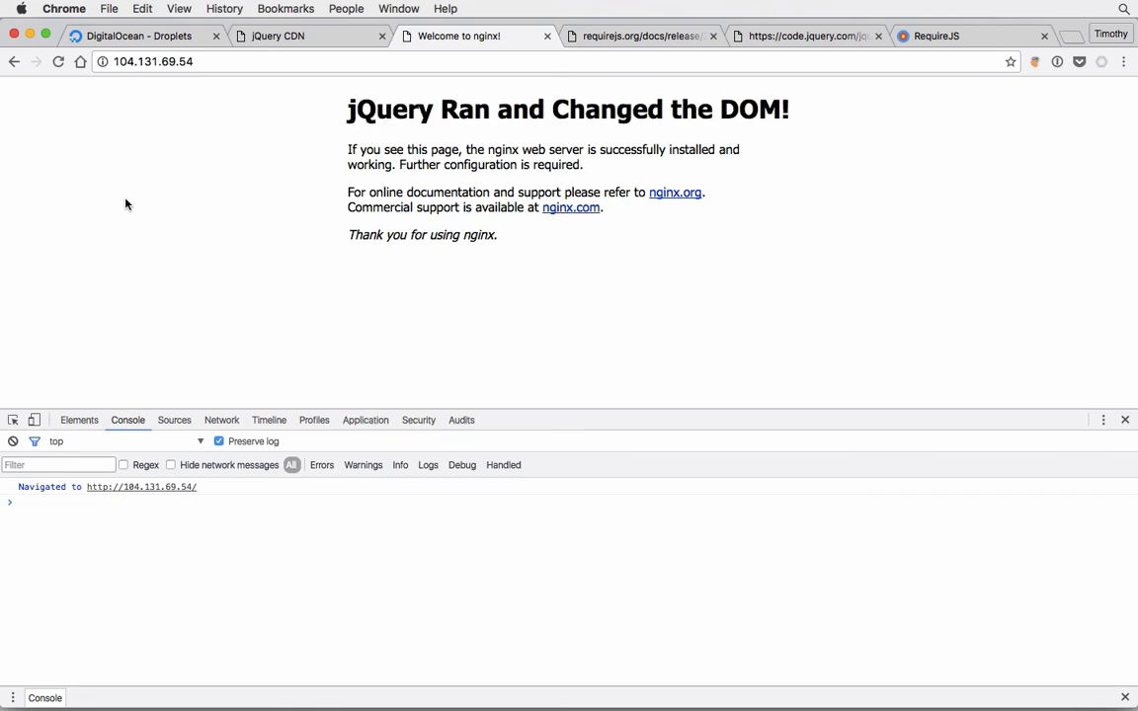
mouse_move(347, 224)
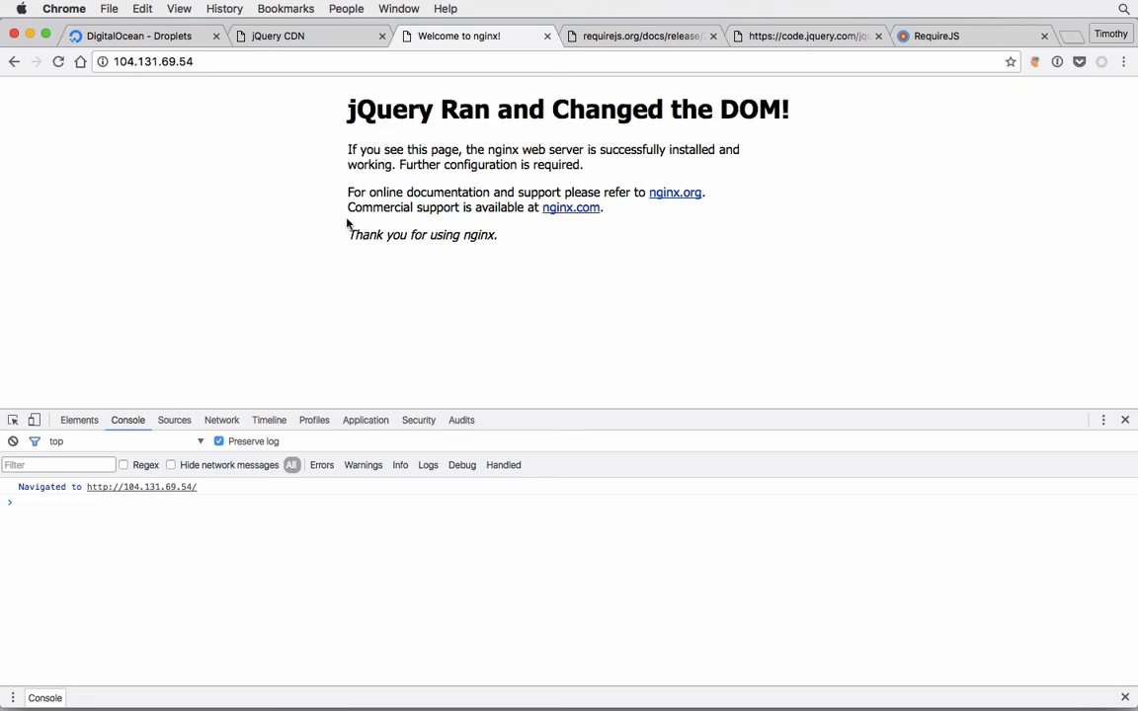
Step: In the Network tab, inspect the require.js and jquery-2.2.4.min.js request headers
click(221, 420)
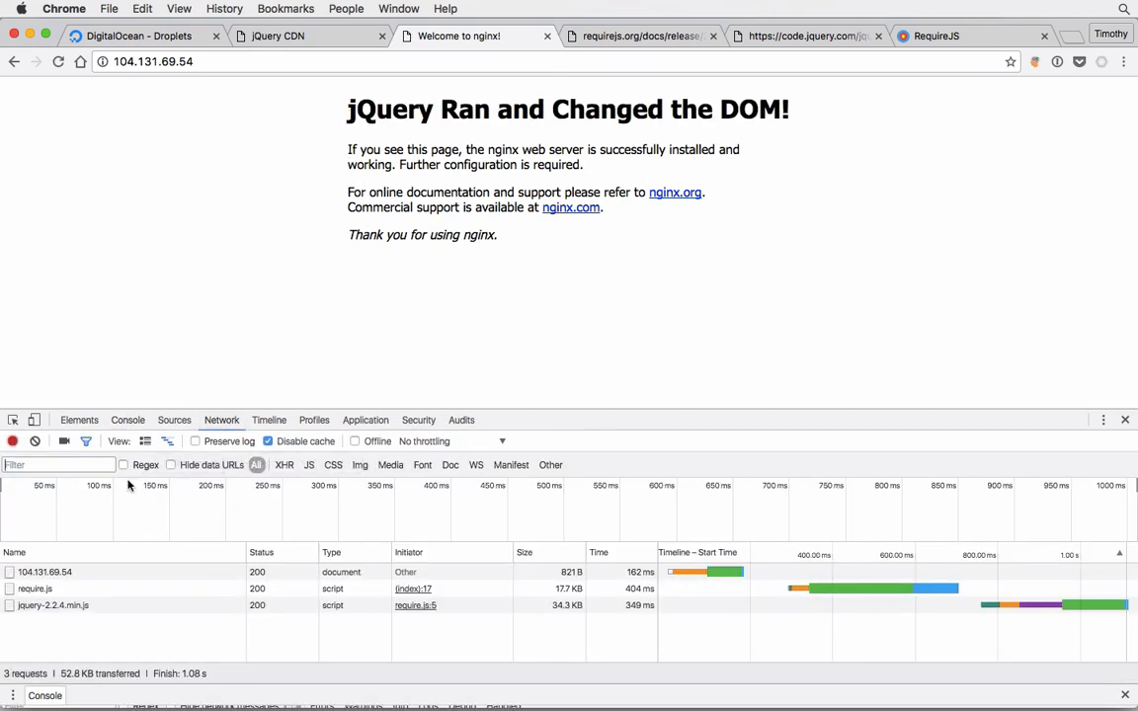
click(34, 589)
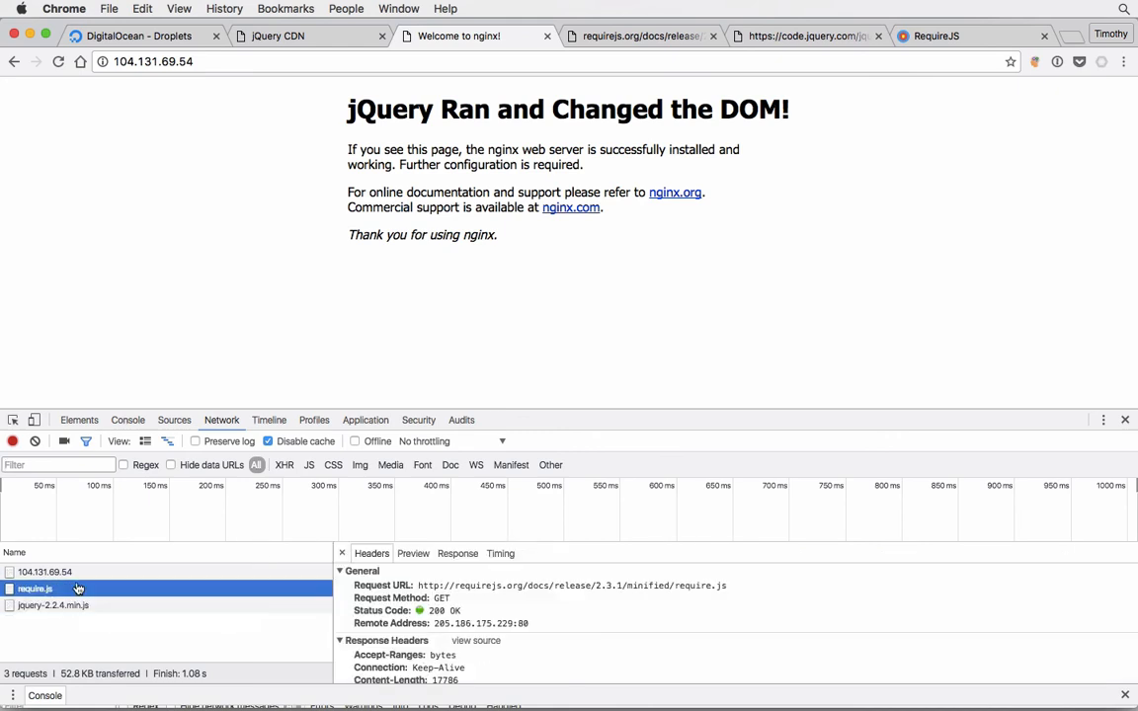
click(53, 605)
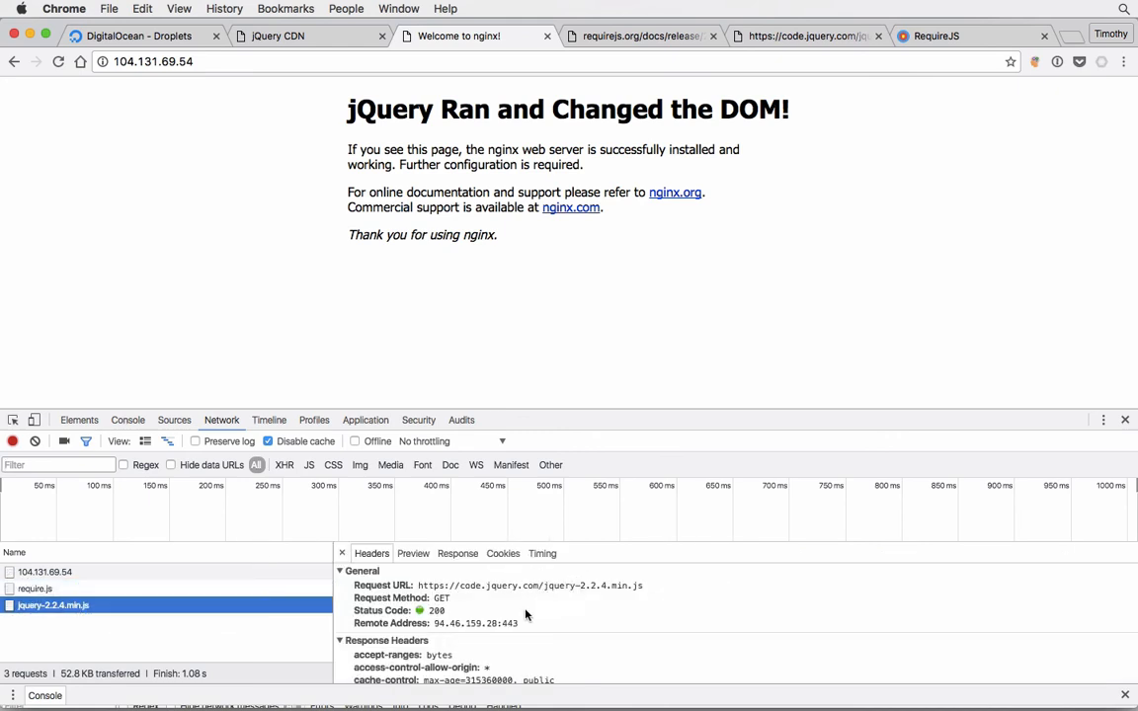
mouse_move(146, 373)
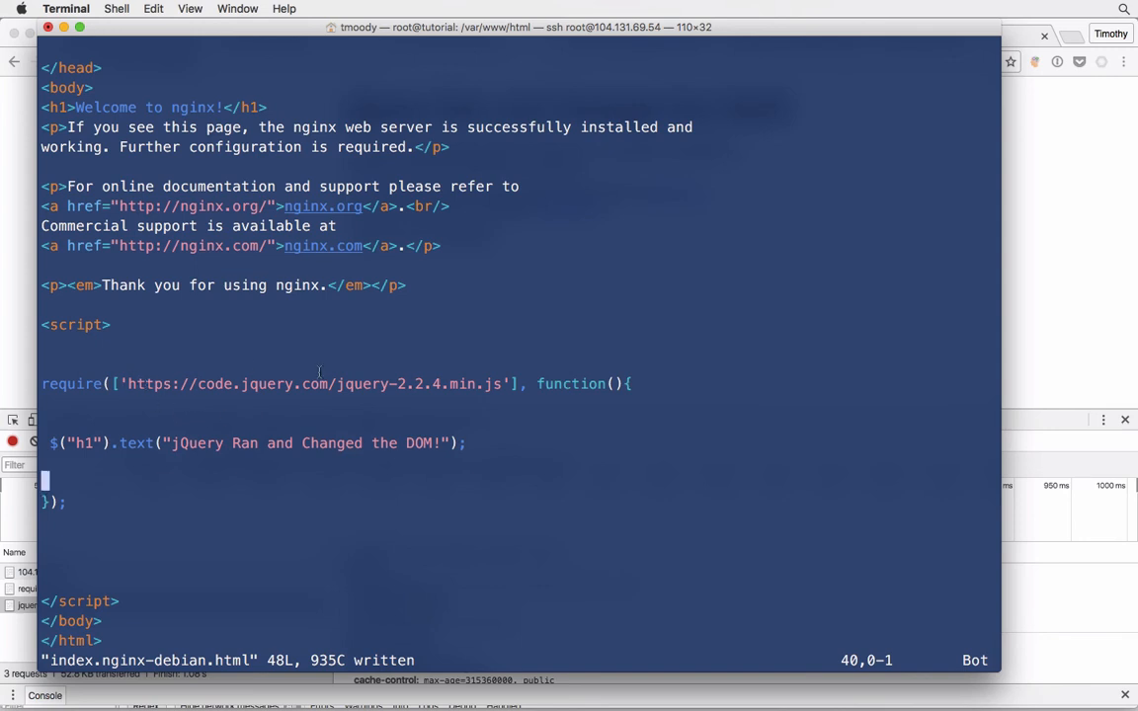
mouse_move(380, 394)
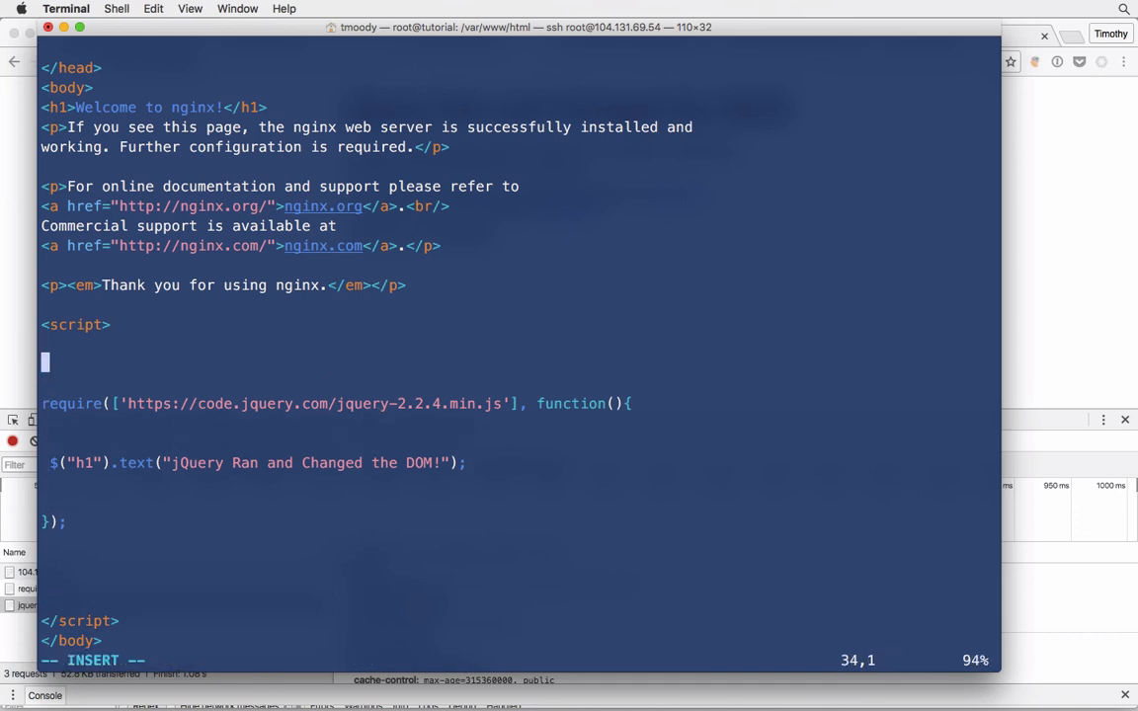
Step: Add console.log "first" before require, "second" inside the callback, and "third" after it
text(console.)
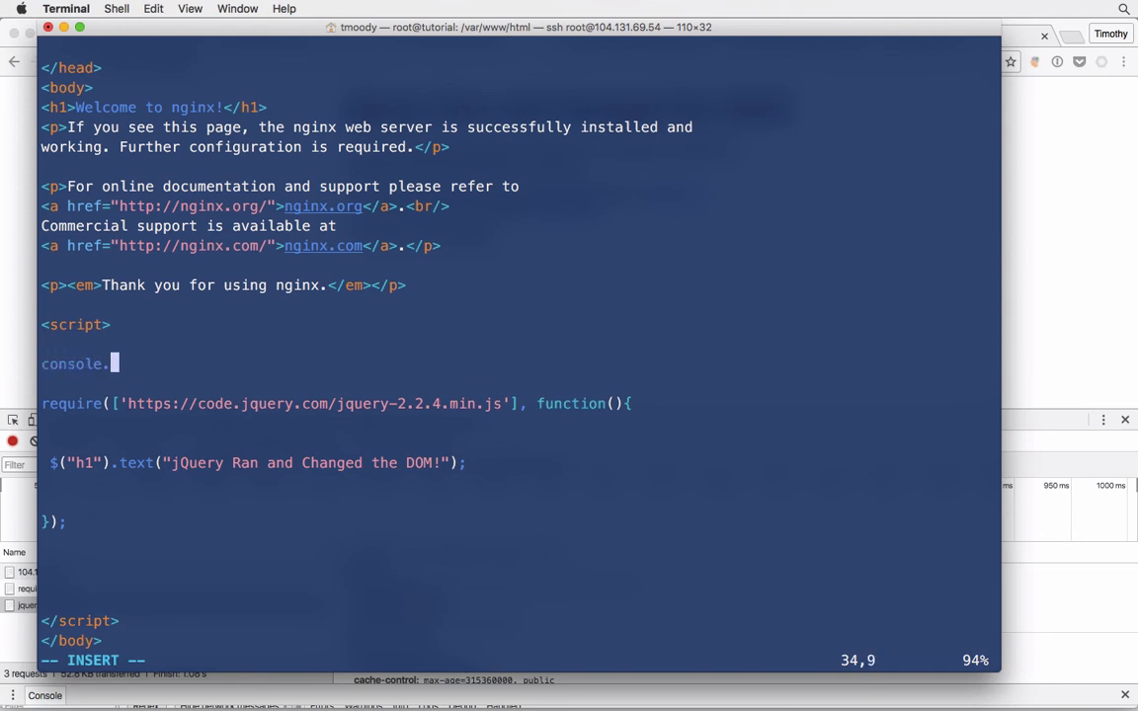
text(log(")
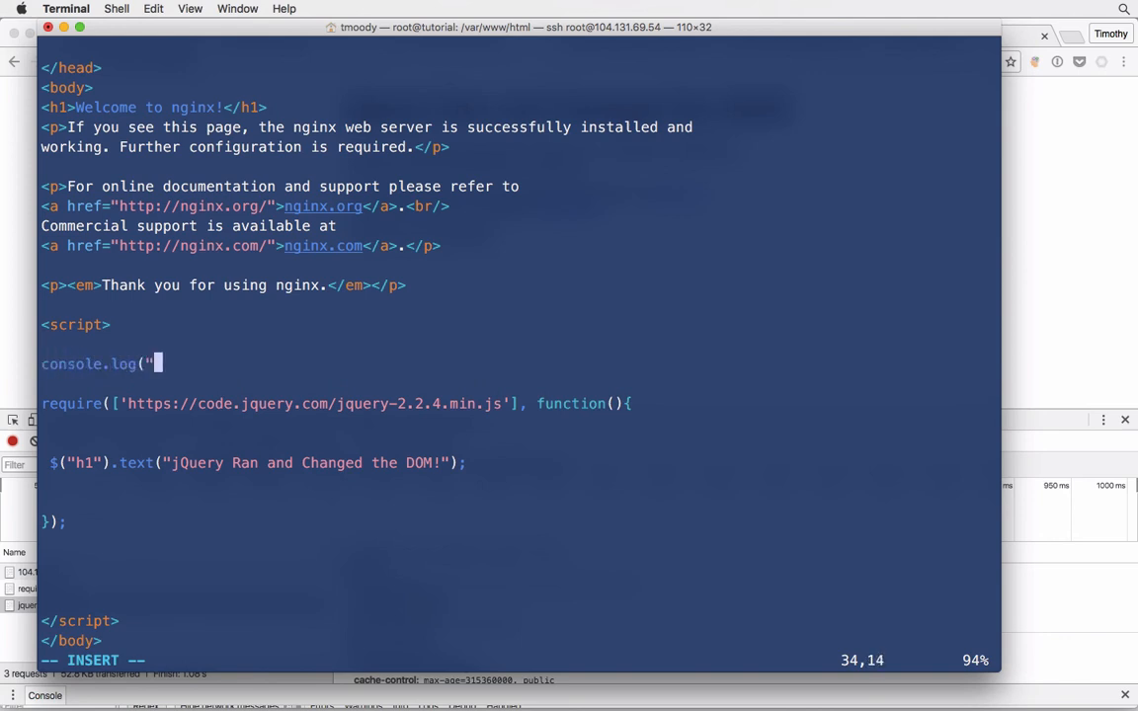
text(first");)
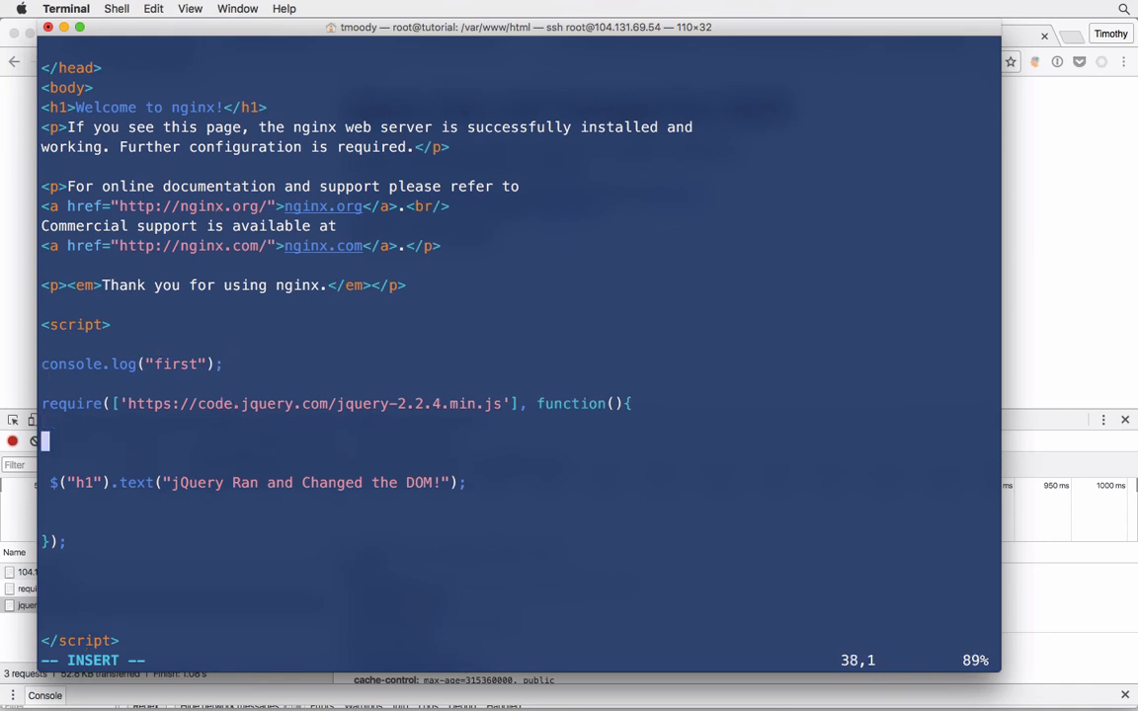
text(console.log("sec)
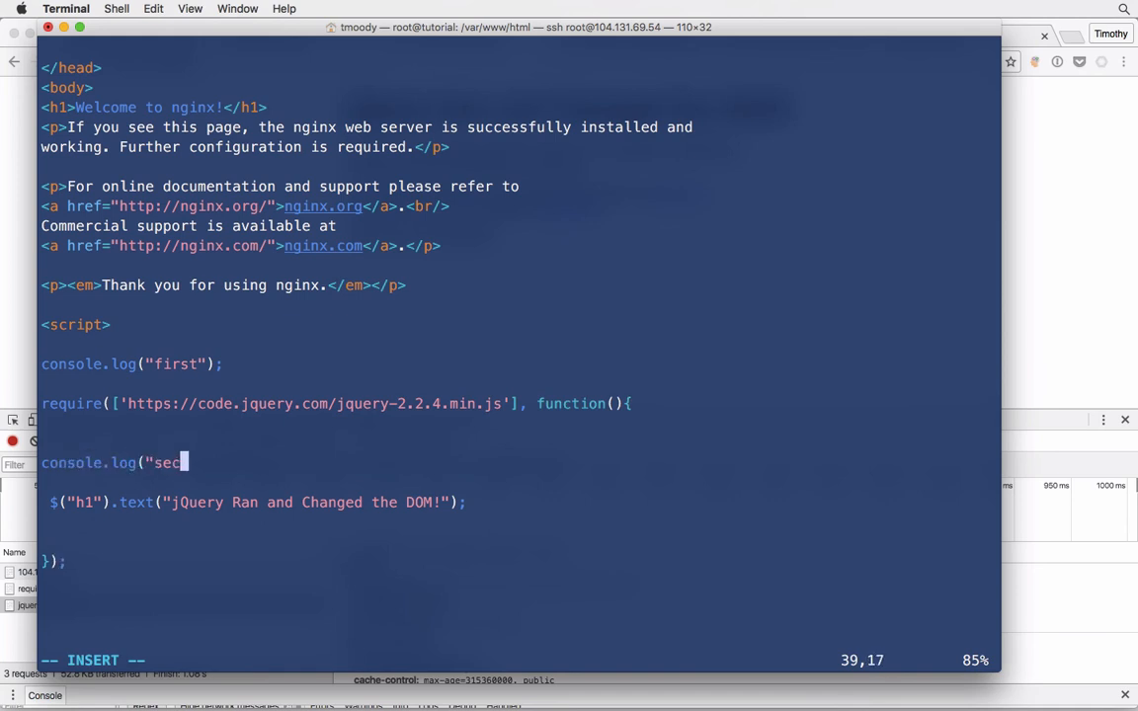
text(ond");)
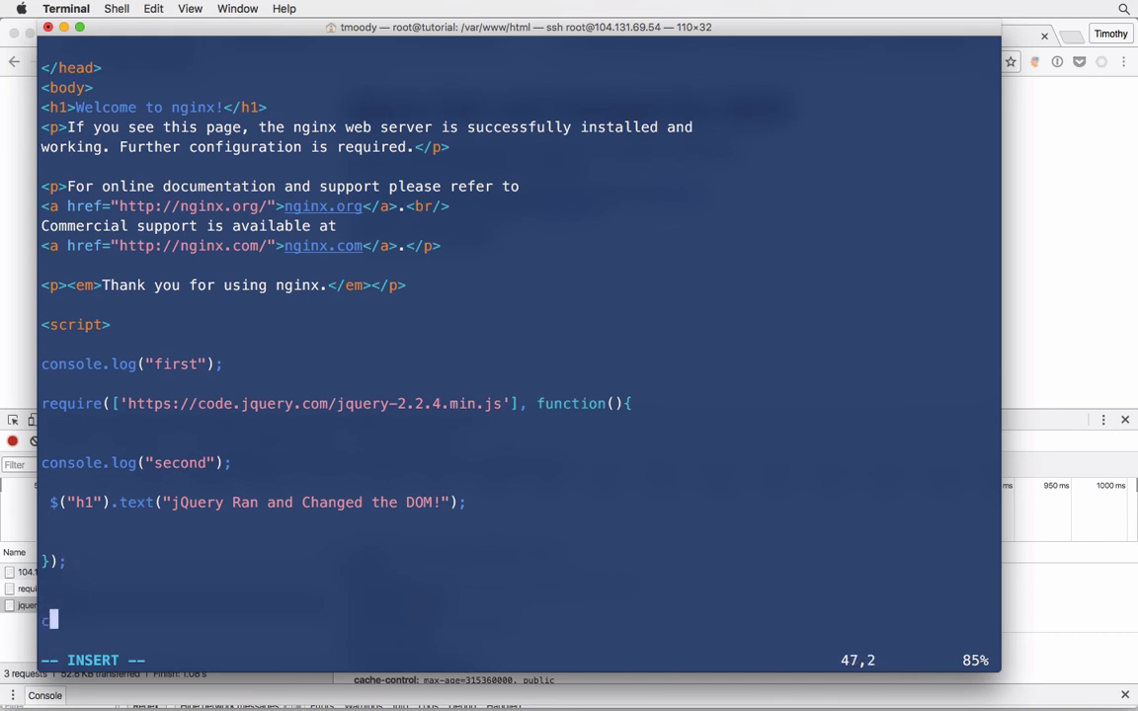
text(console.log()
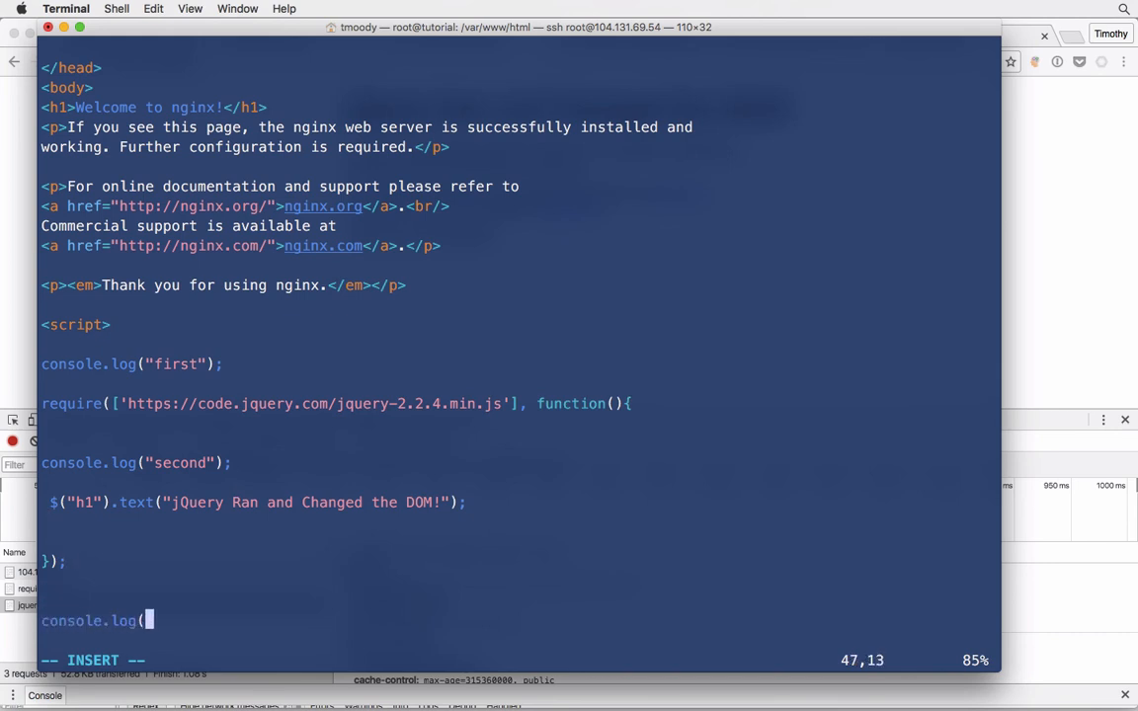
text("third"))
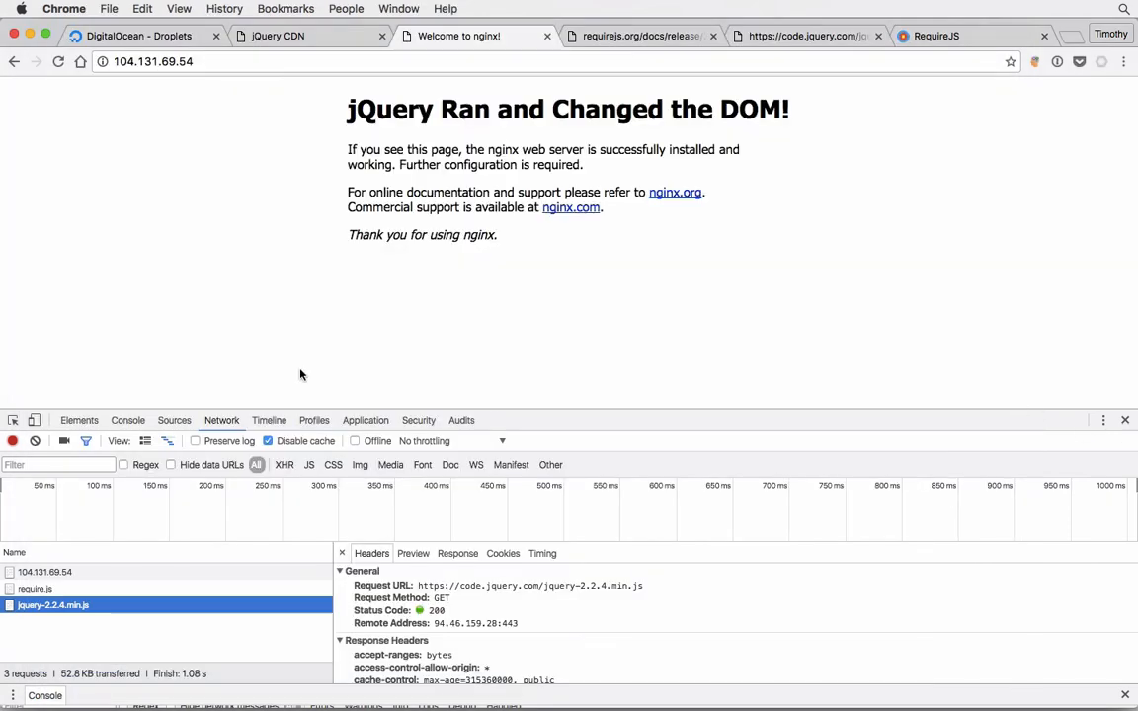
Step: Show the Console tab logging first, third, second after the reload
click(128, 420)
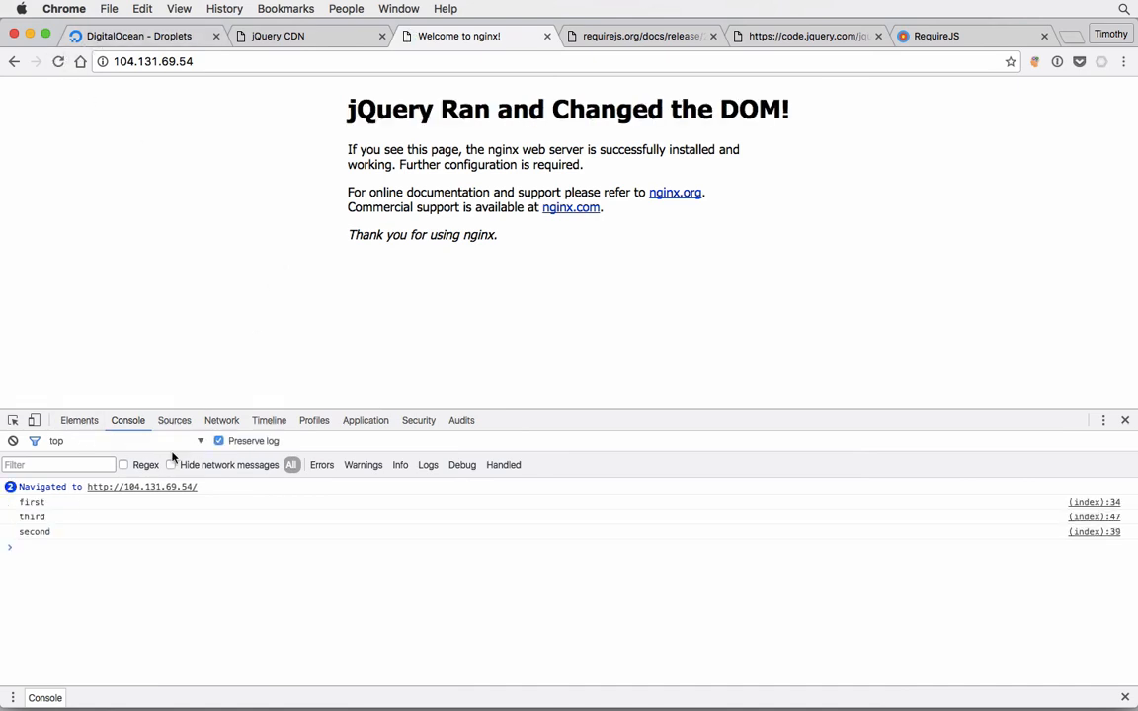
mouse_move(273, 695)
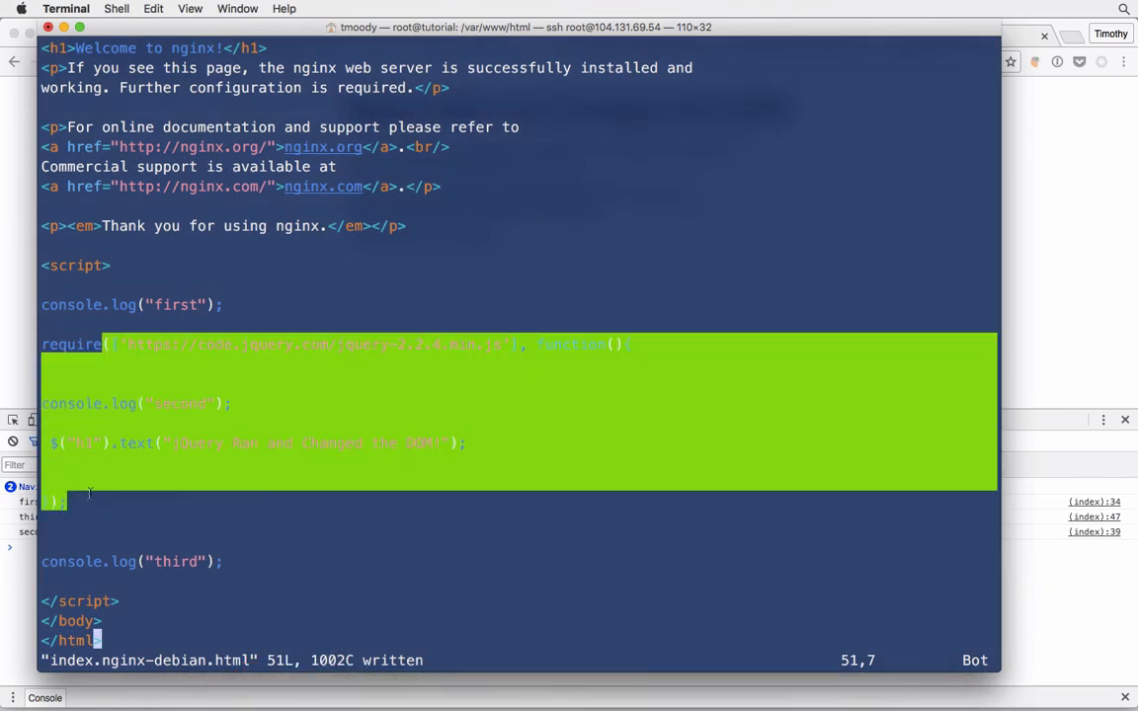
mouse_move(152, 327)
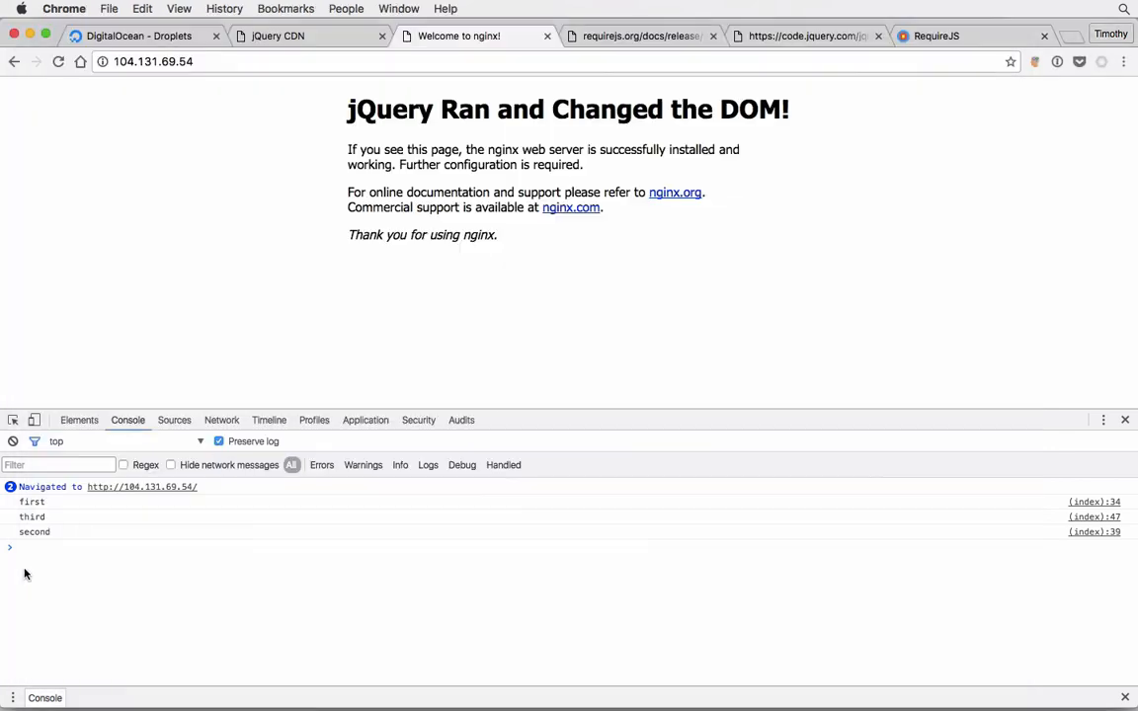
mouse_move(37, 531)
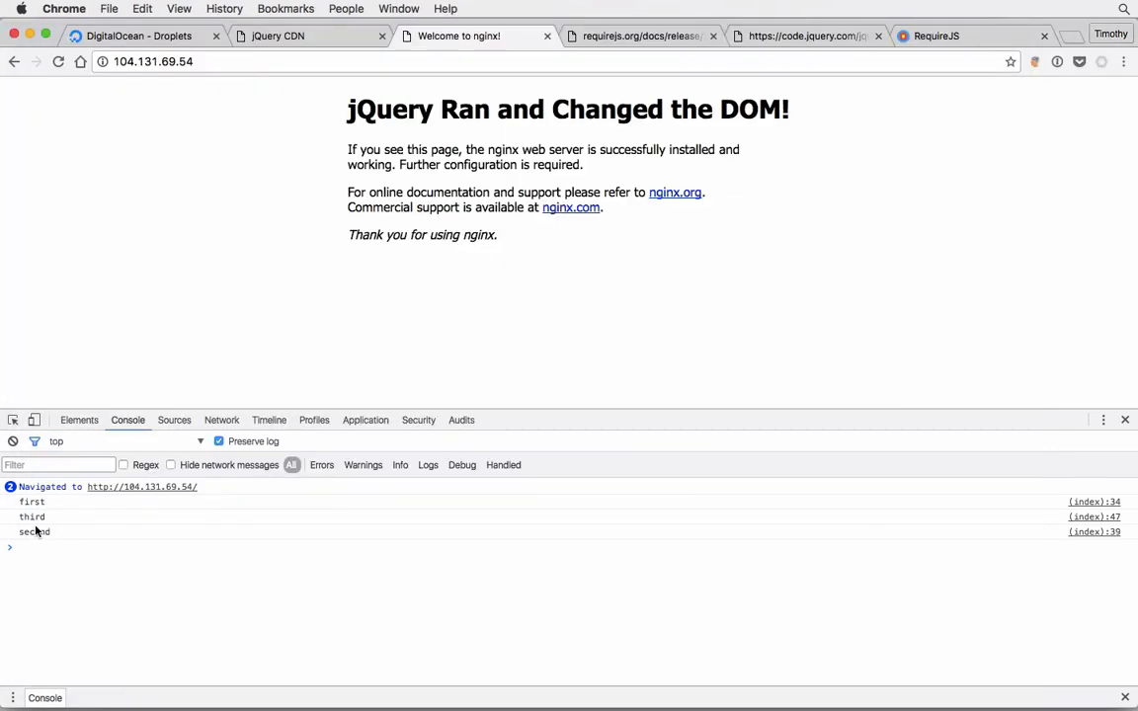
mouse_move(502, 539)
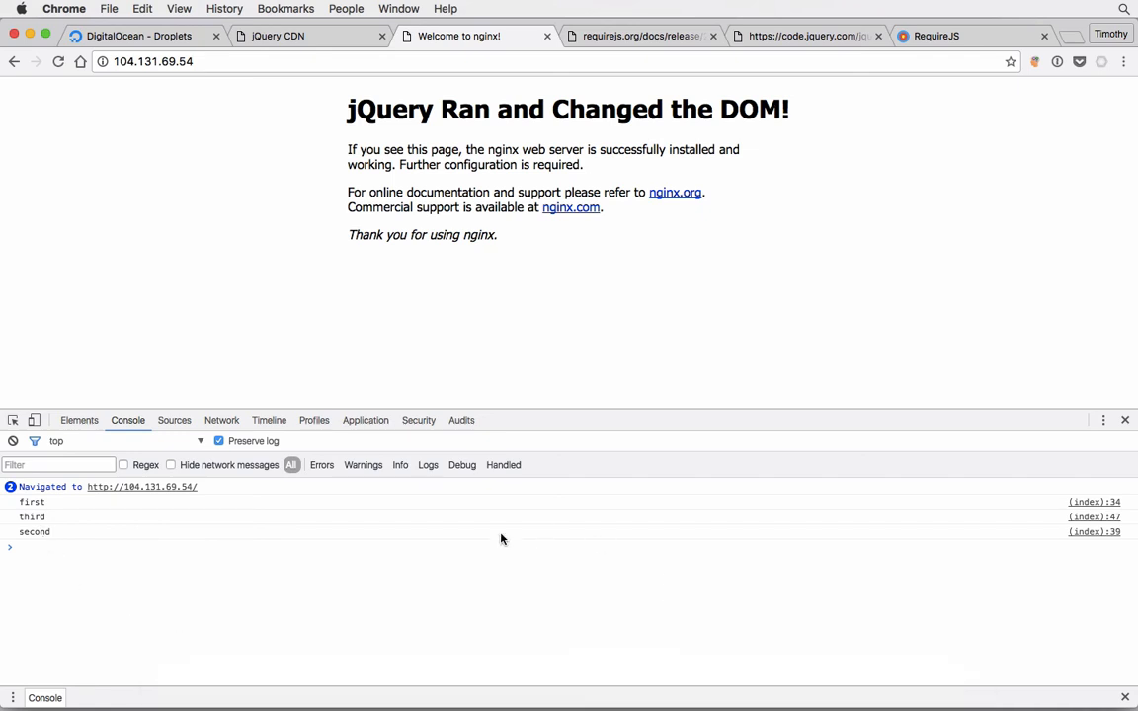
mouse_move(462, 585)
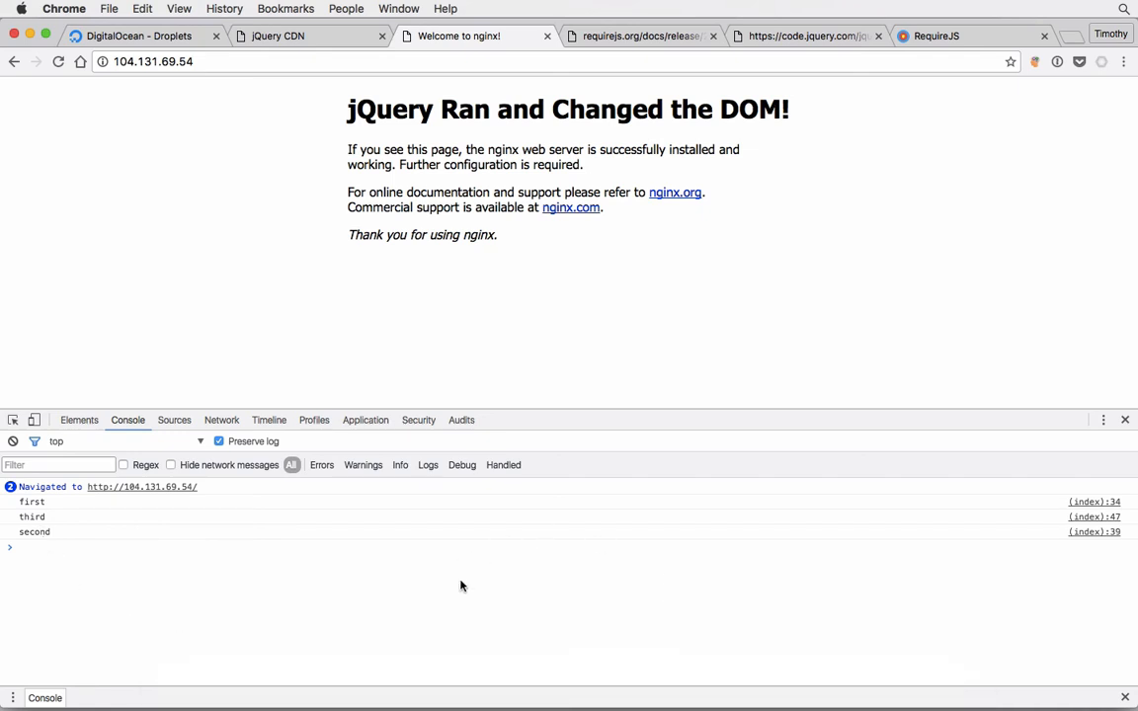